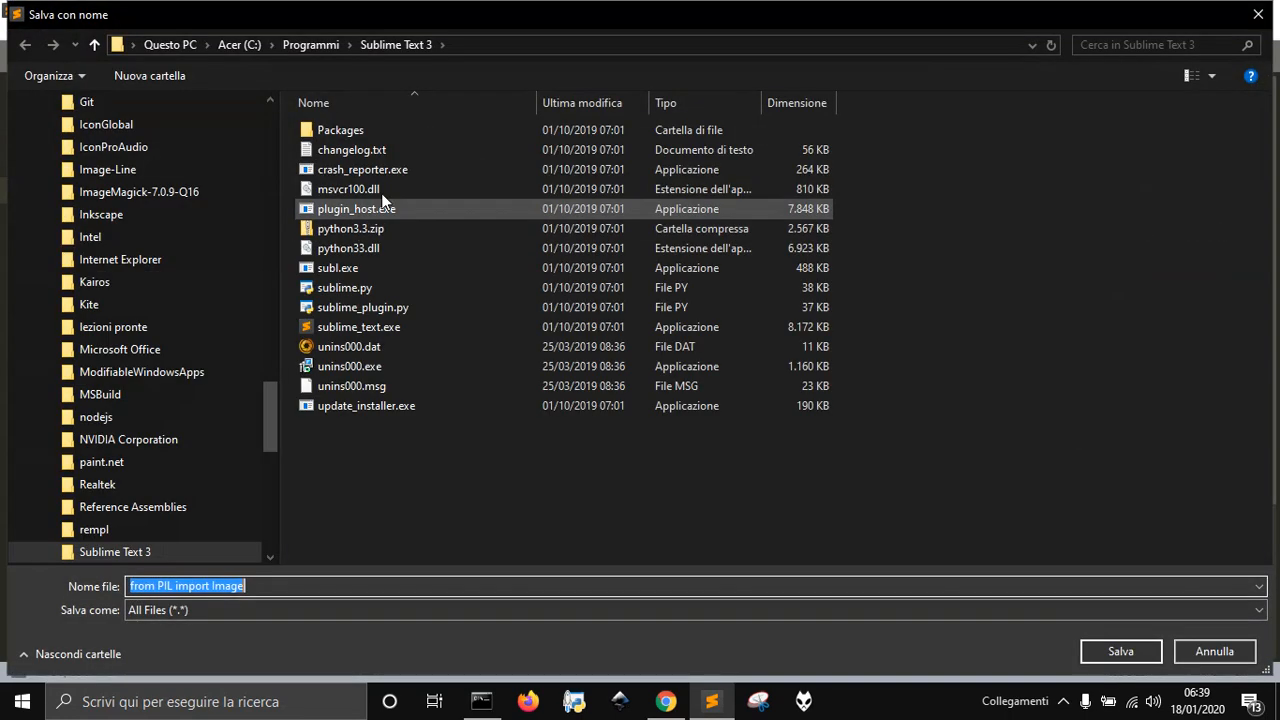
Navigate the Save As dialog up to Programmi, into Animation3 on drive H, and begin the file name 'resi'
click(310, 44)
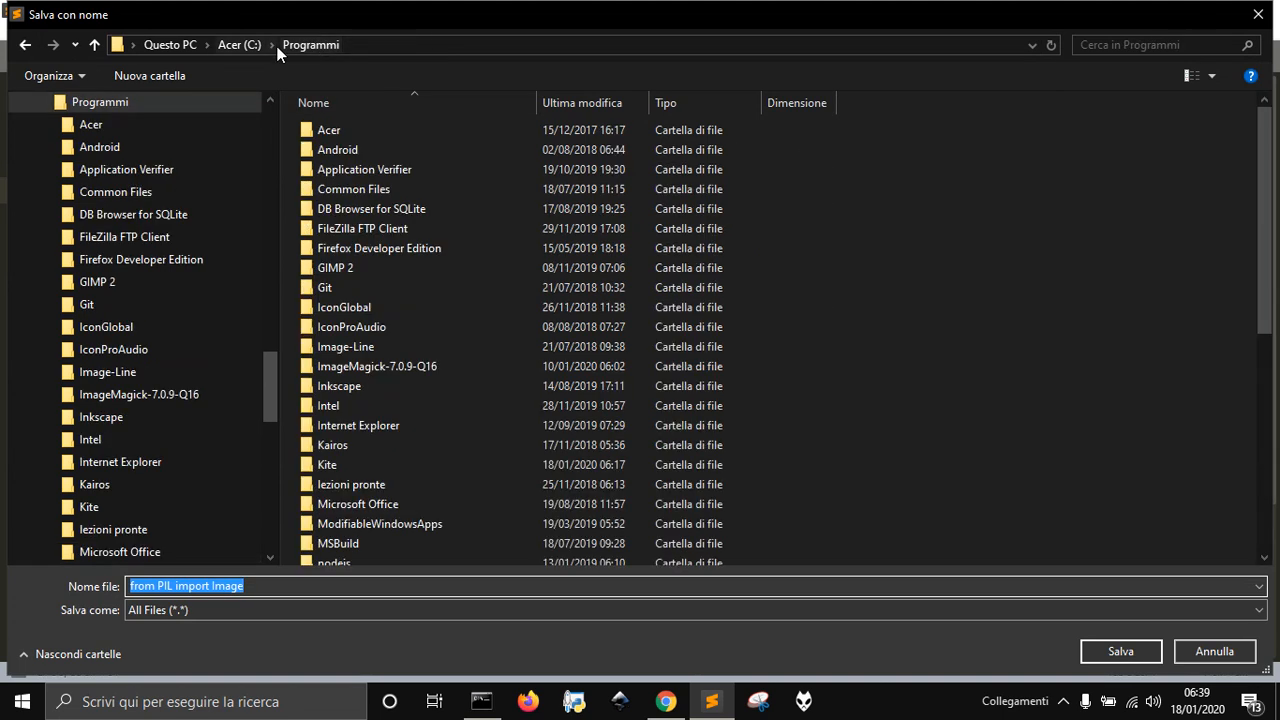
scroll(down, 3)
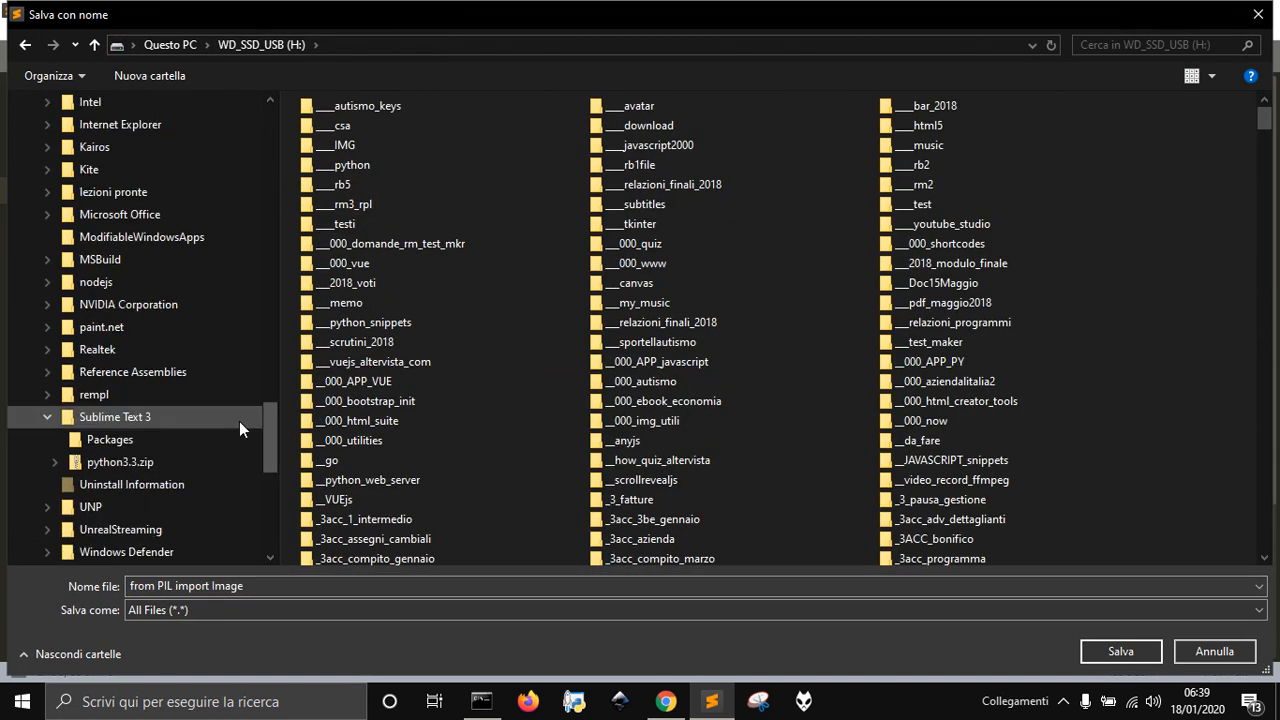
scroll(down, 3)
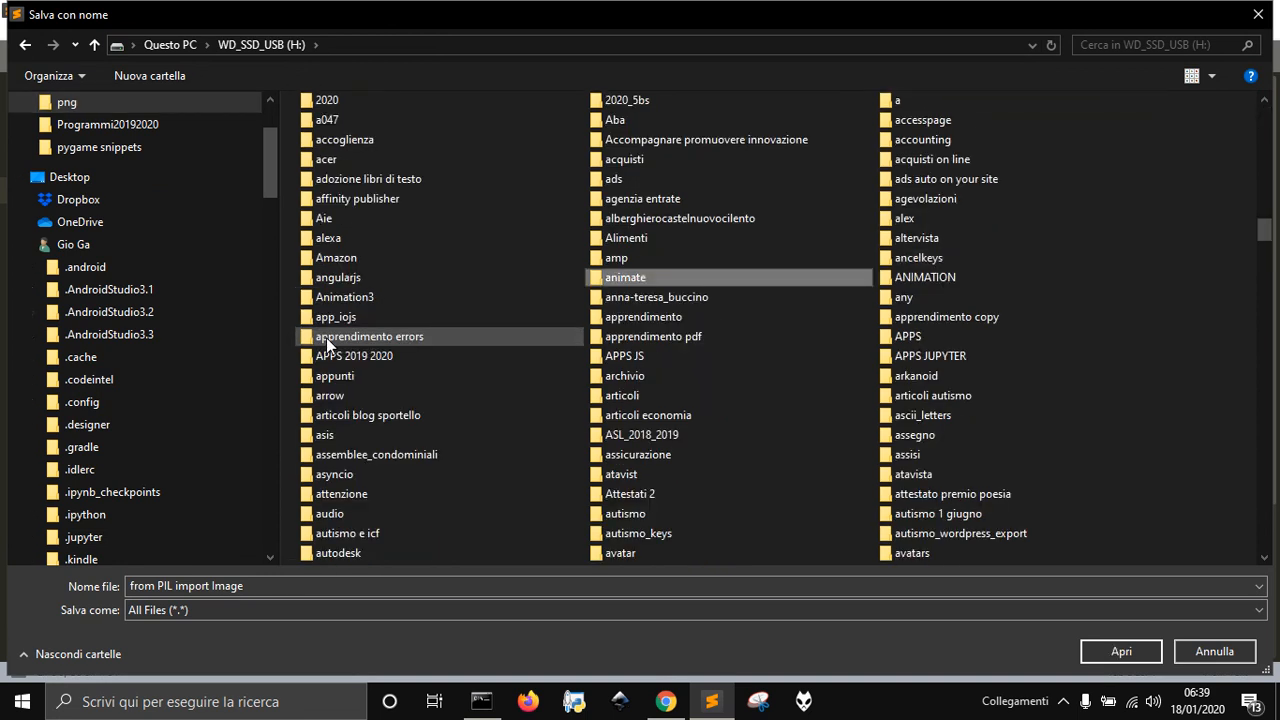
click(344, 296)
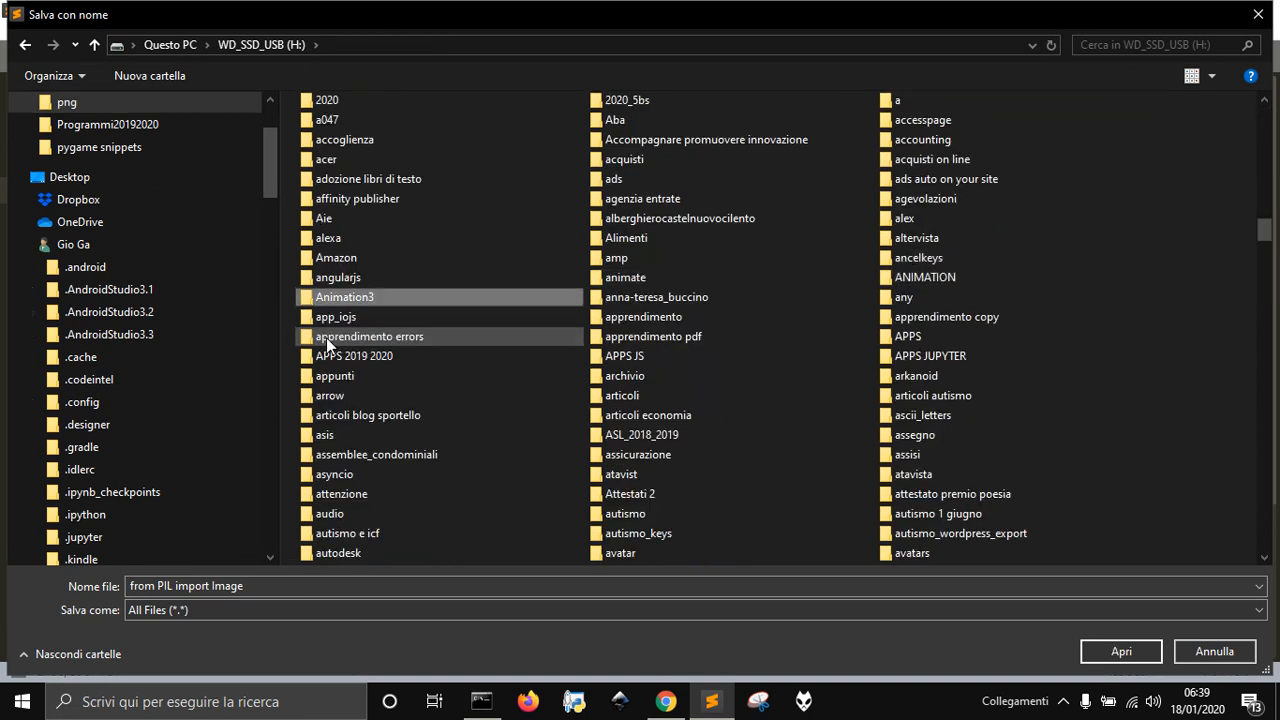
double_click(344, 296)
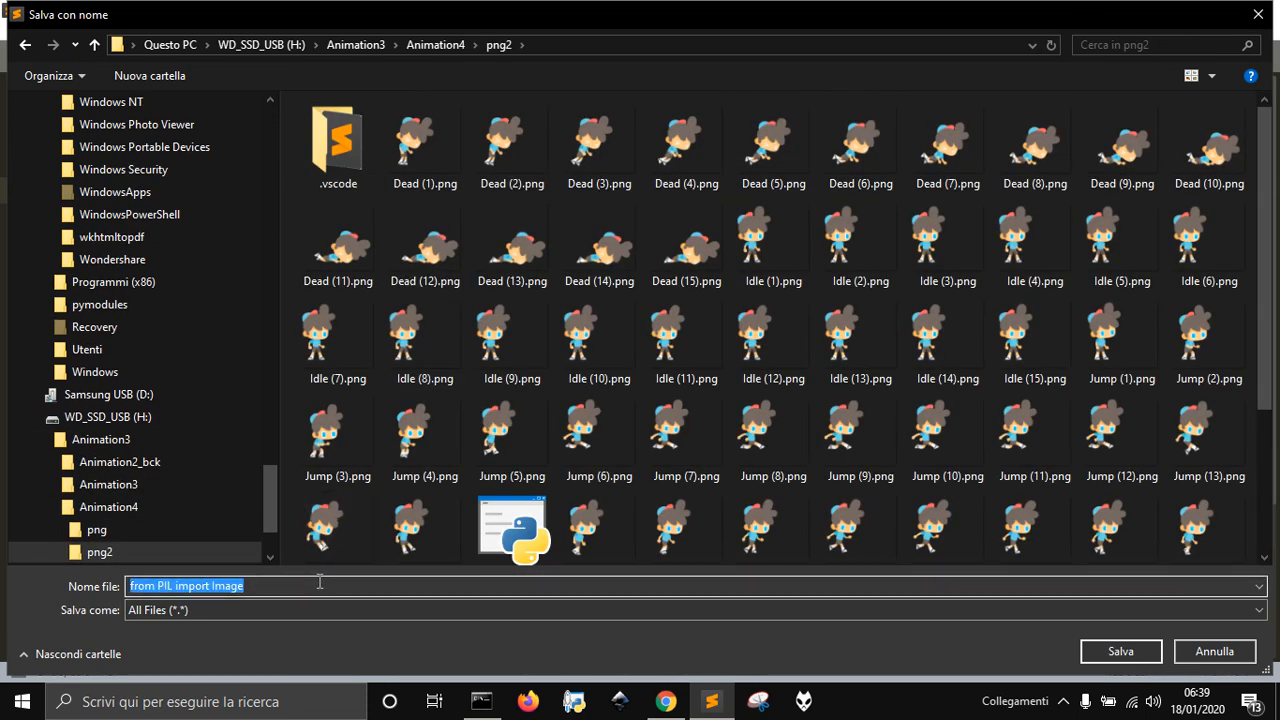
text(resi)
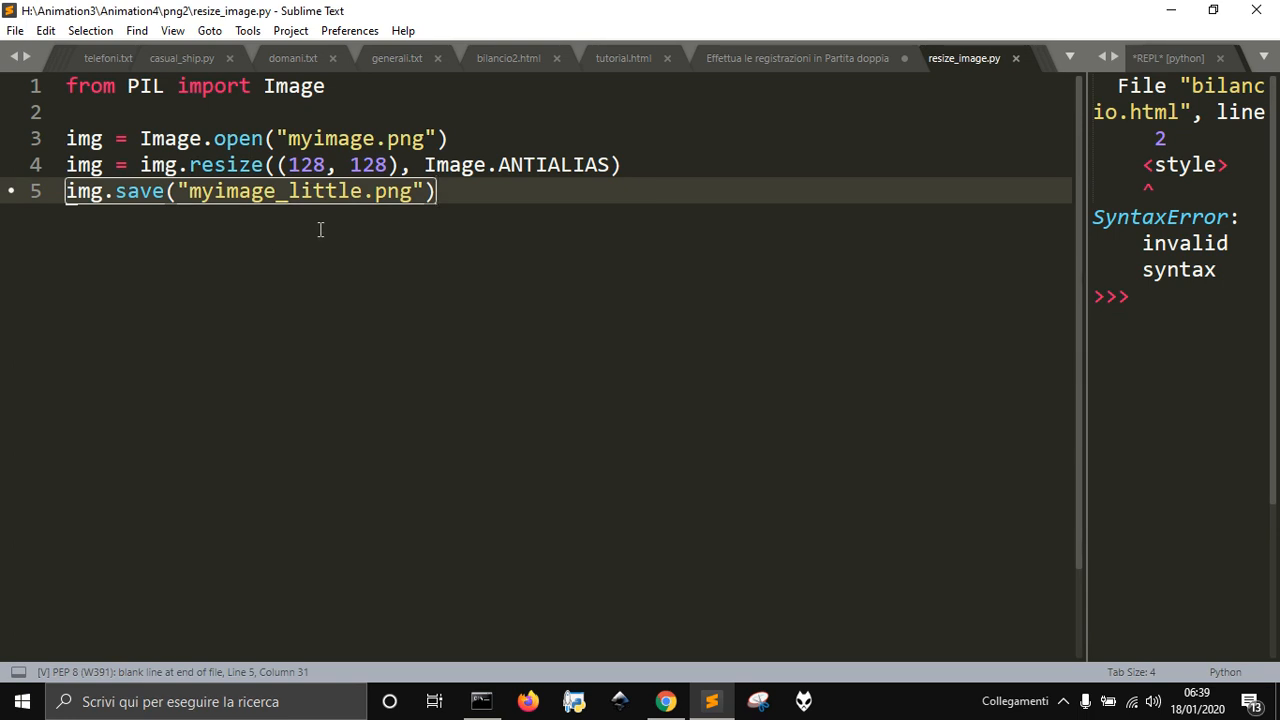
key(ctrl+p)
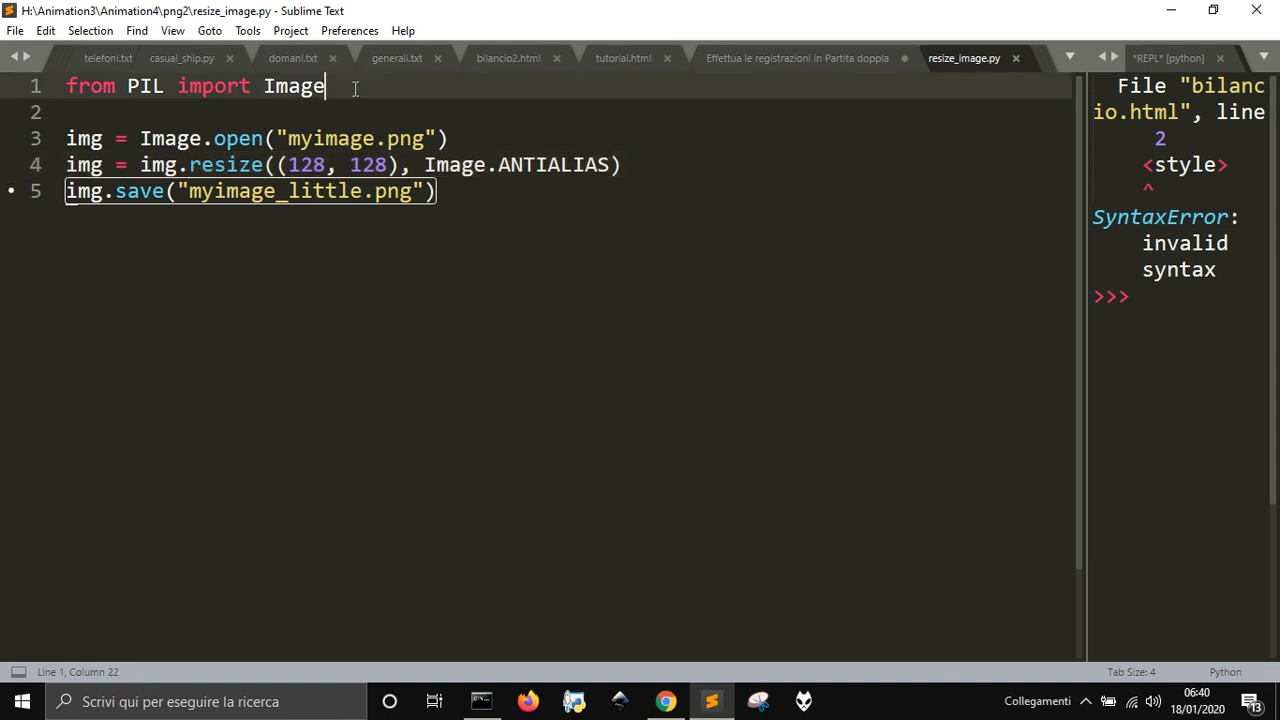
Add an 'import glob' line near the top of resize_image.py
text(import)
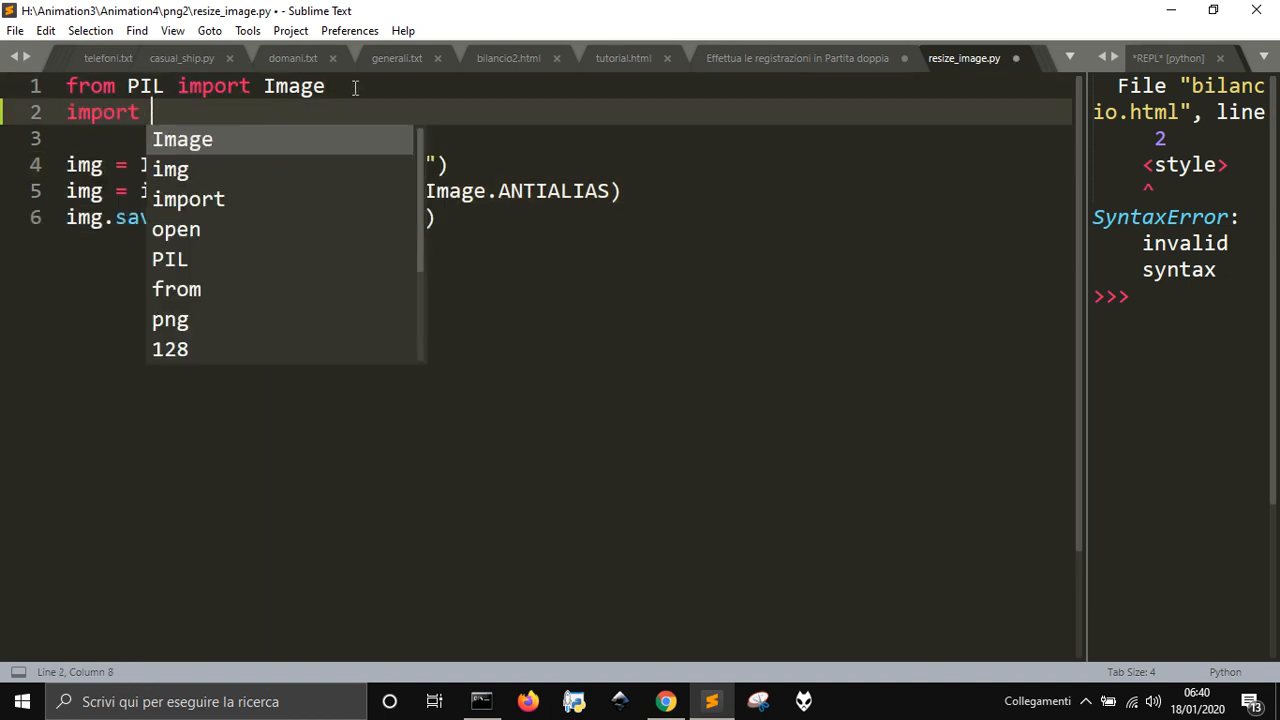
text(glob)
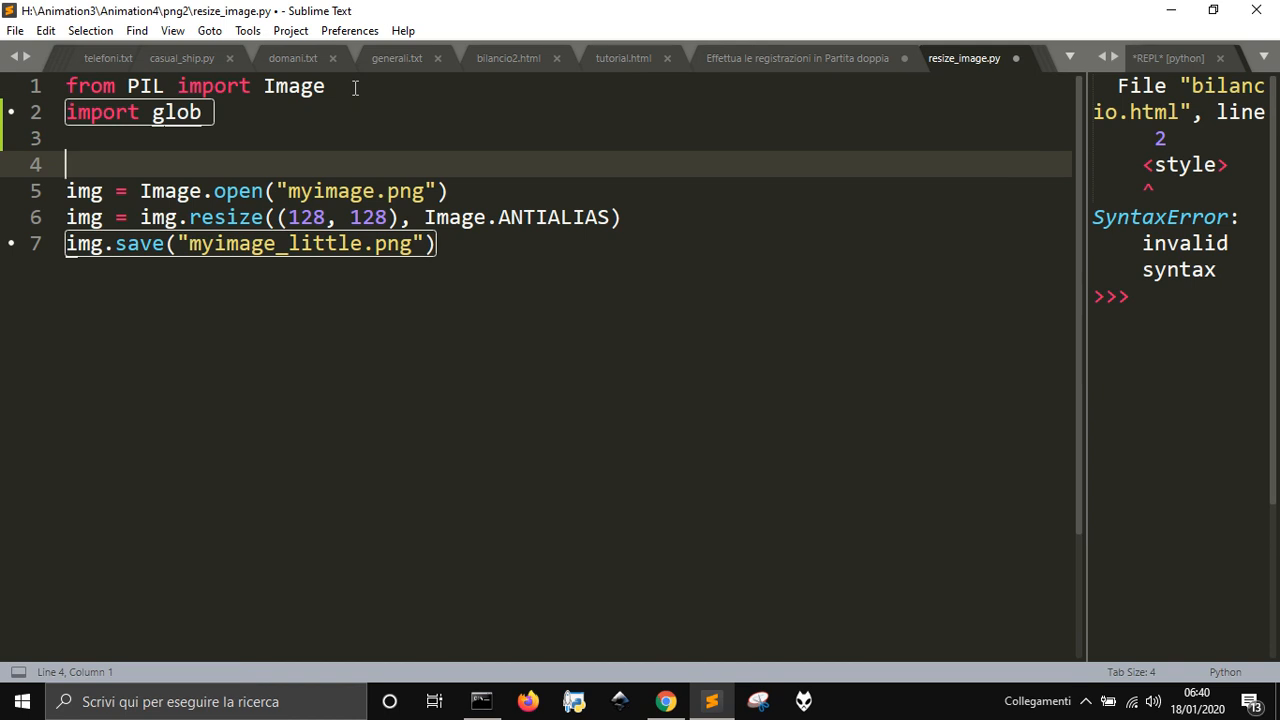
text(get)
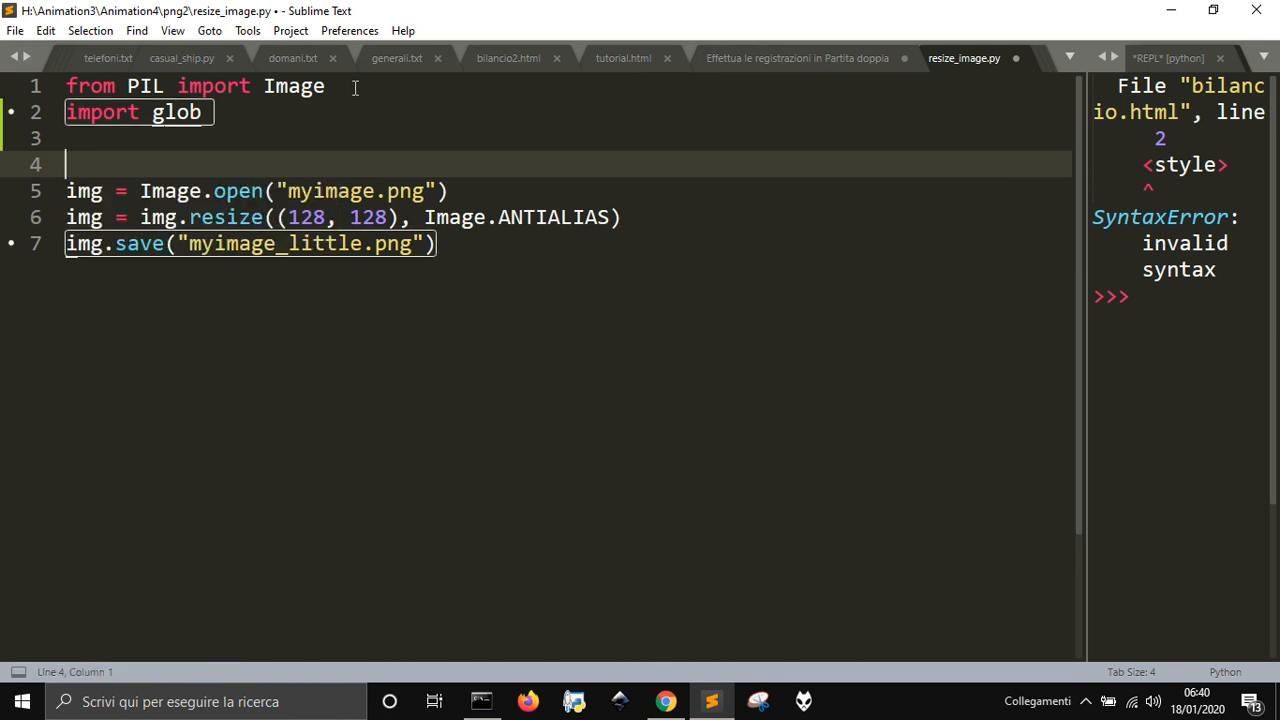
Define lst_imgs as a list comprehension over glob.glob("*.png")
text(lst_imgs =)
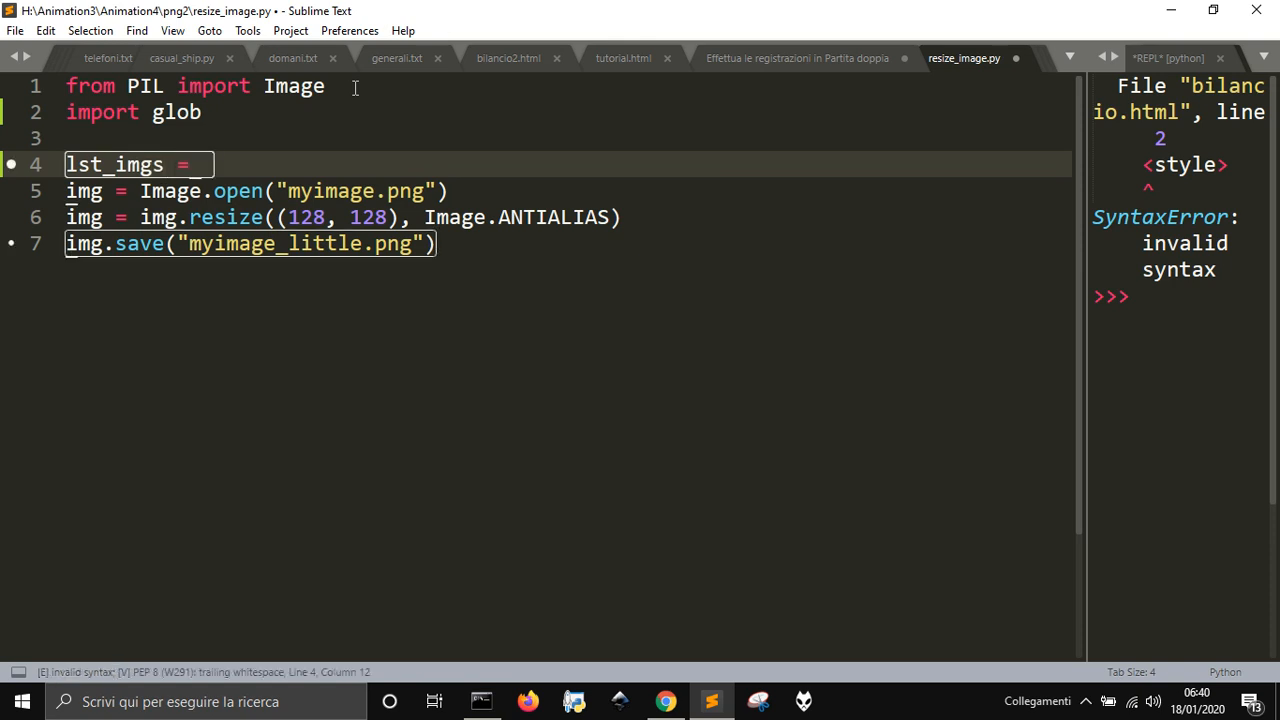
text([])
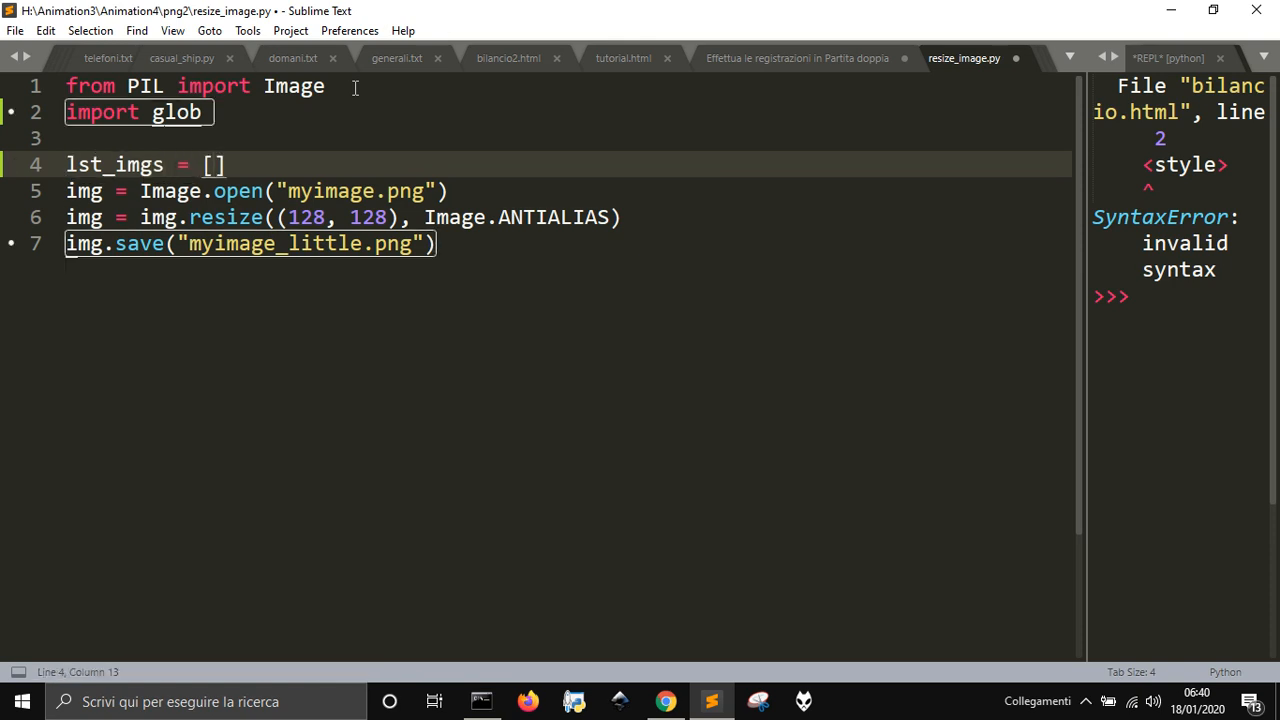
text(i for i glob.glob)
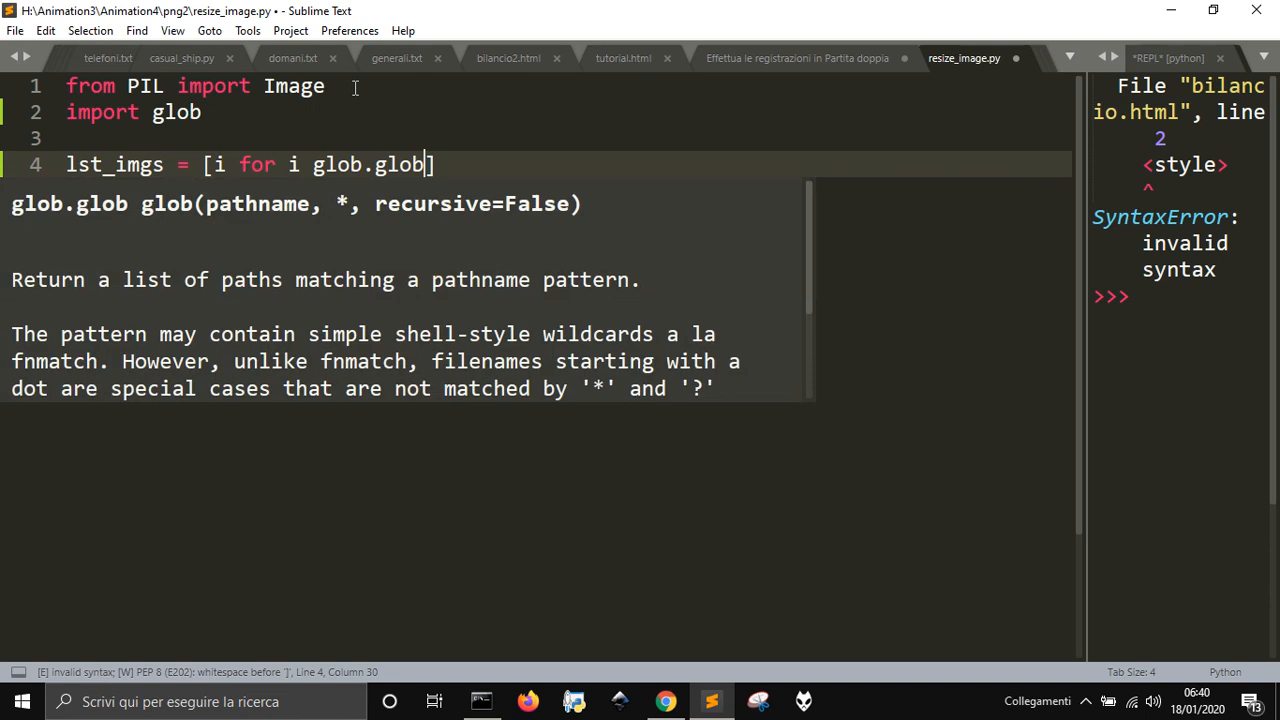
text(("*"))
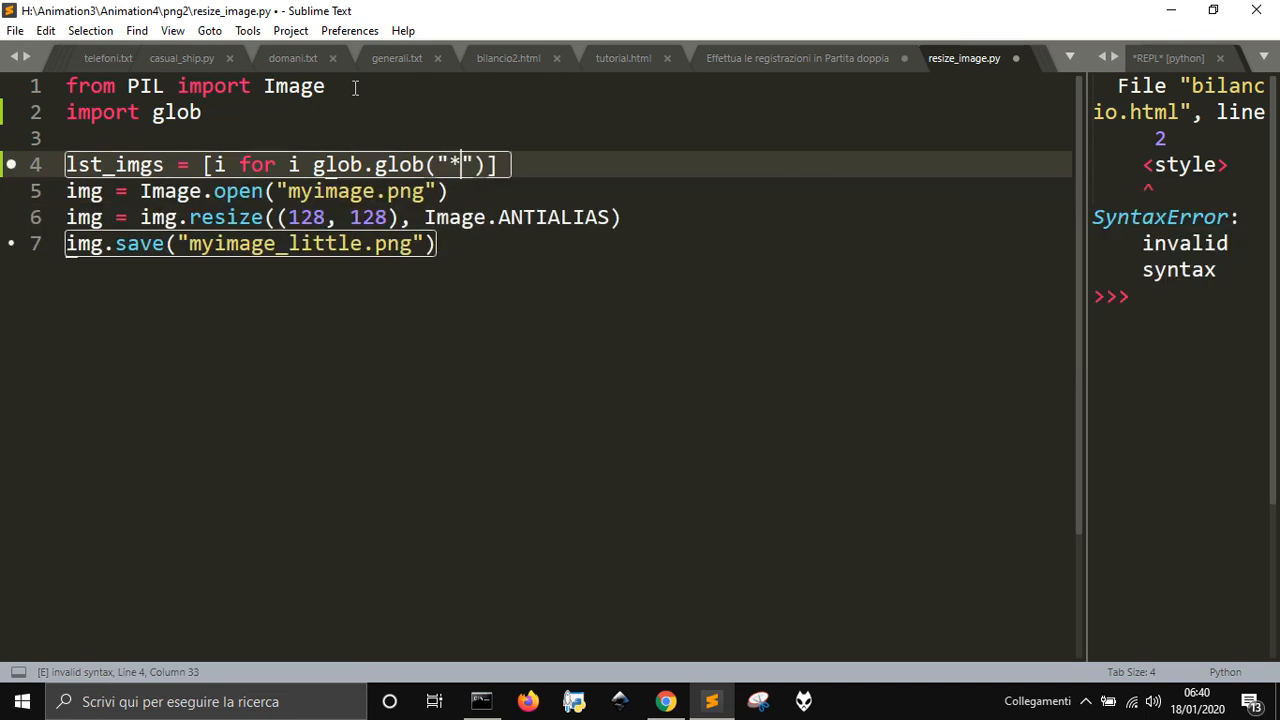
text(.)
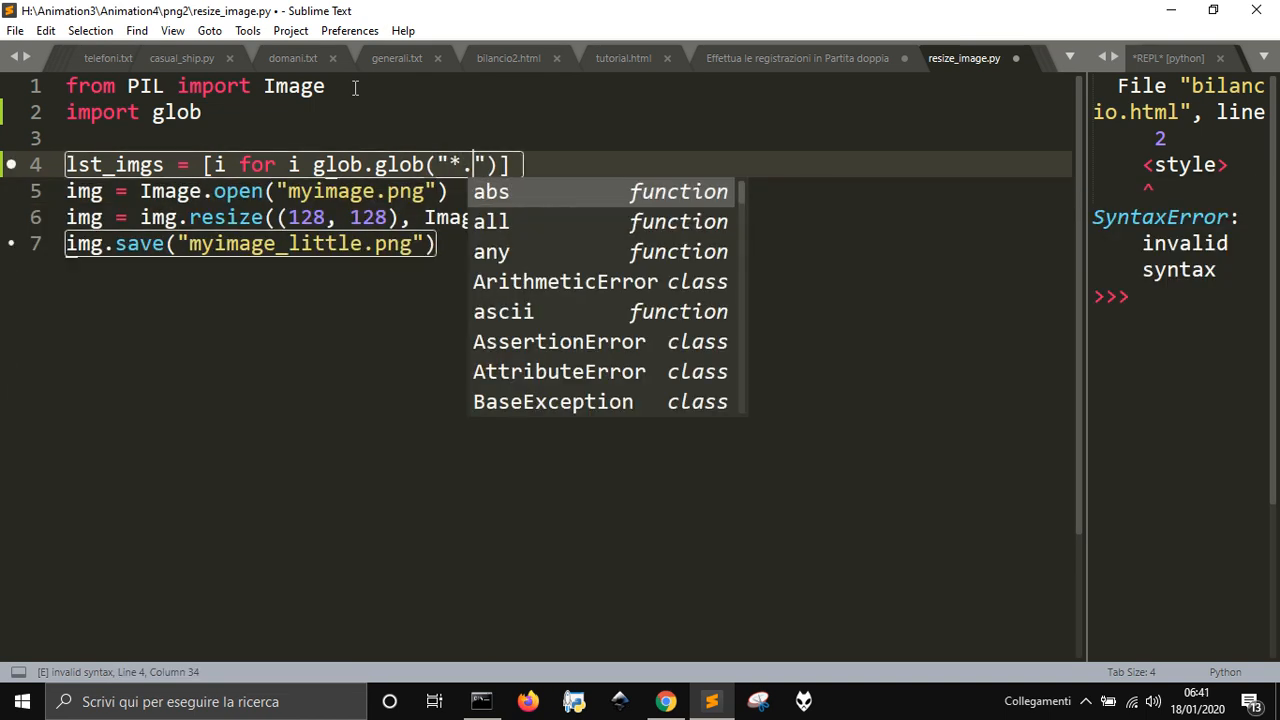
text(png)
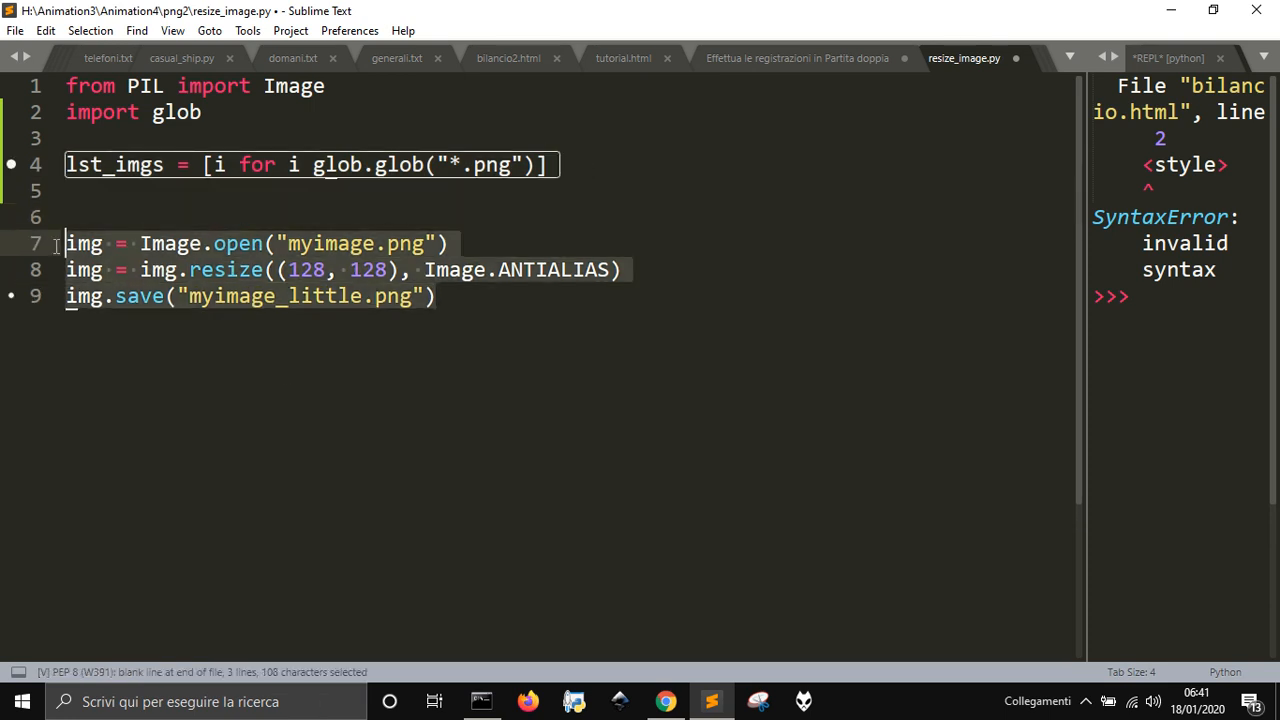
Comment out the single-image lines, add print(lst_imgs), fix the missing 'in' and run to list the sprites
key(ctrl+/)
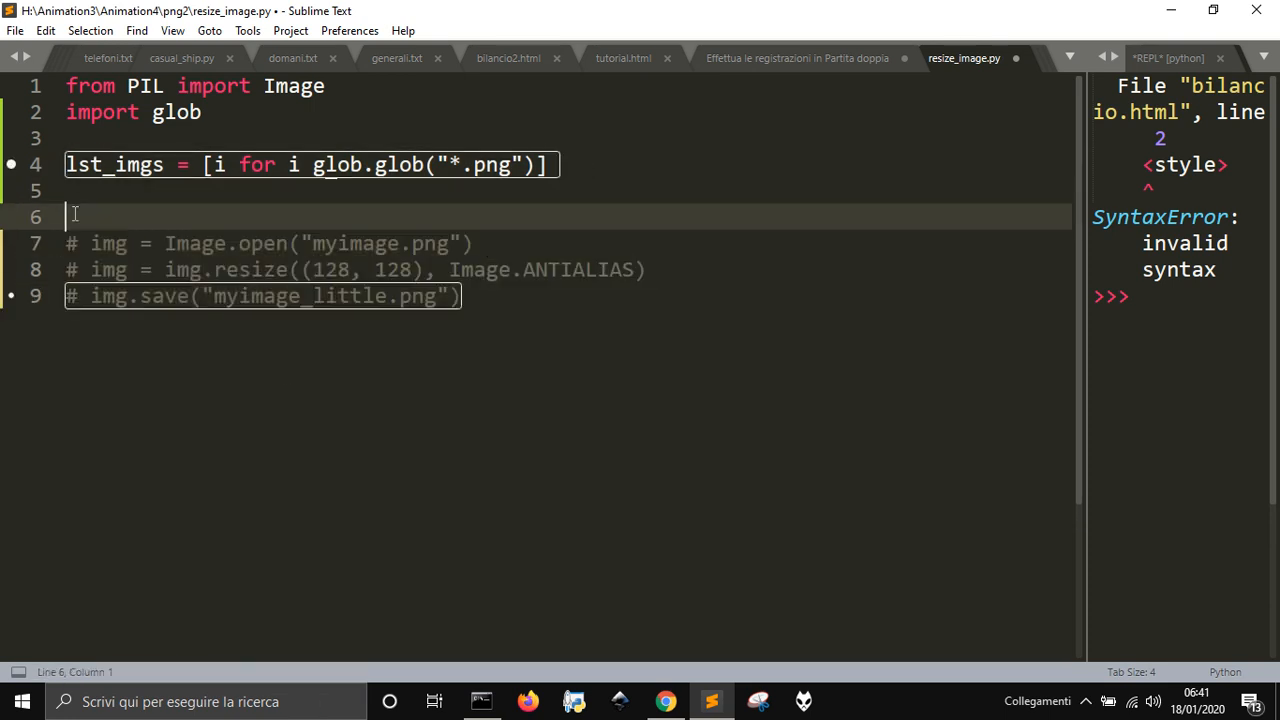
text(prin)
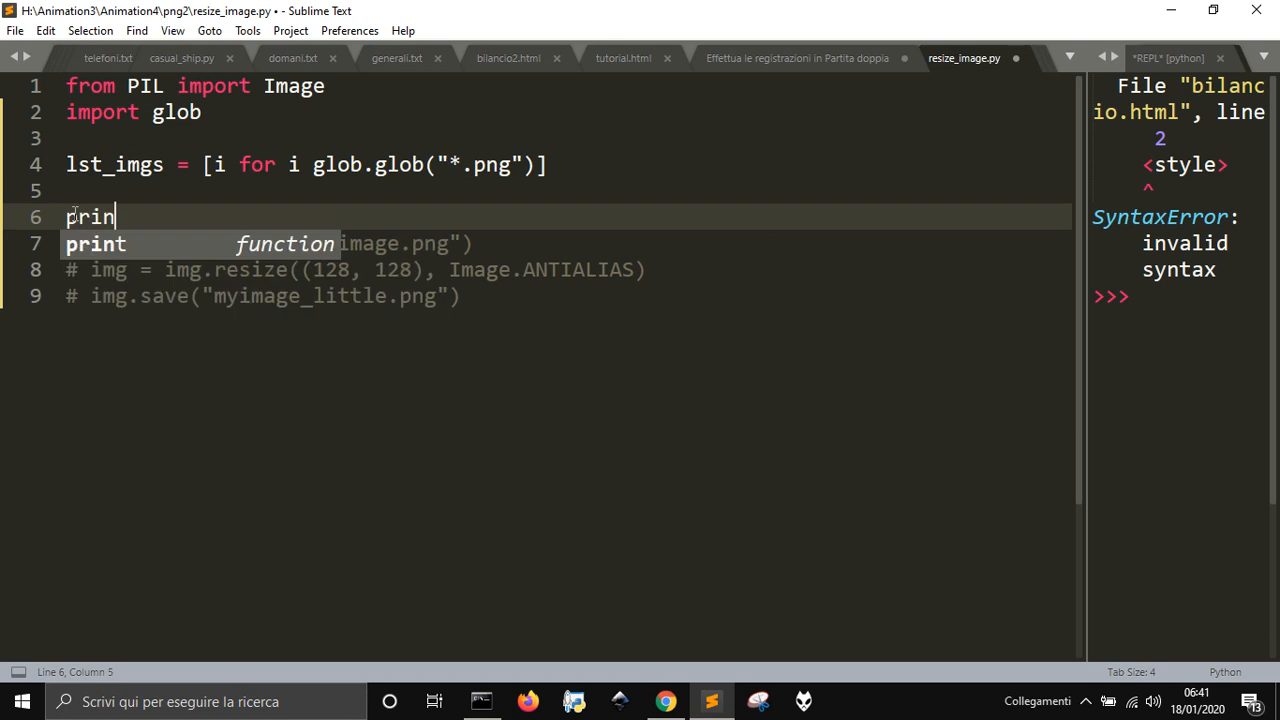
text(t(lst_imgs))
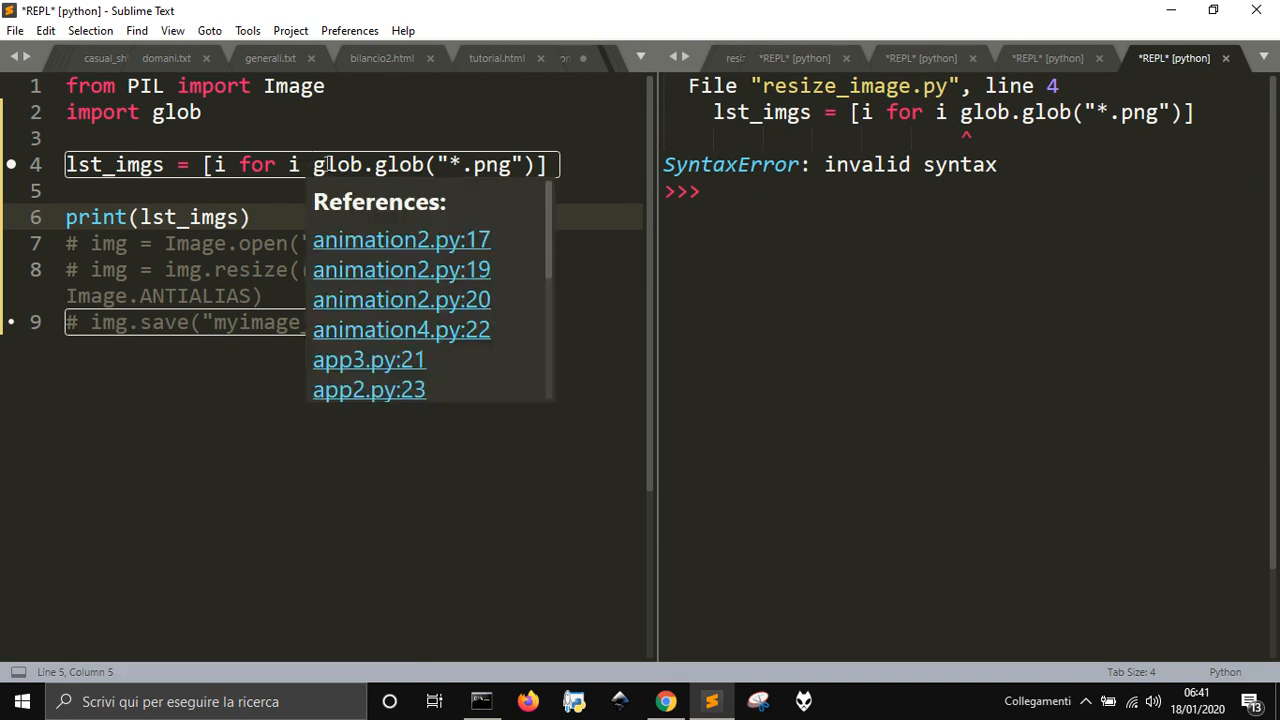
text(in)
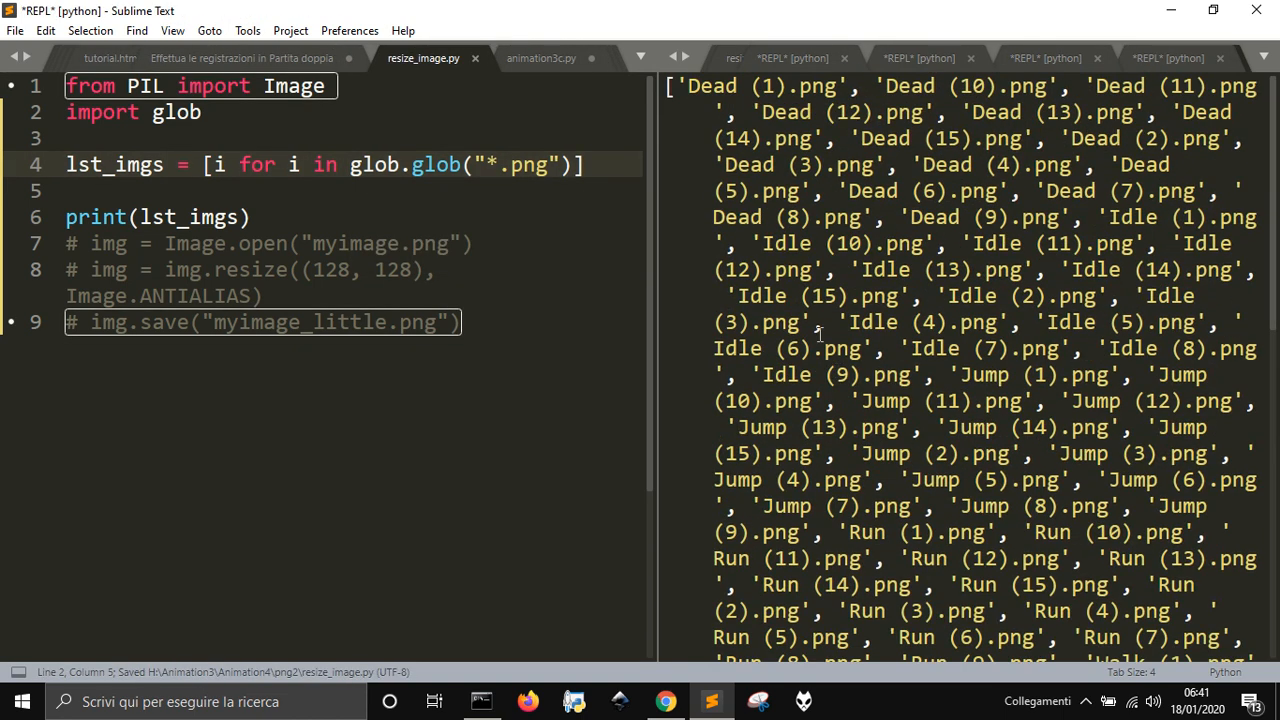
scroll(down, 3)
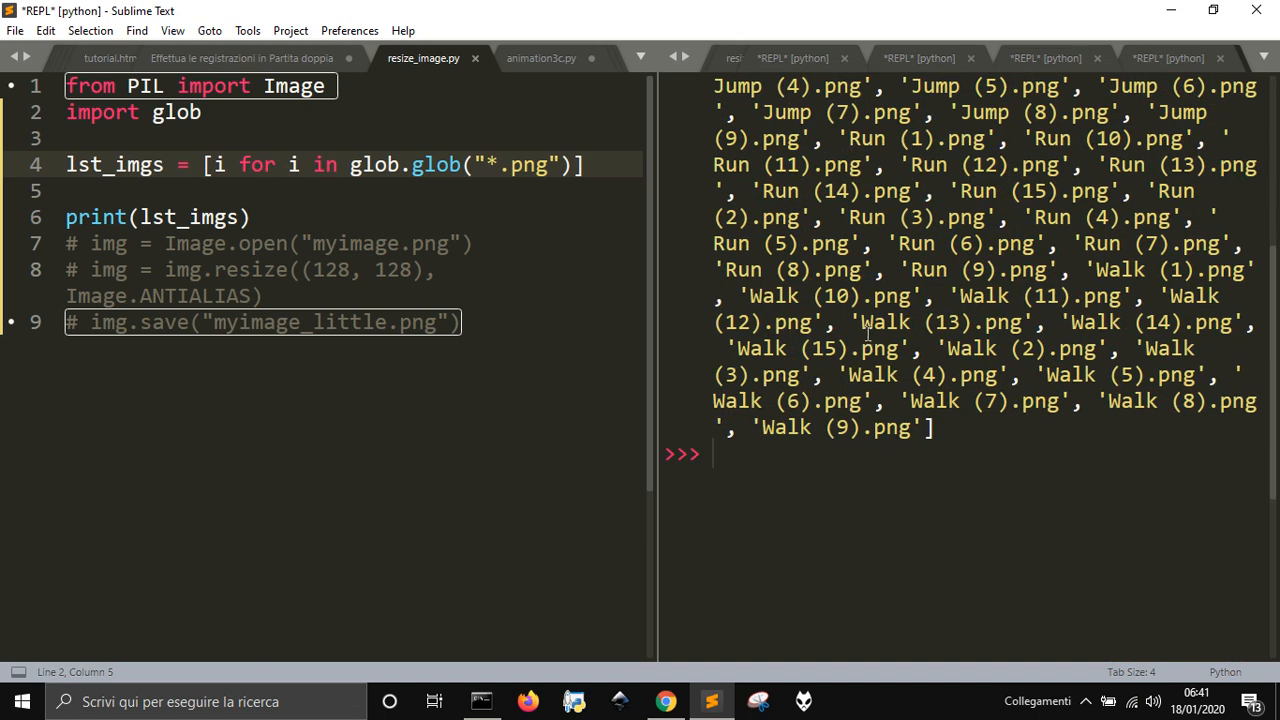
mouse_move(906, 328)
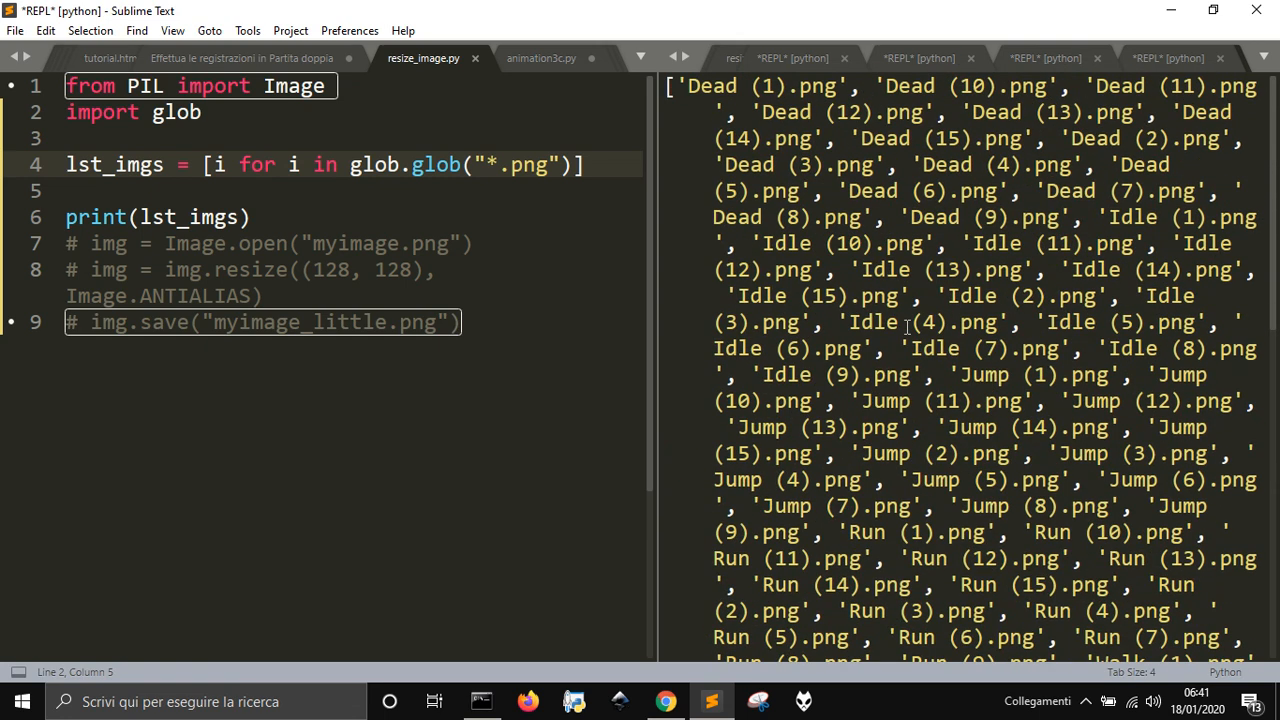
Write 'for i in lst_imgs:' and move the uncommented Image.open line into the loop body
click(240, 244)
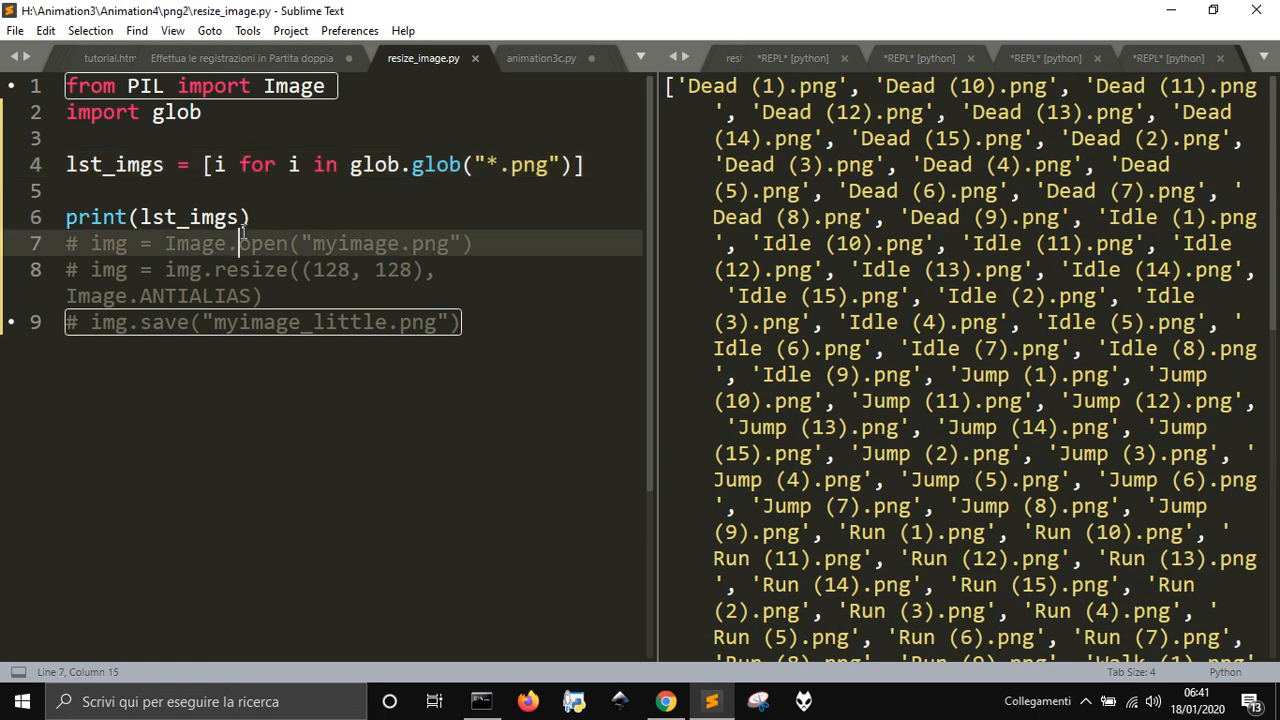
text(for)
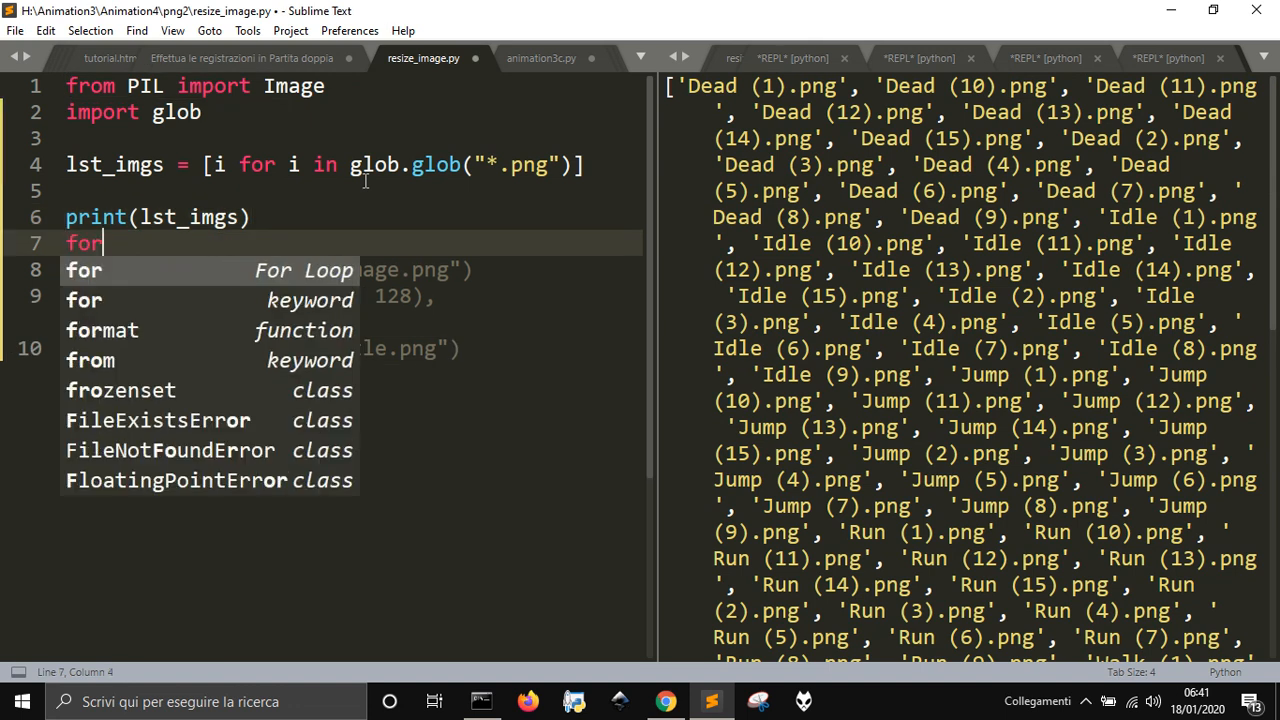
text(i in)
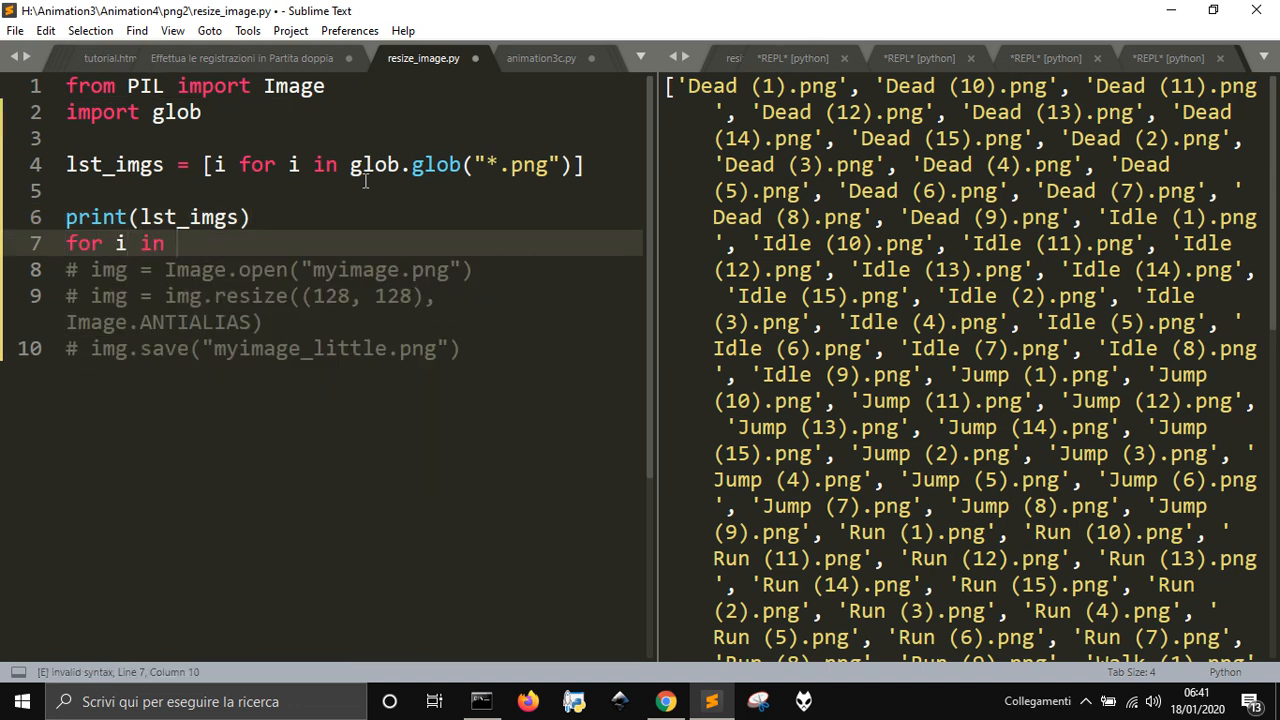
text(lst_imgs:)
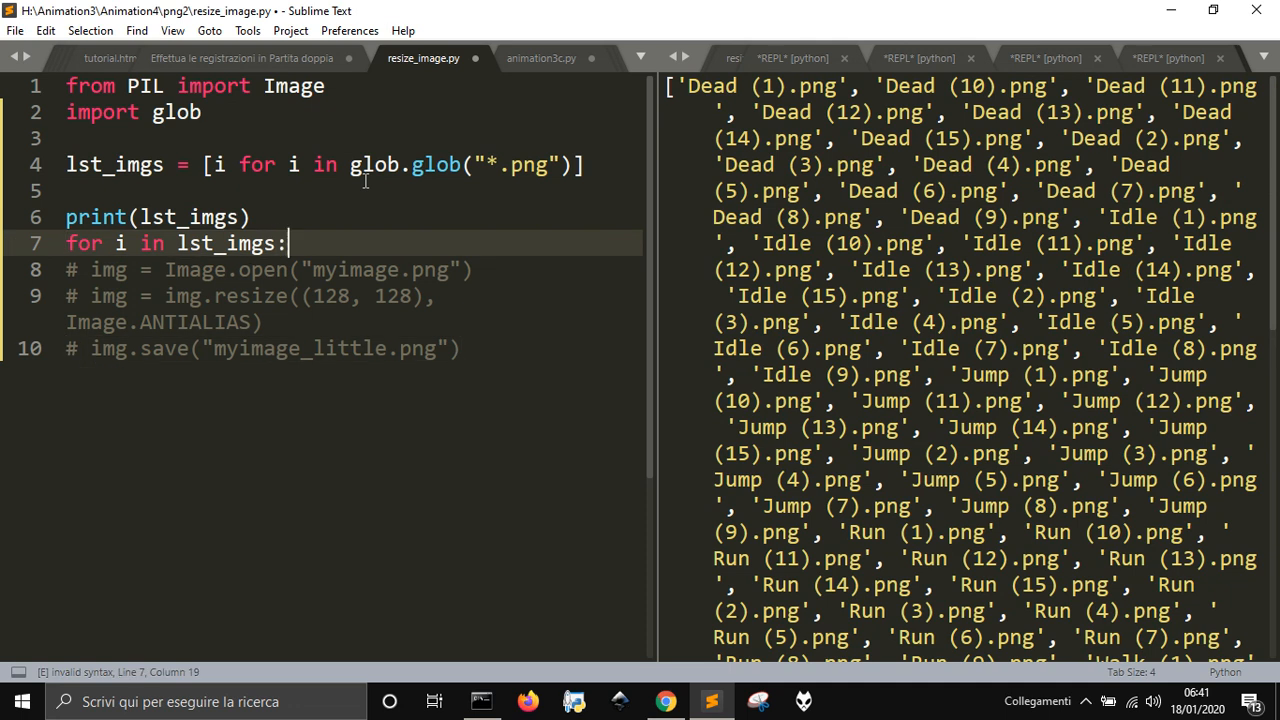
key(Return)
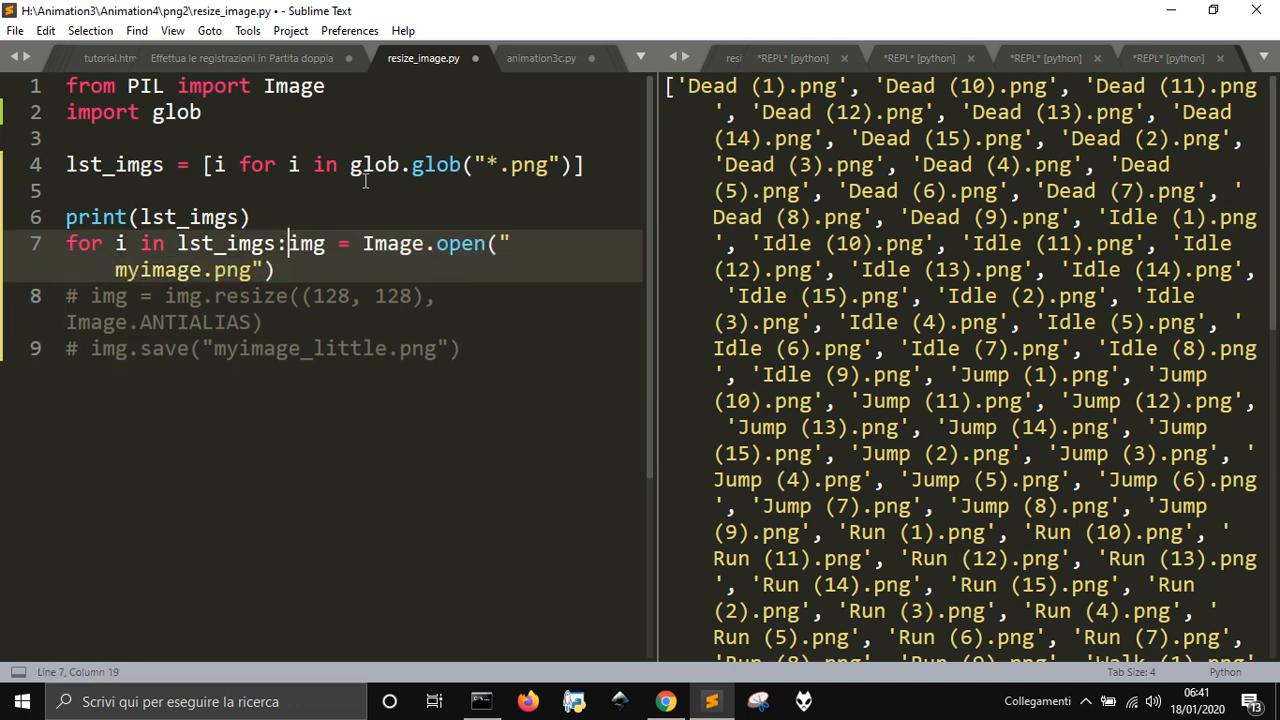
key(Enter)
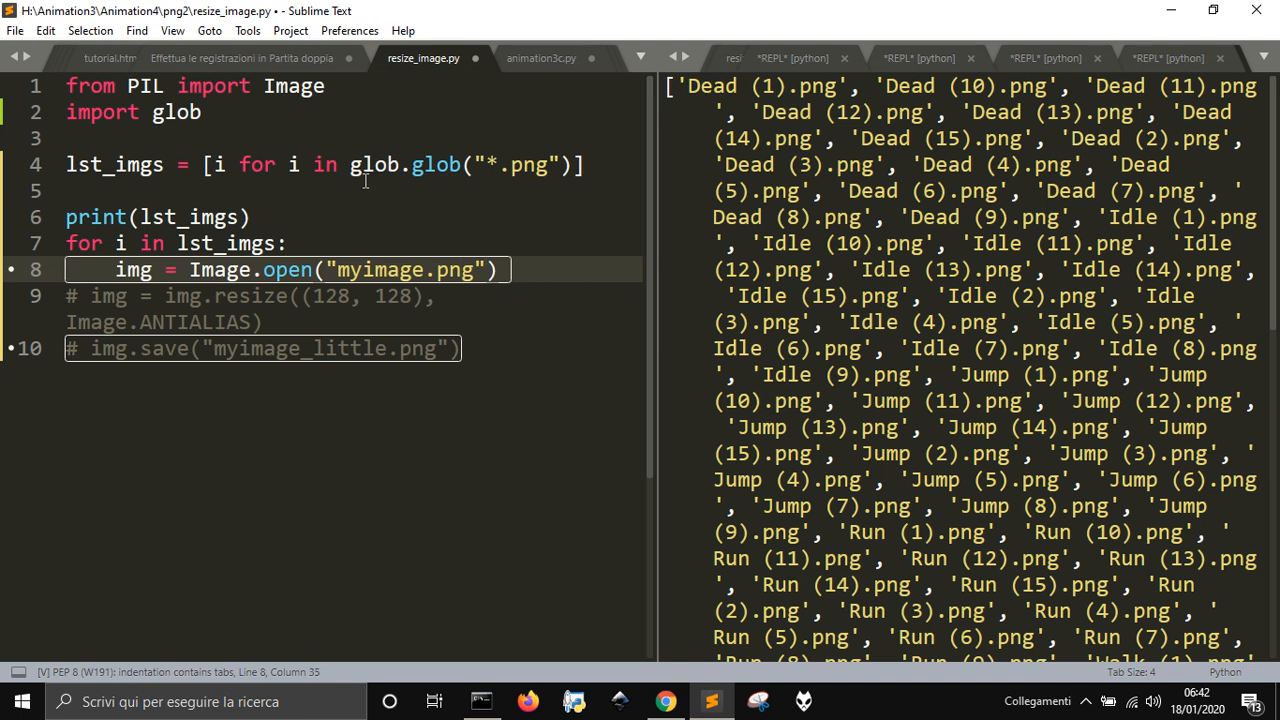
Replace "myimage.png" with i so each listed file is opened, checking a name in the output
text(o)
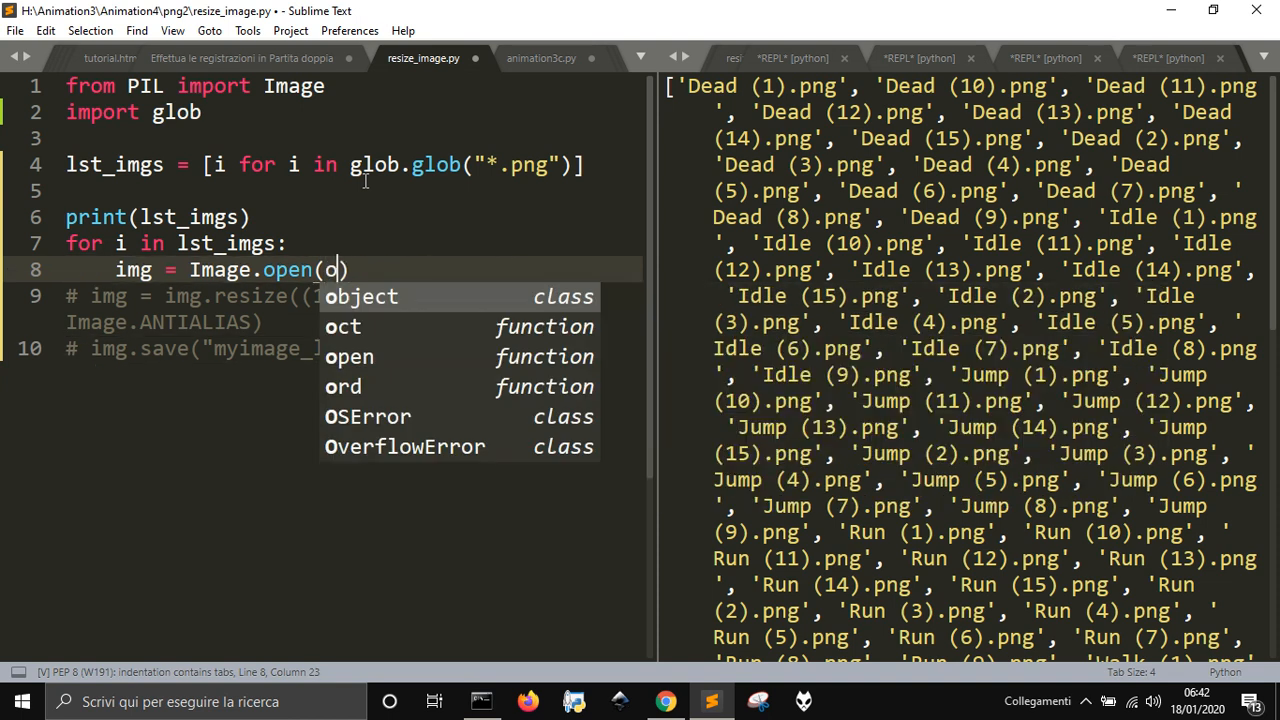
text(i)
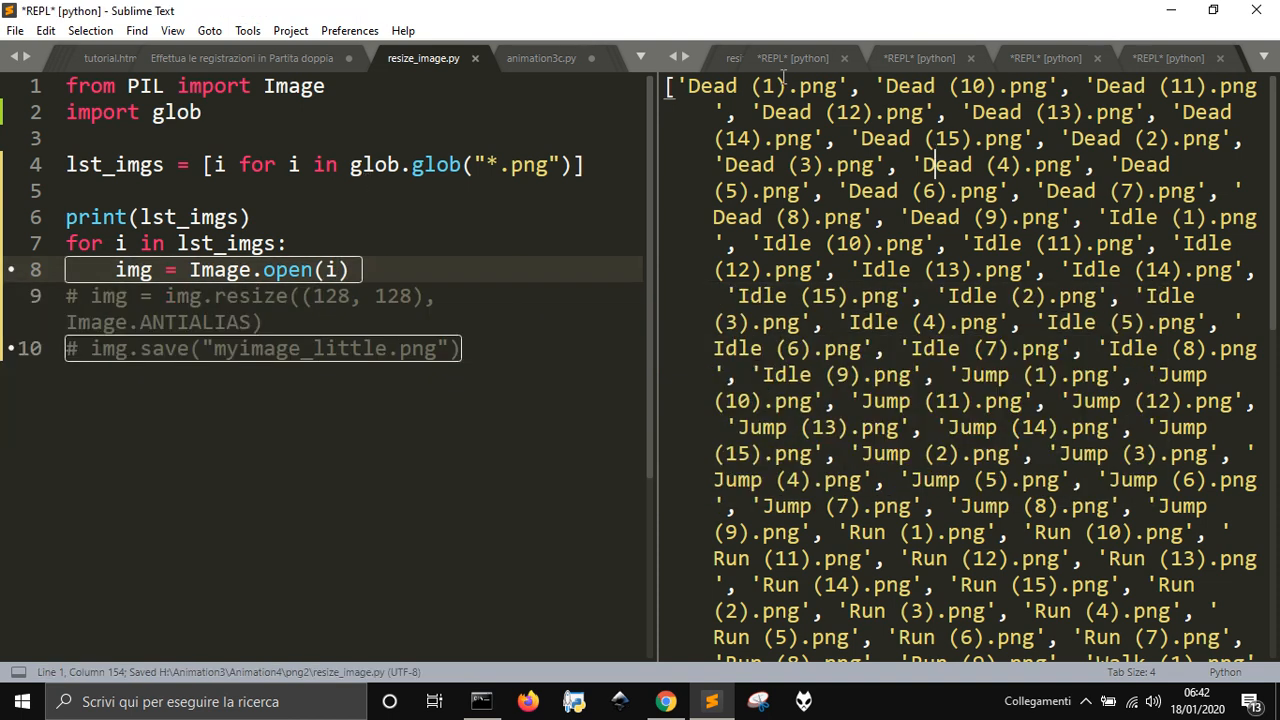
double_click(784, 84)
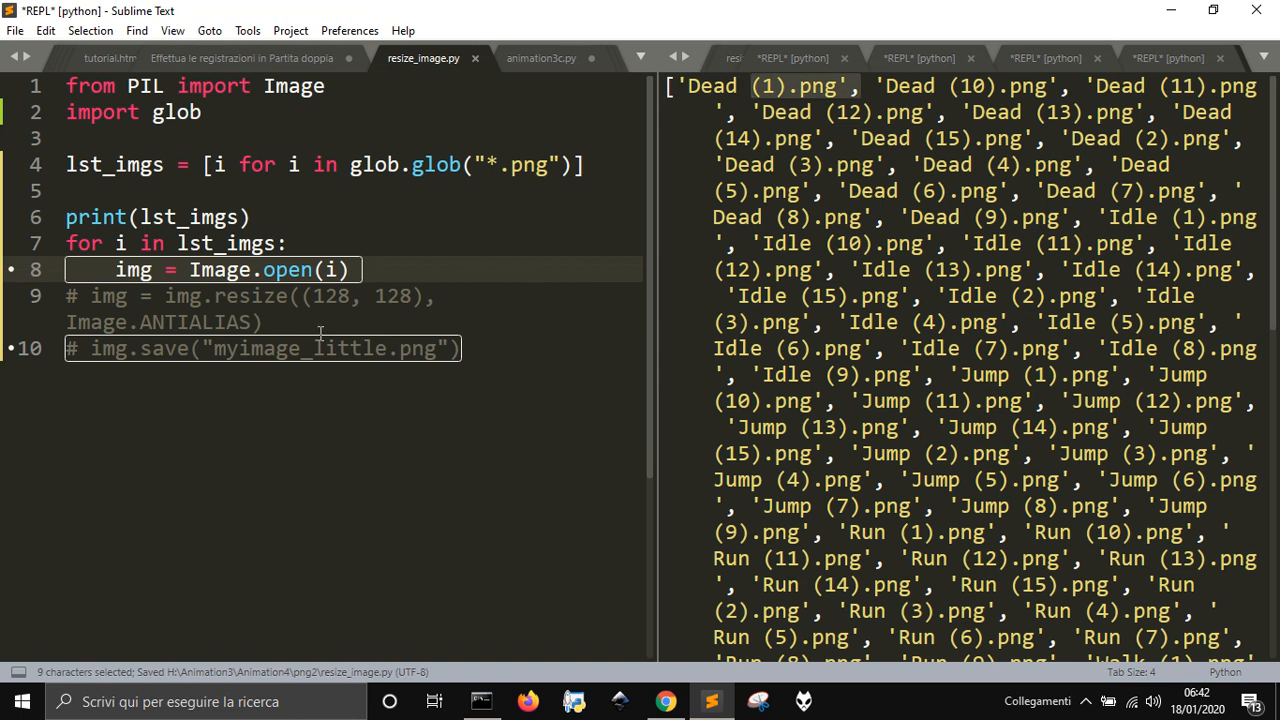
click(90, 296)
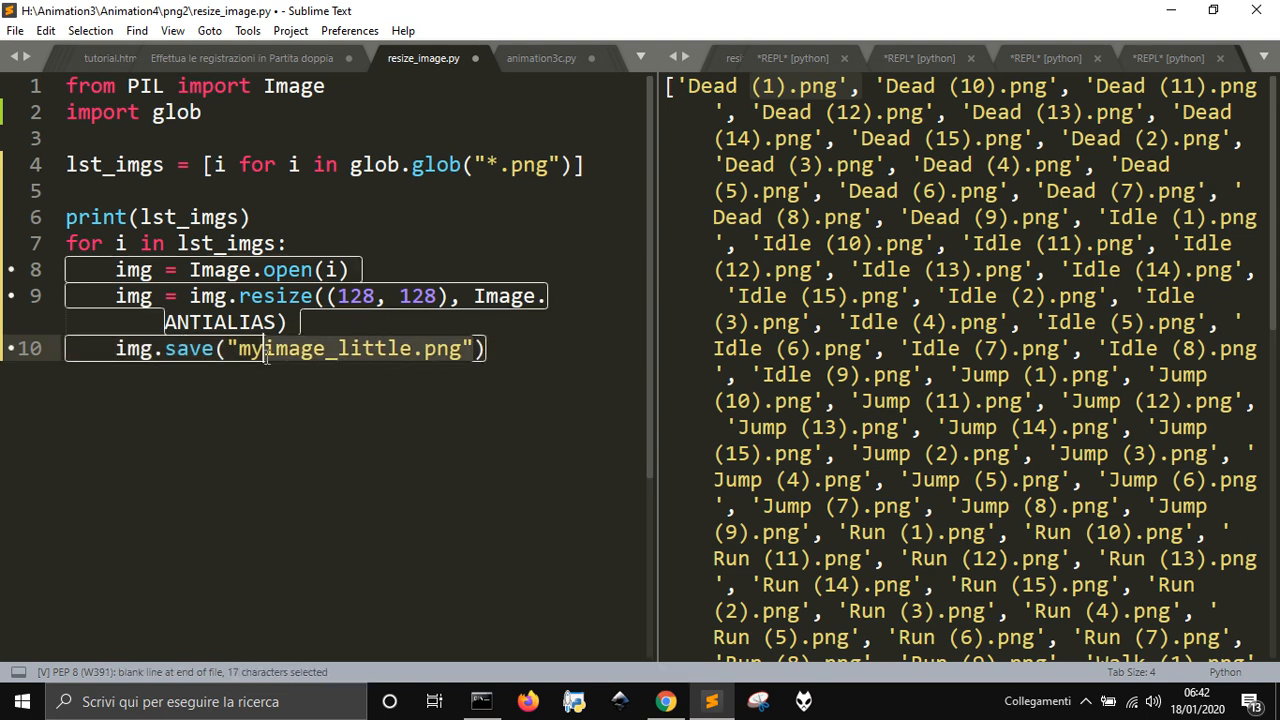
Replace the save file name with i[:-4], stripping the .png extension
key(Delete)
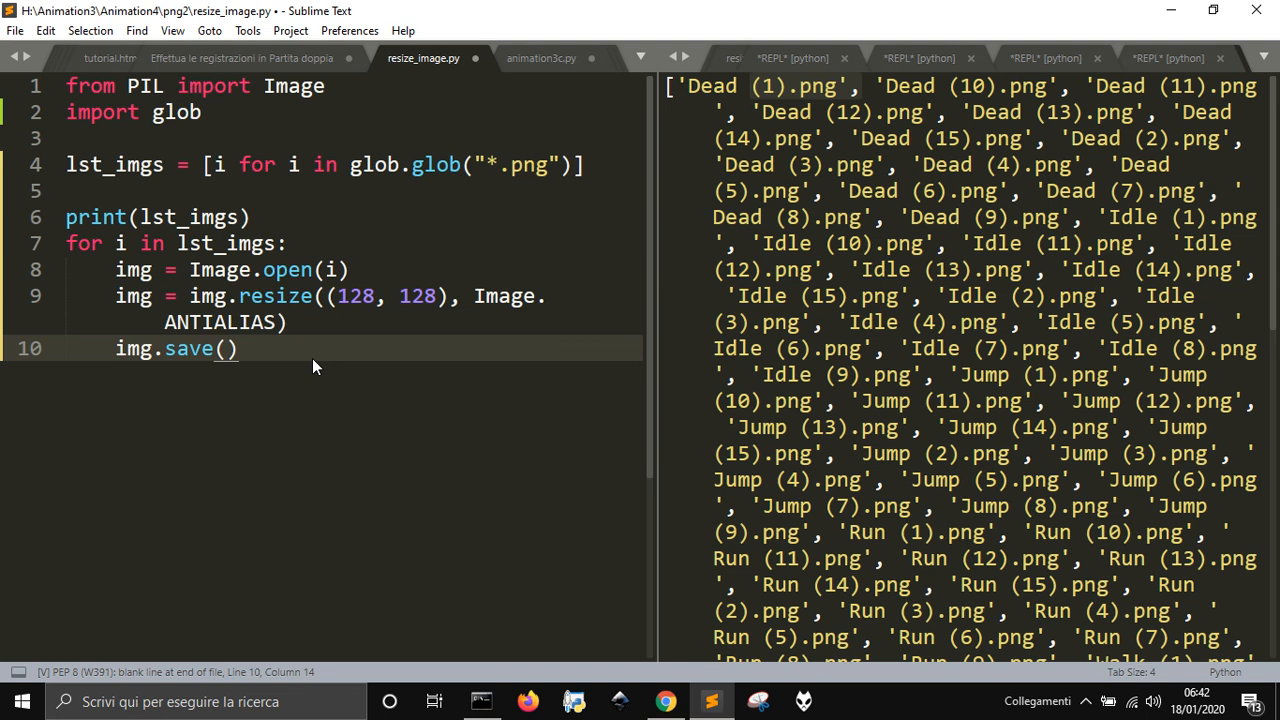
text(i)
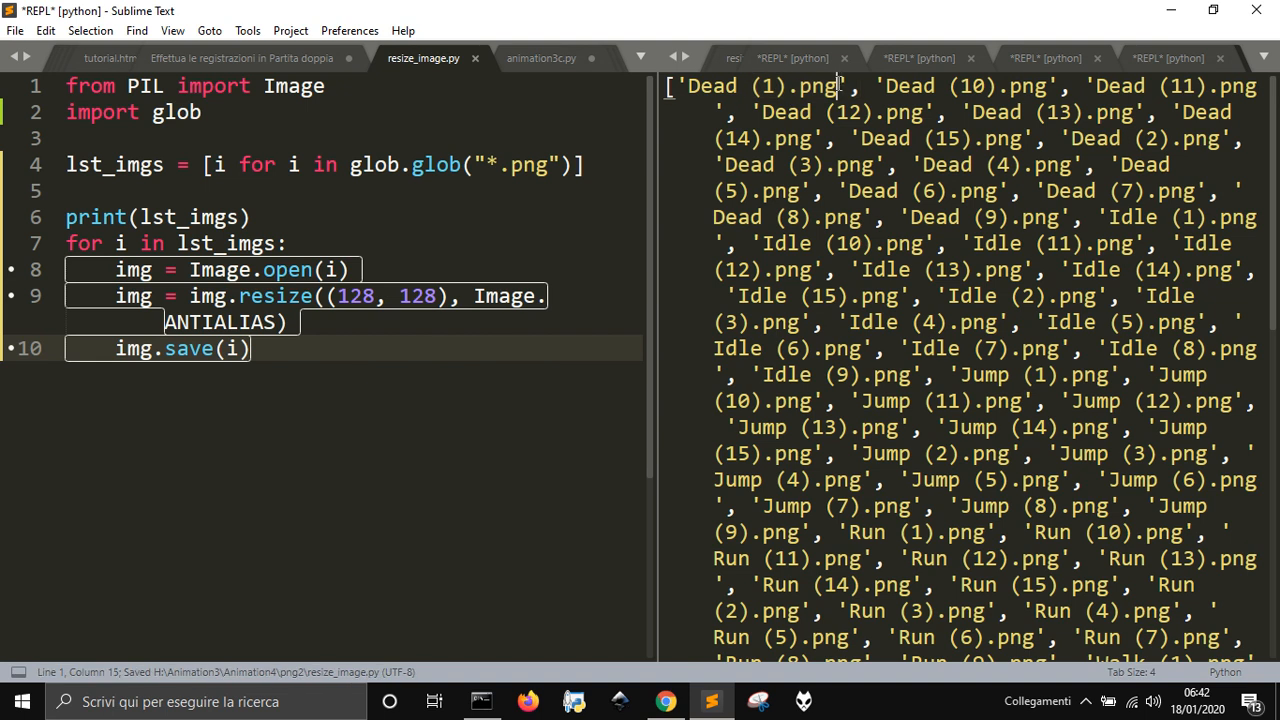
double_click(812, 86)
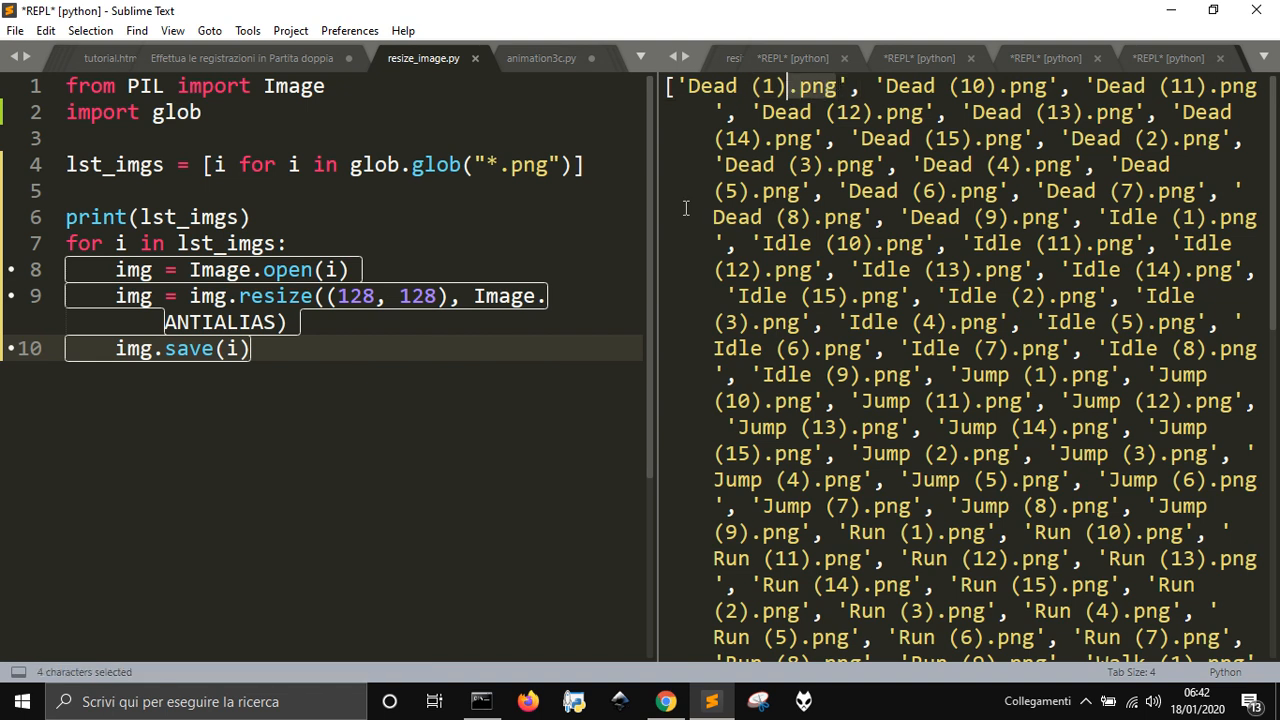
mouse_move(660, 224)
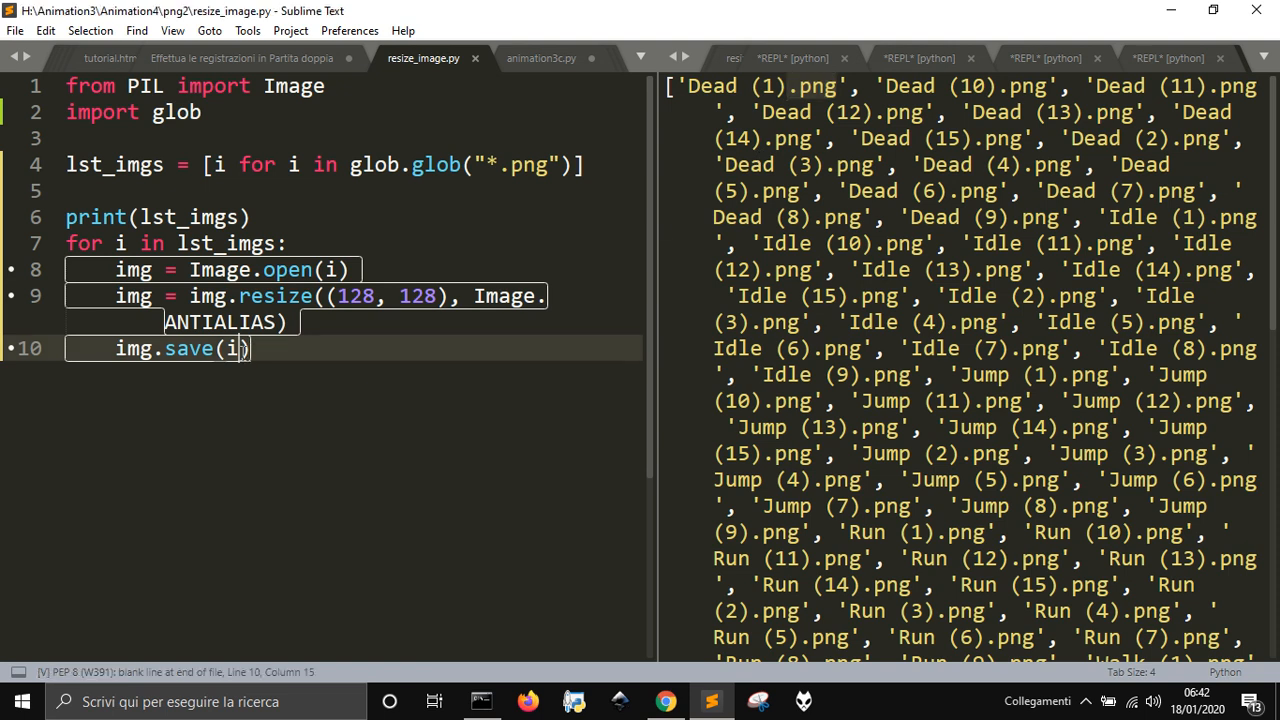
text([:])
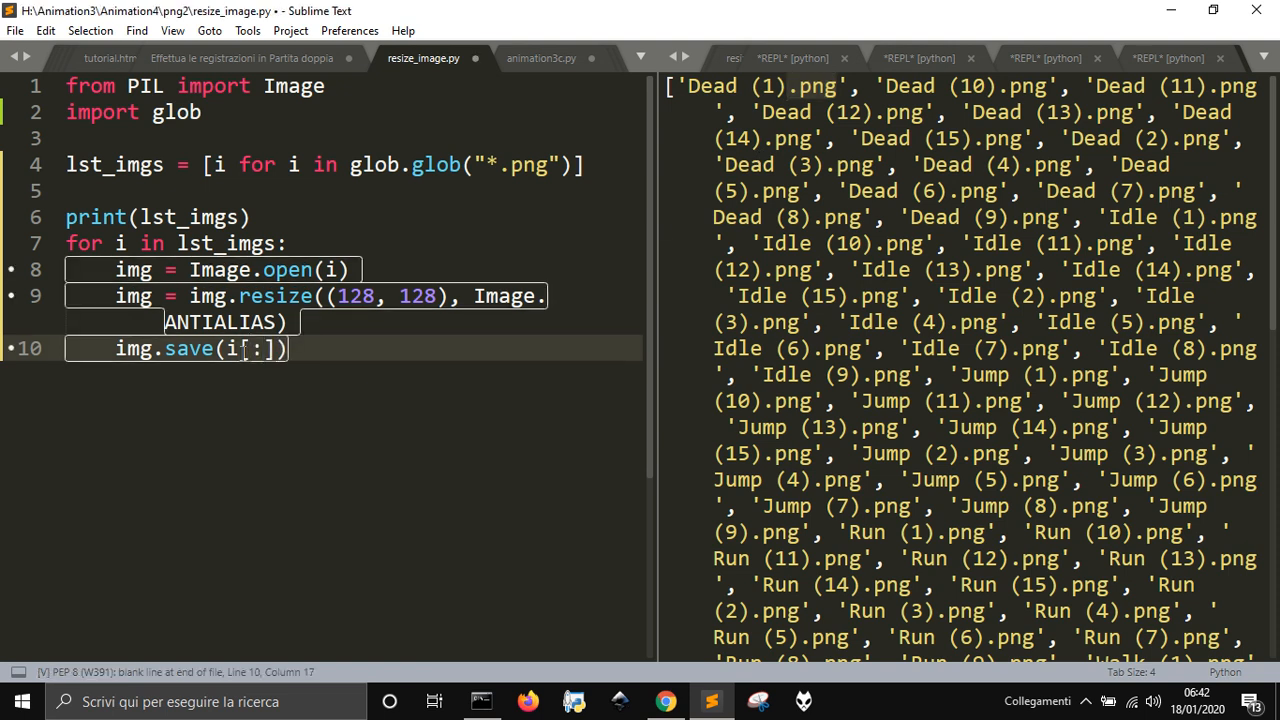
text(-4)
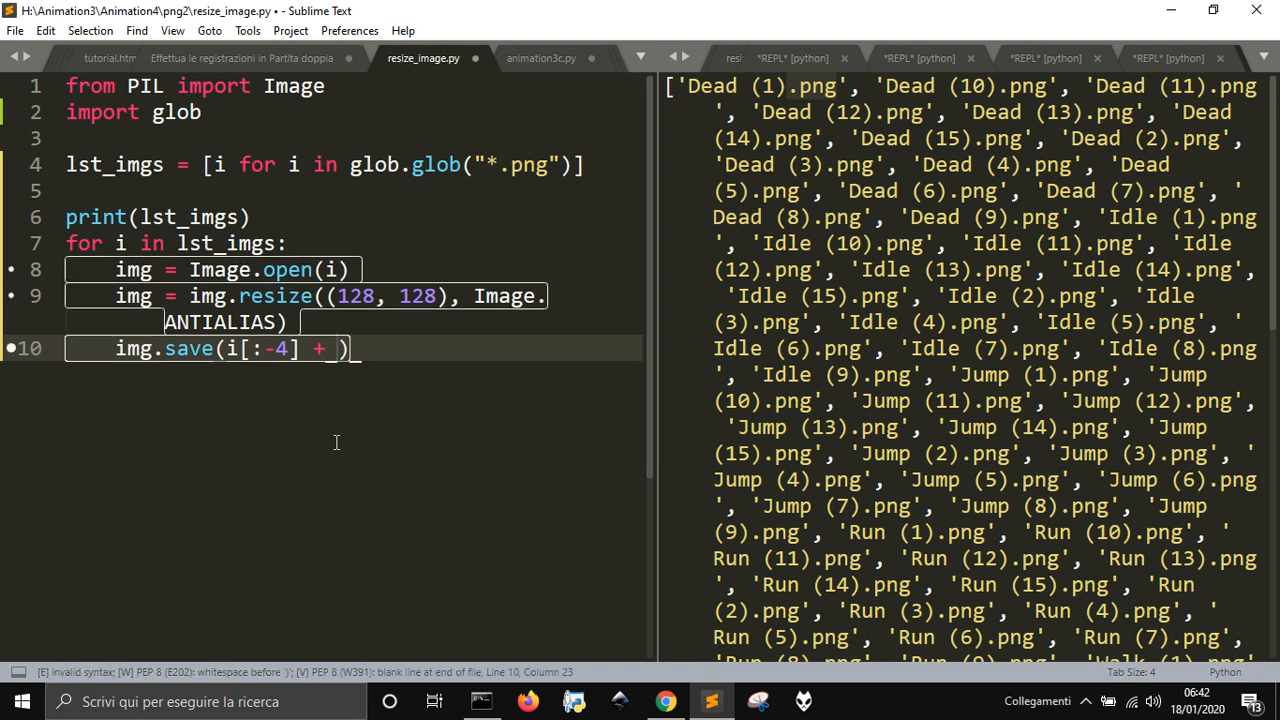
Append "_ltl.png" with an ltl path so each resized image saves under its own _ltl name
text(_ltl)
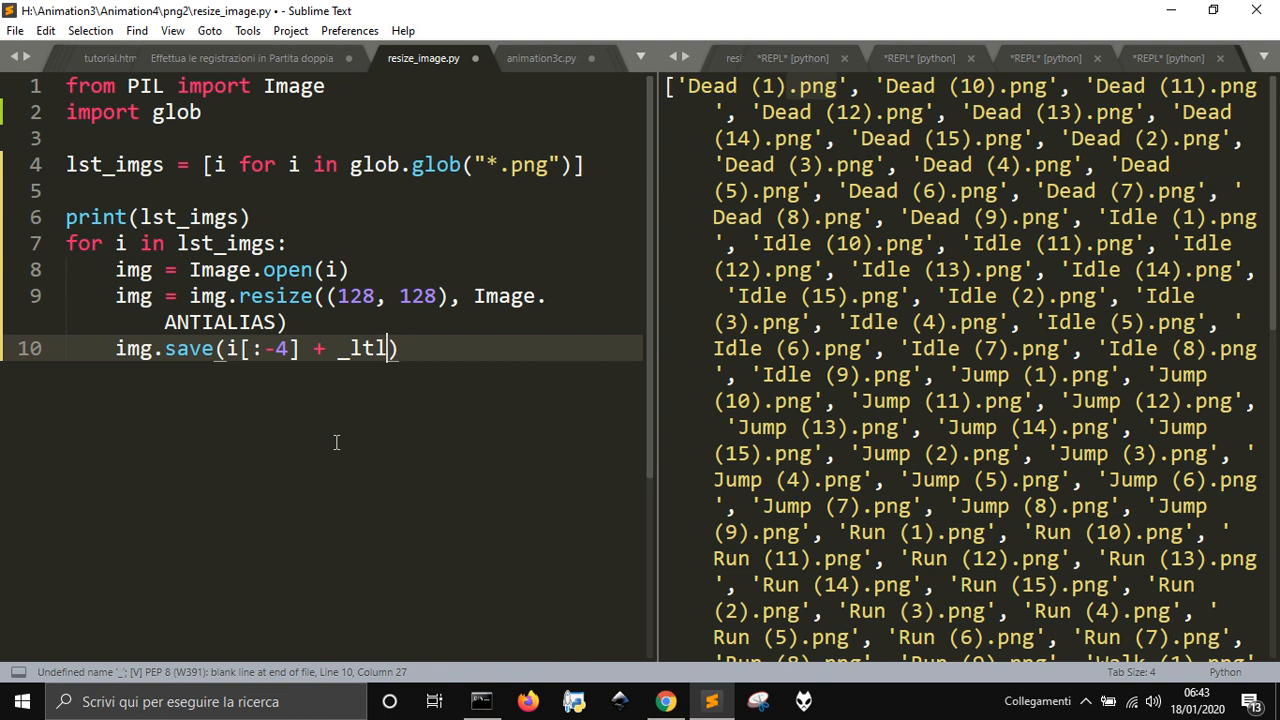
text(")
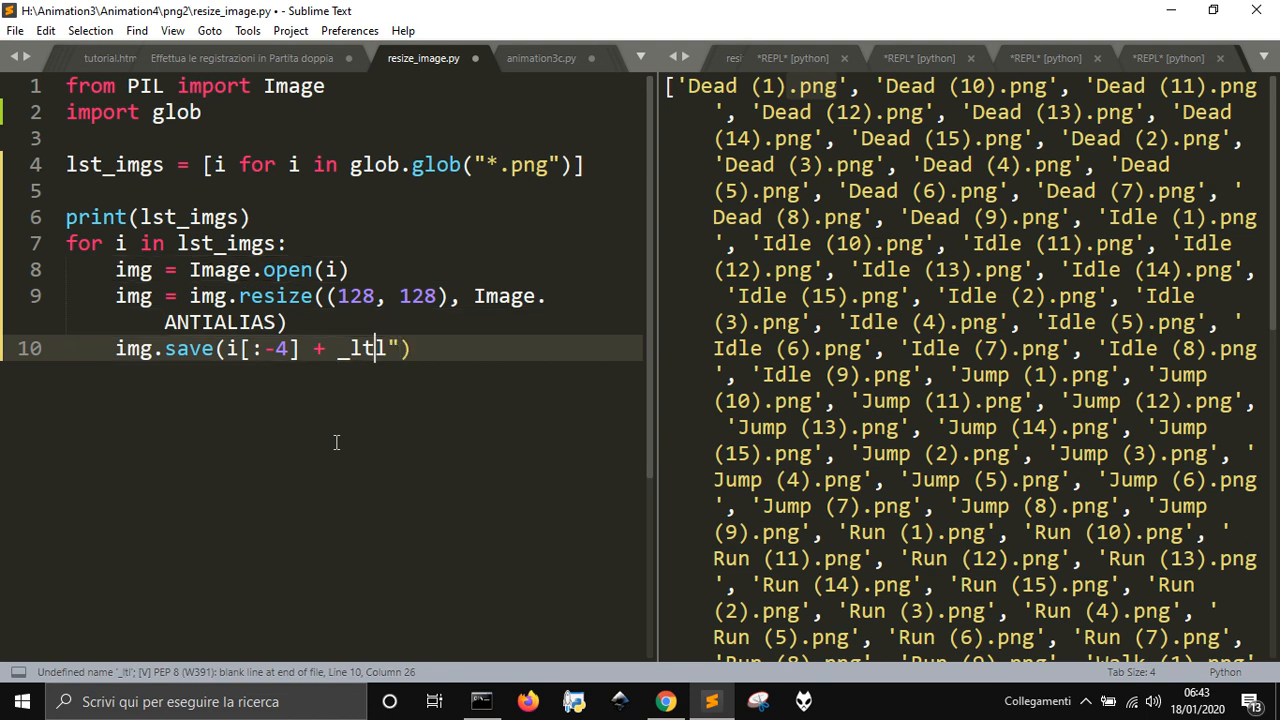
text(")
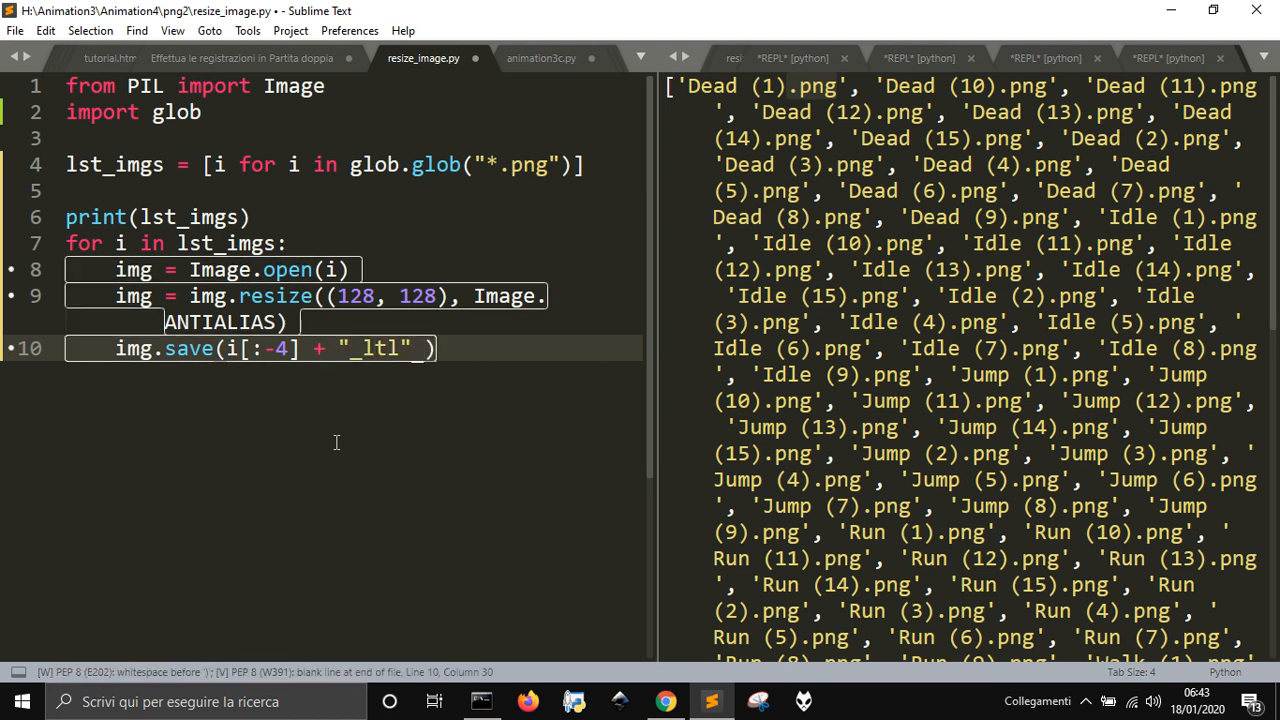
text(png)
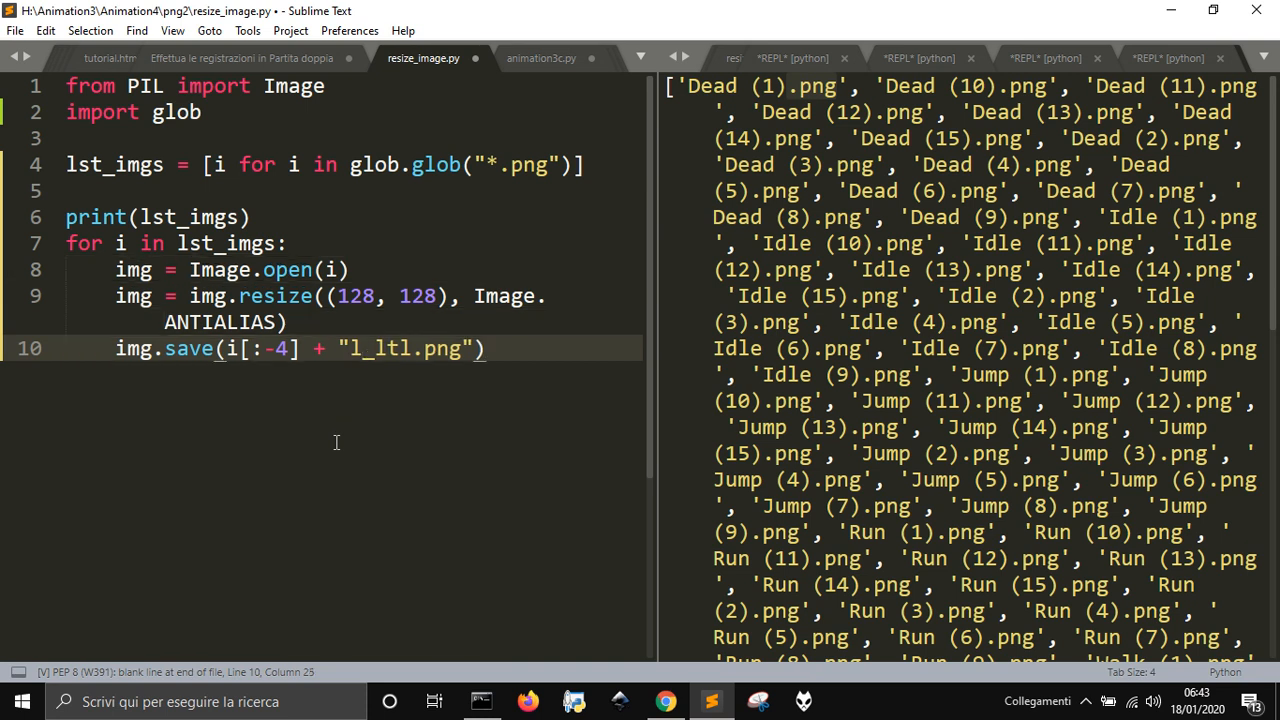
text(tl\\)
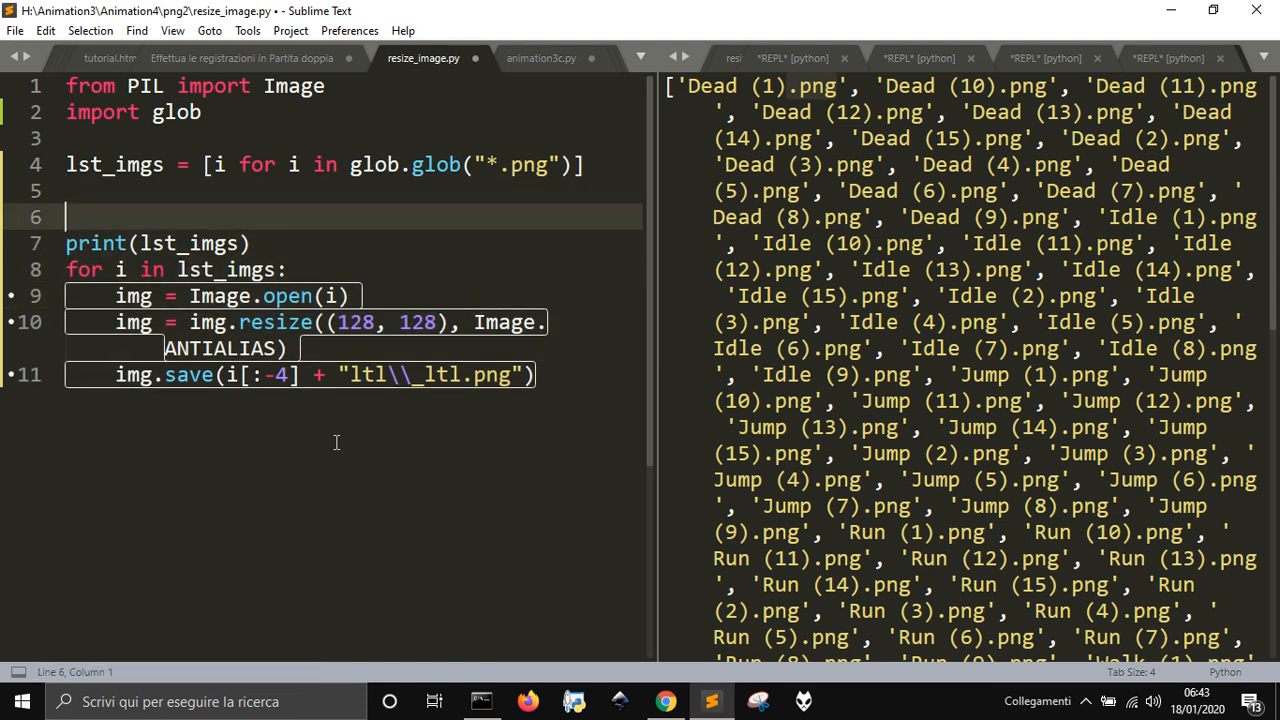
Add import os and 'if not "ltl" in os.listdir(): os.mkdir("ltl")' above the loop
text(if)
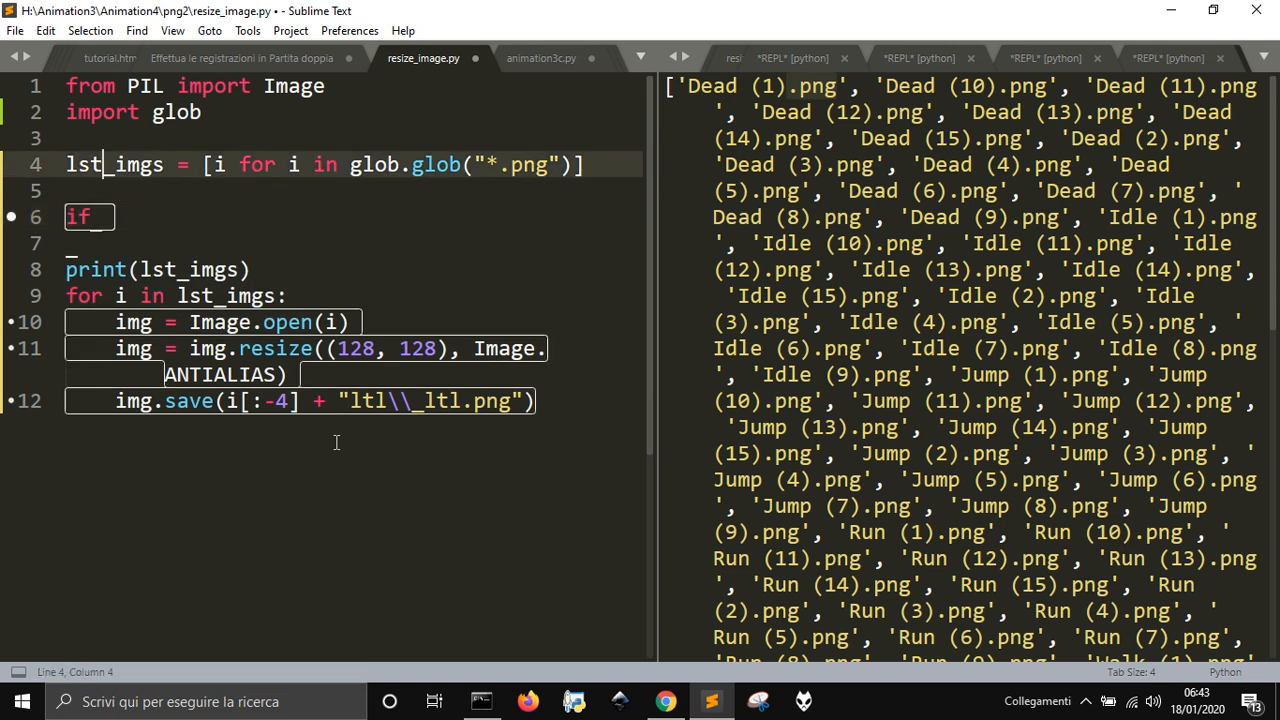
text(import os)
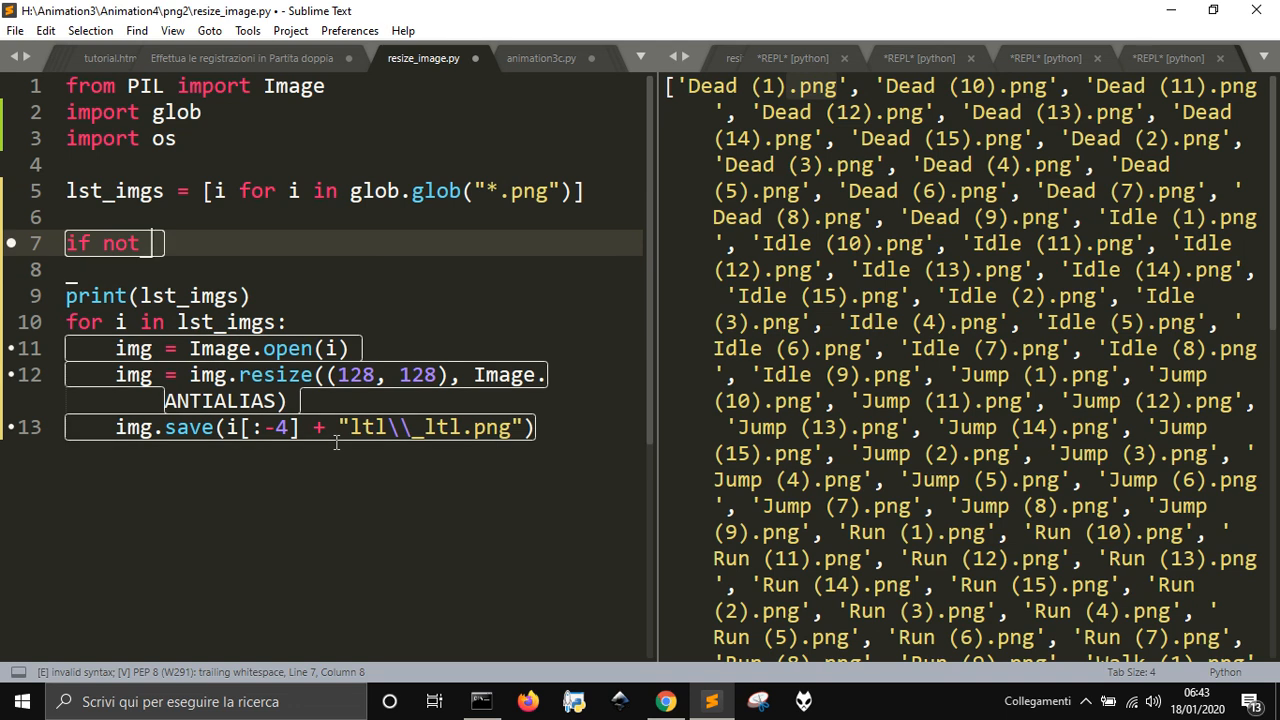
text("")
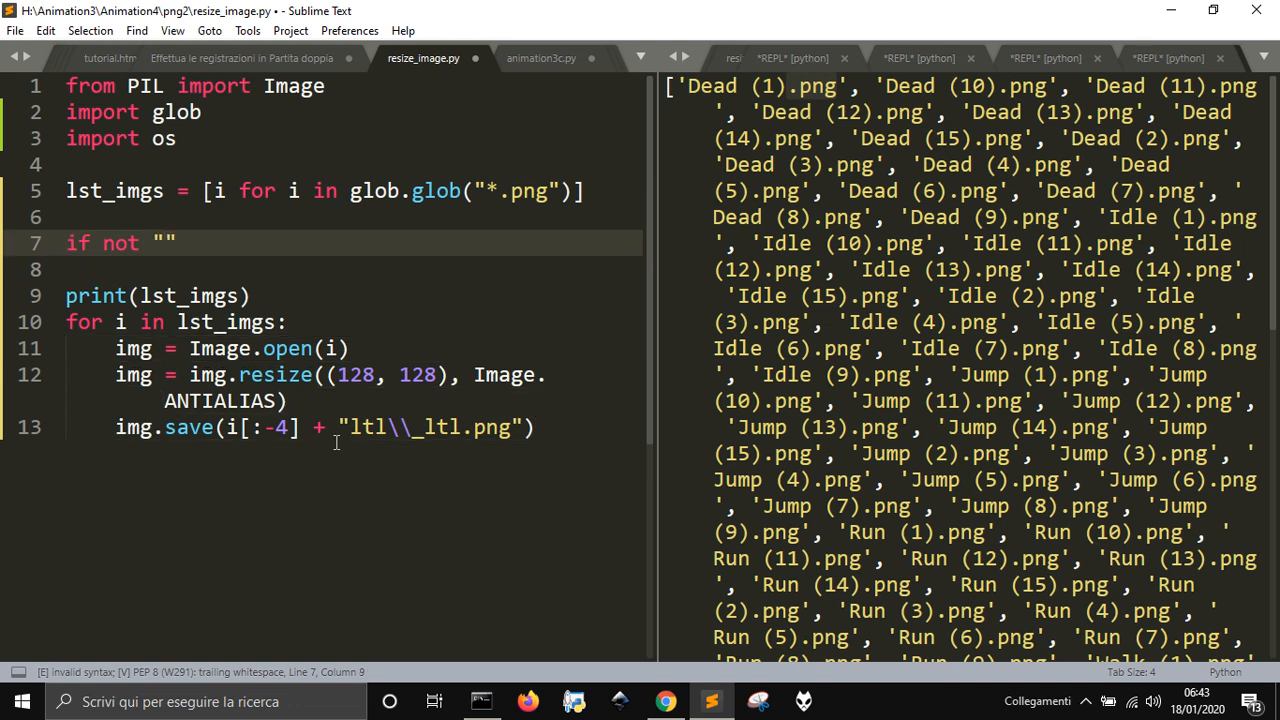
text(ltl)
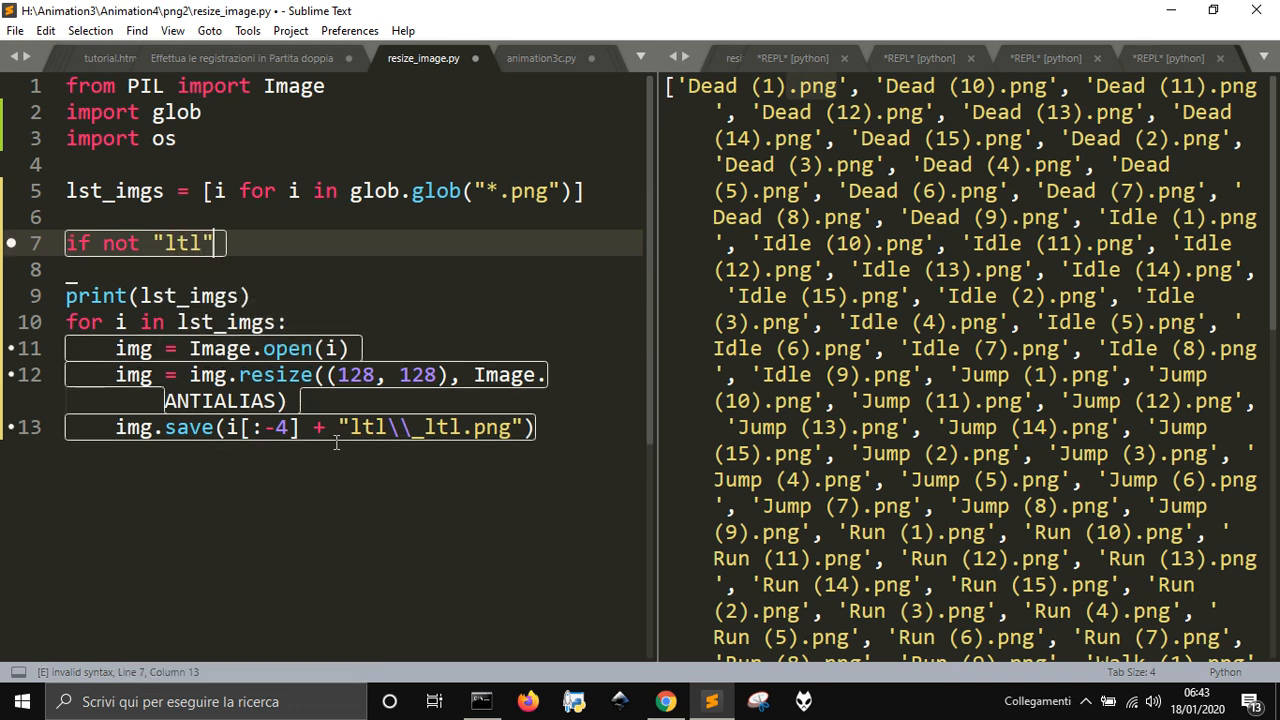
text(in os.listdir():)
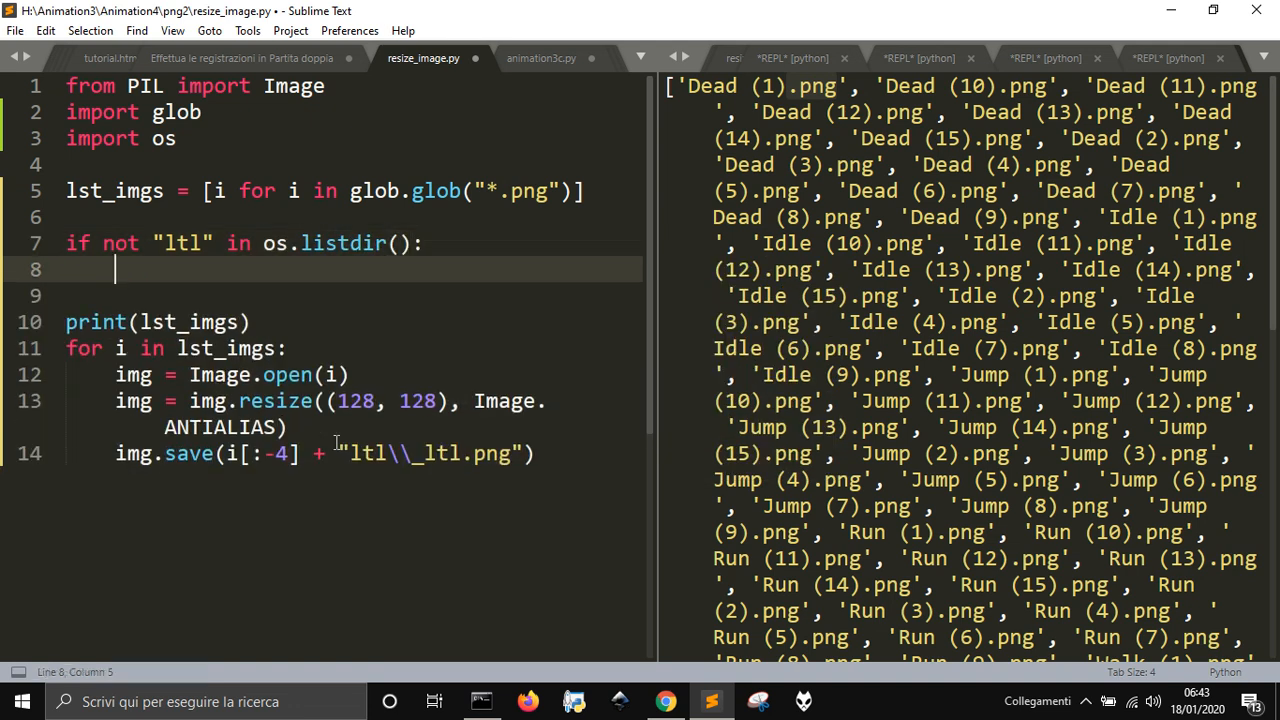
text(os.mkdir("ltl)
text(#)
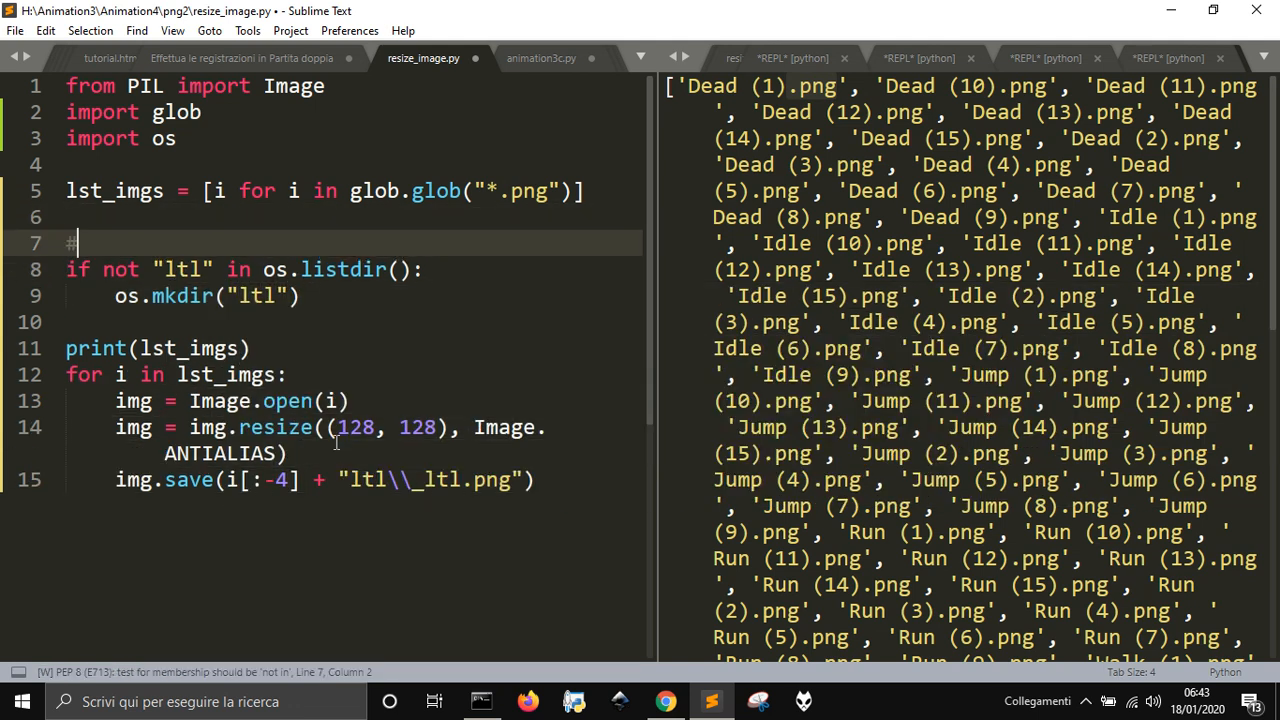
Write the comment 'It creates a folder called ltl if it doesn't exist'
text(It)
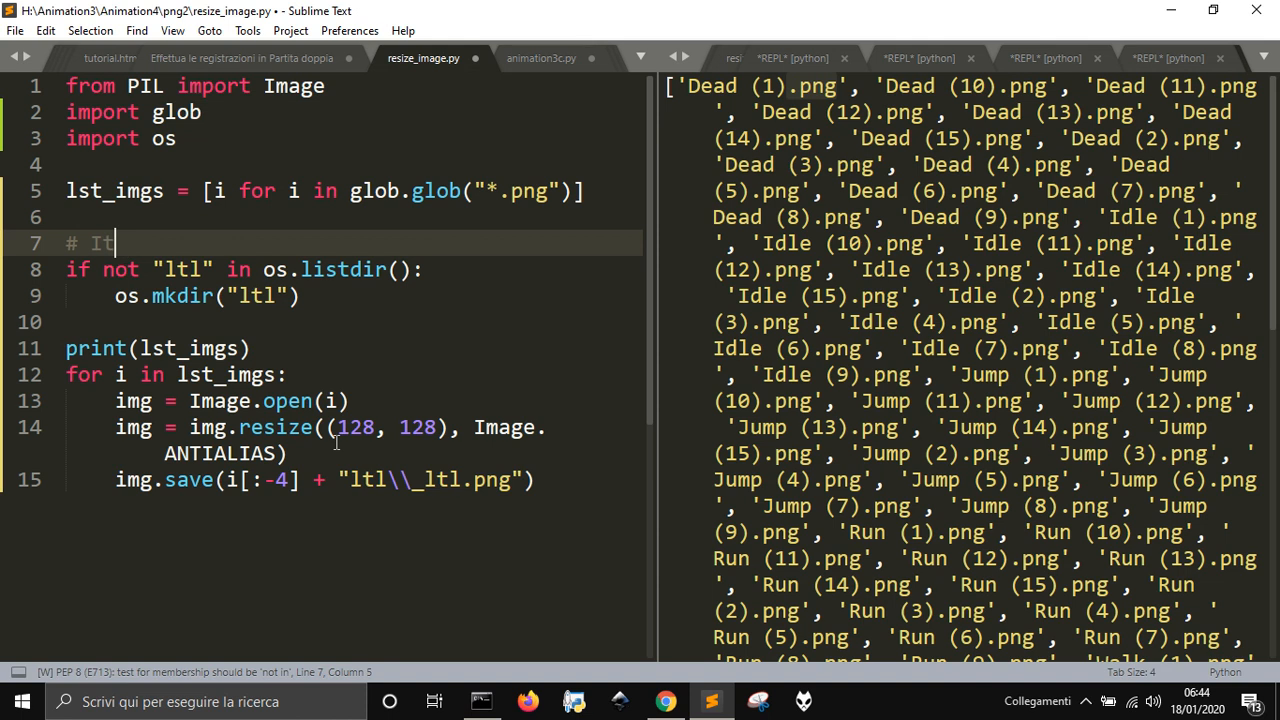
text(creates a)
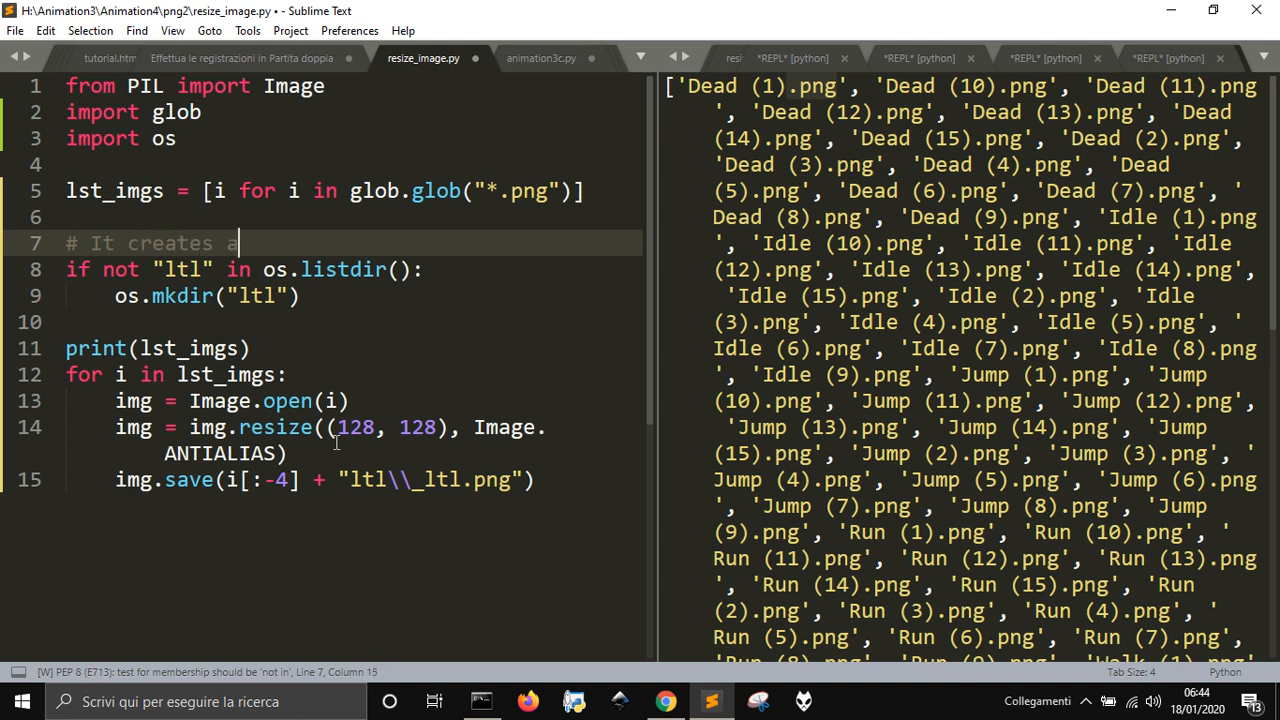
text(fol)
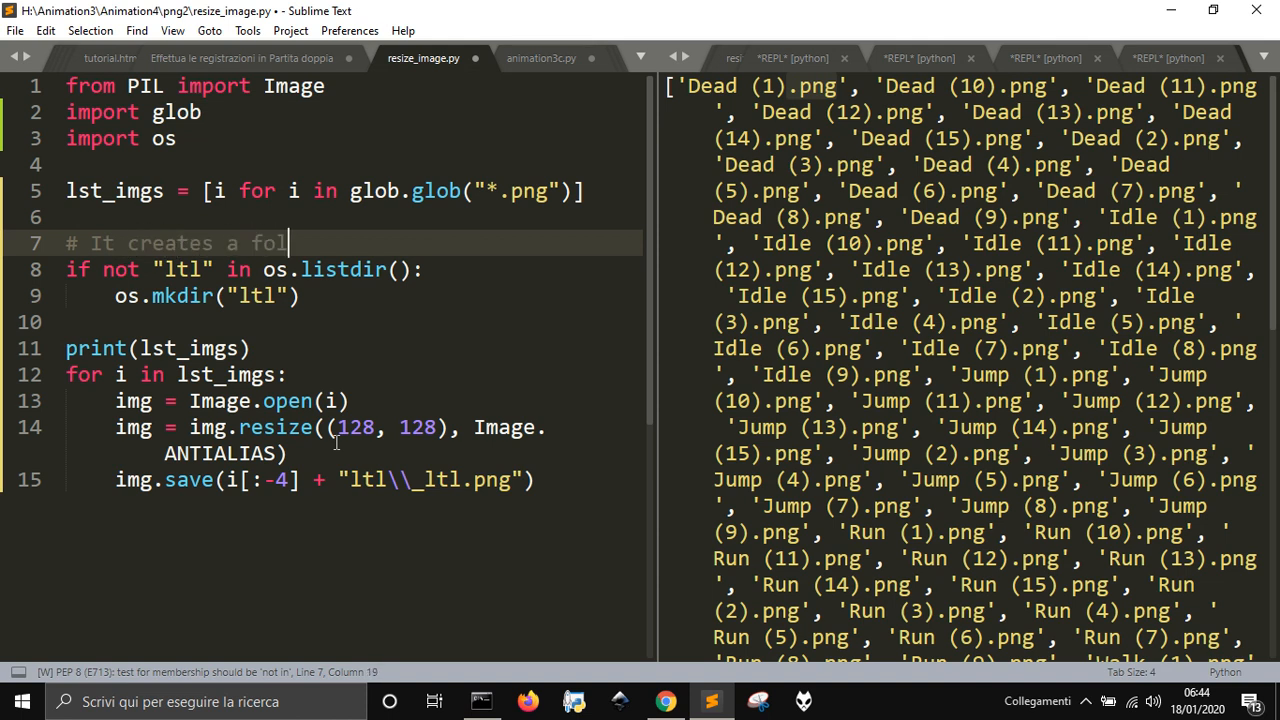
text(der)
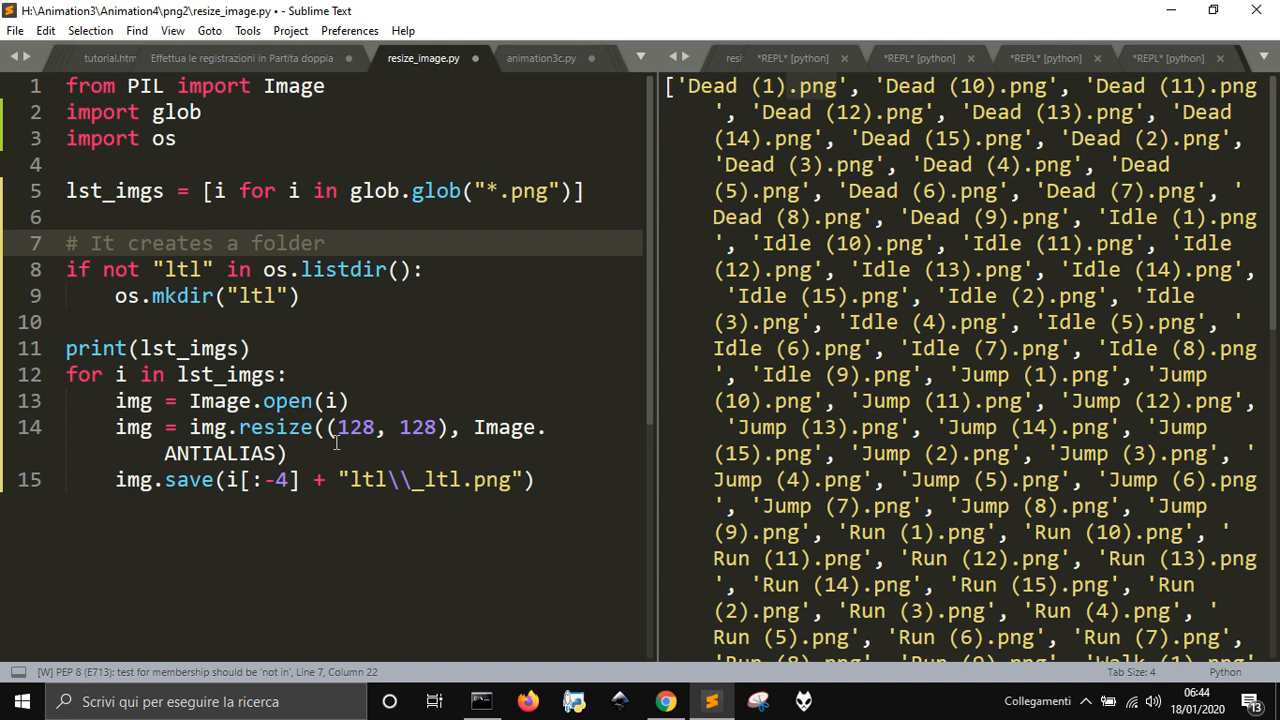
text(called)
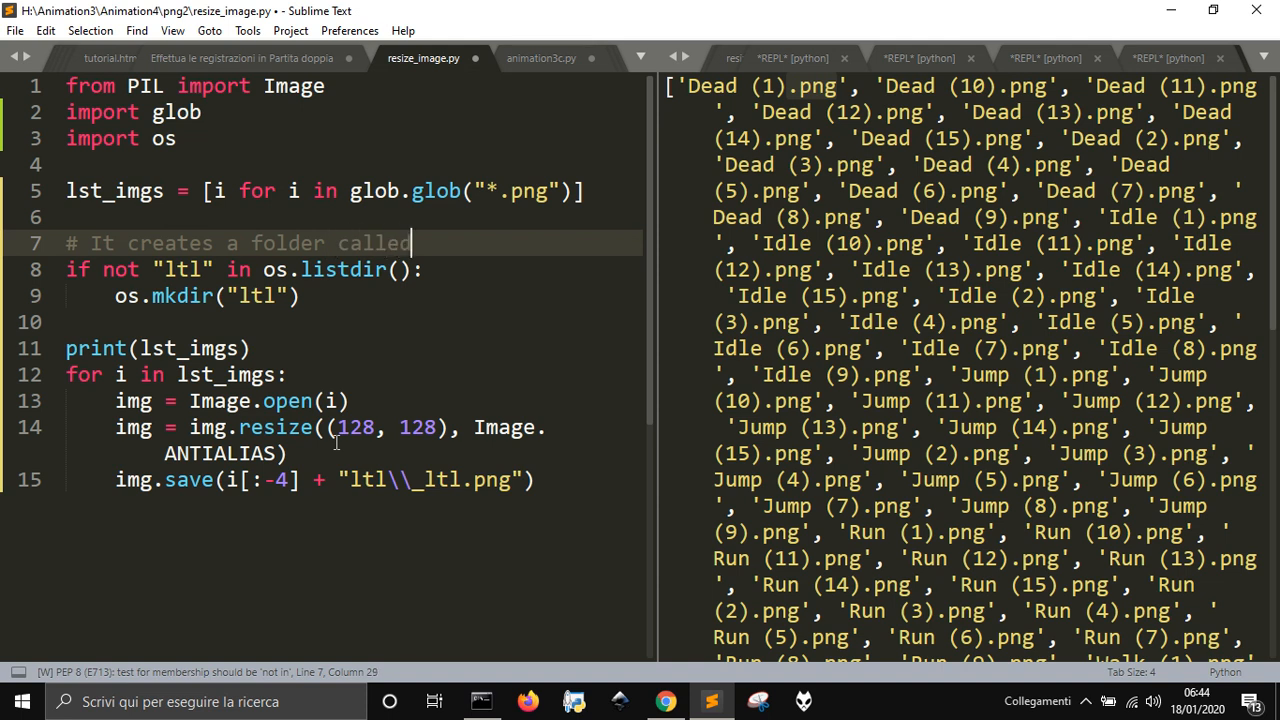
text(ltl if)
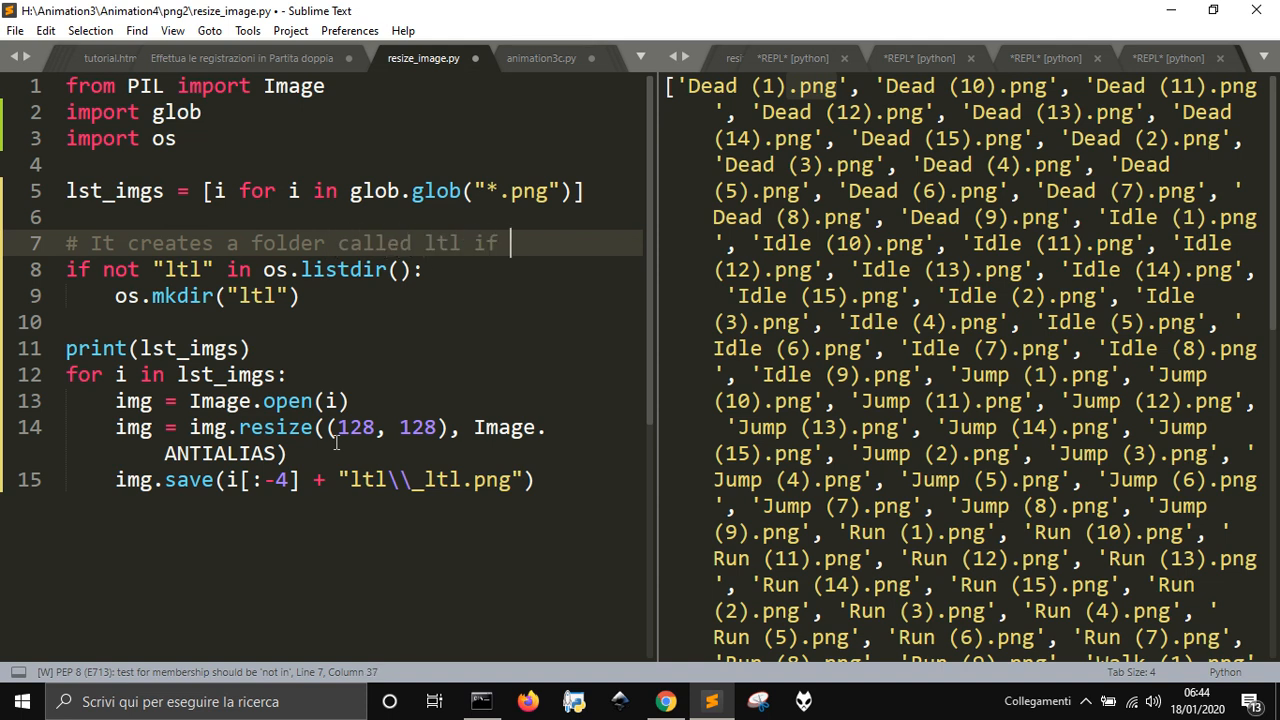
text(do)
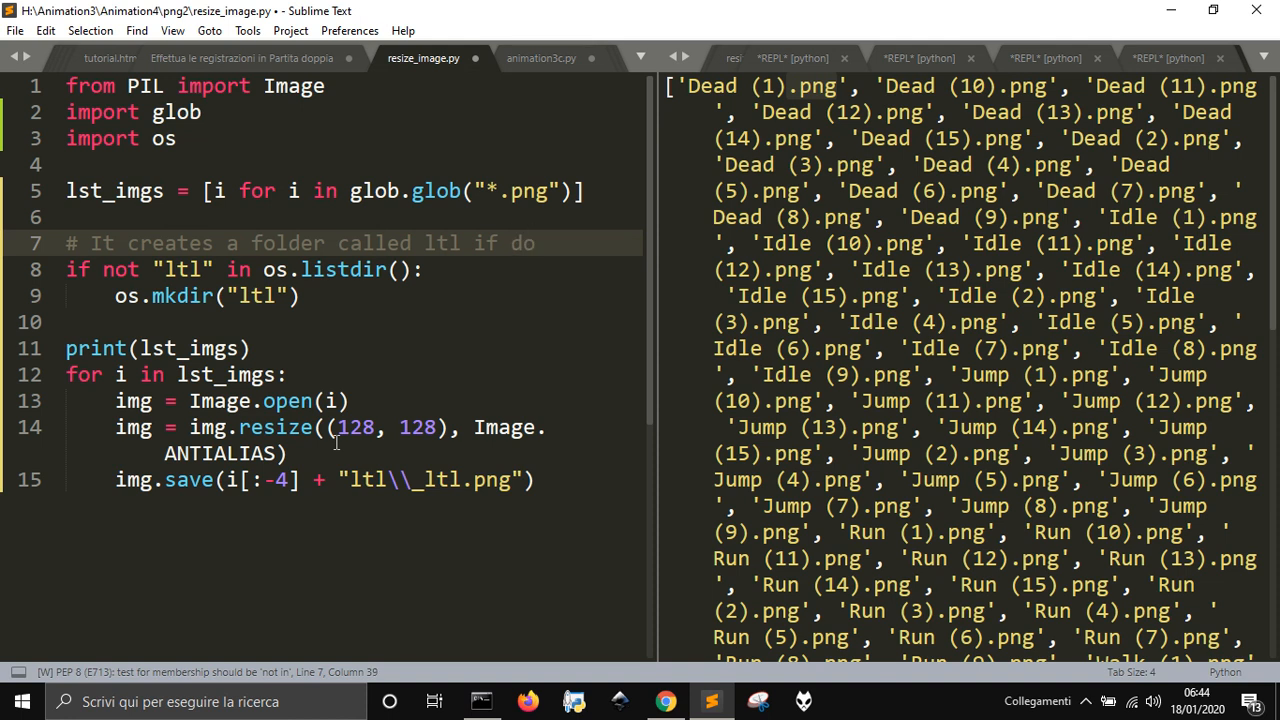
text(es)
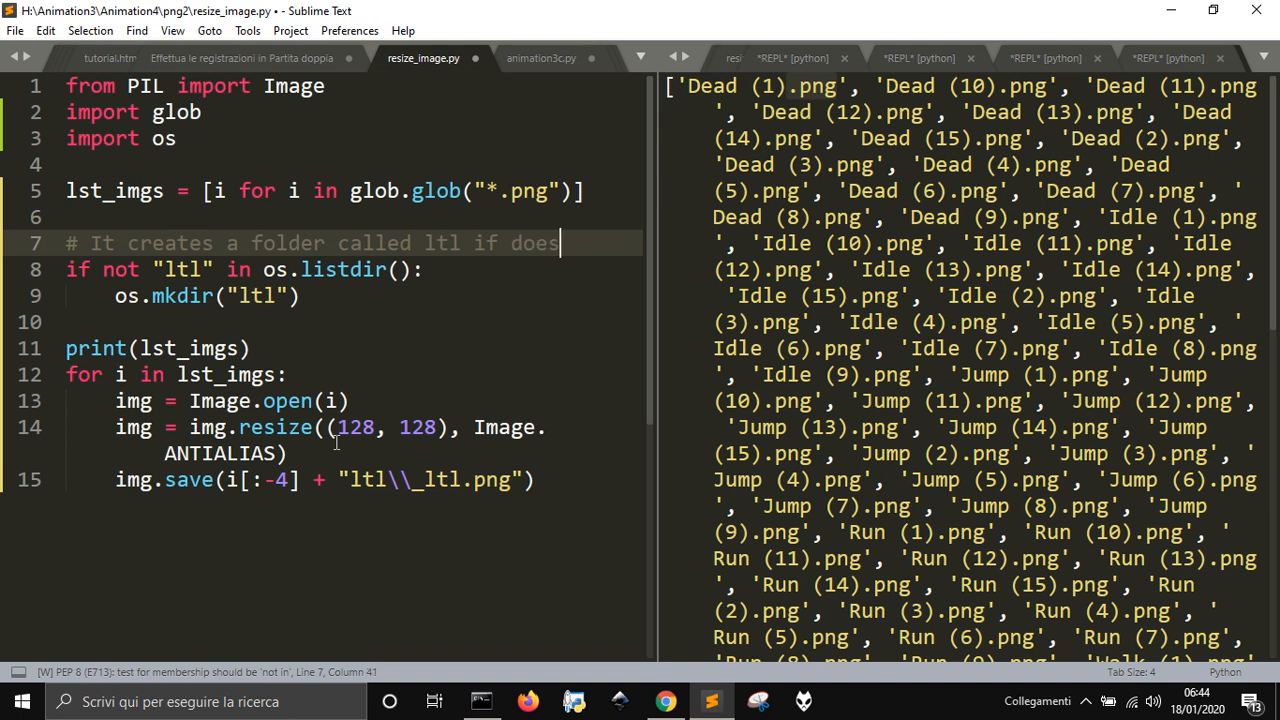
text('t exist)
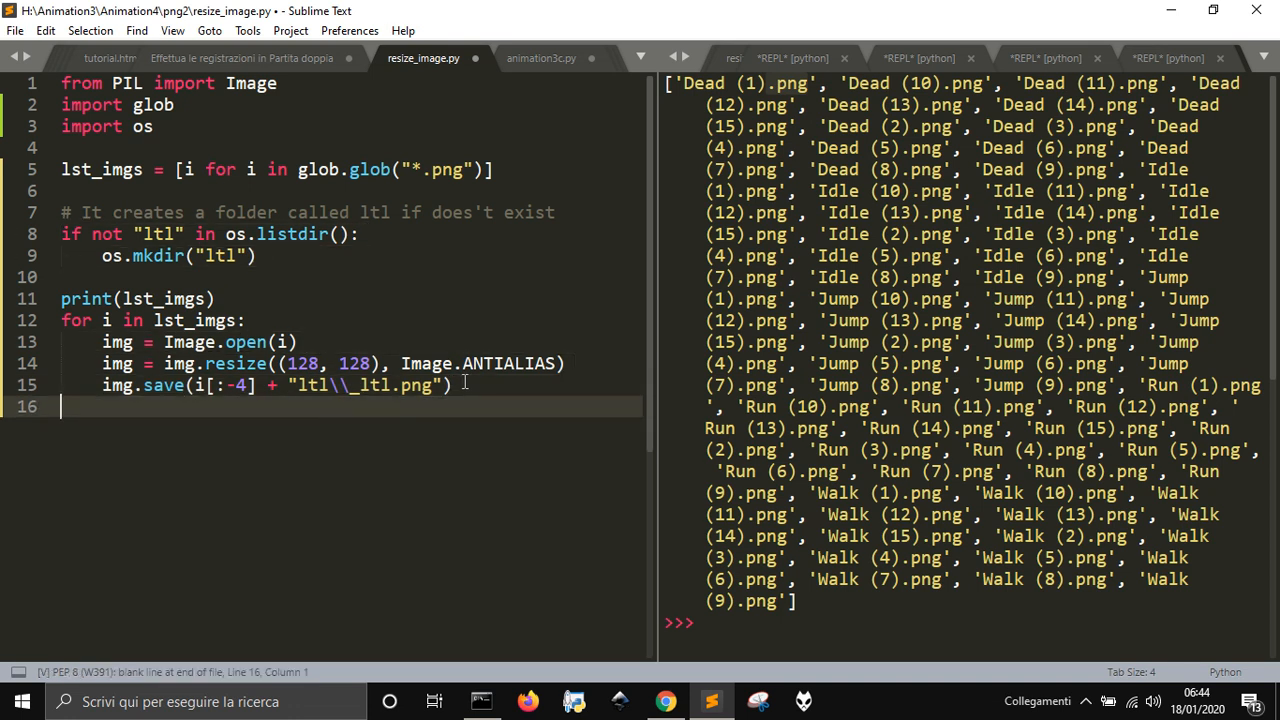
End the script with print("Done") and os.startfile("ltl") to open the output folder
text(print("Done)
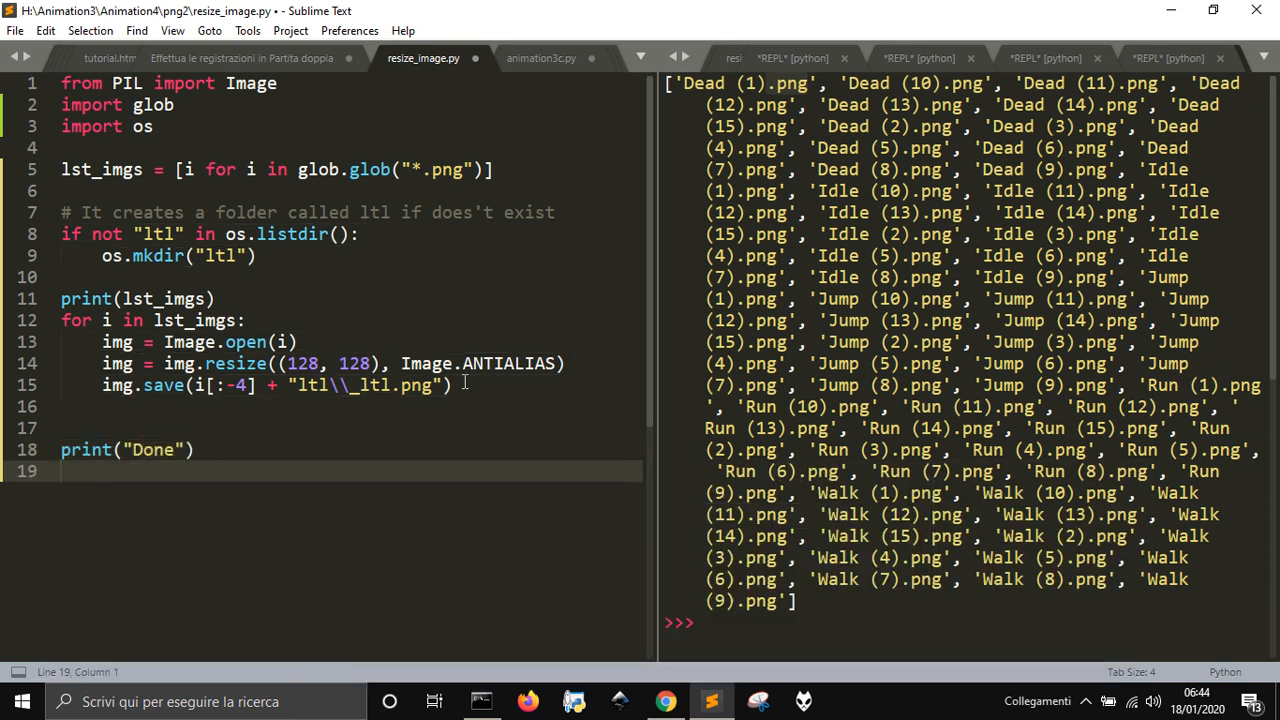
text(os.)
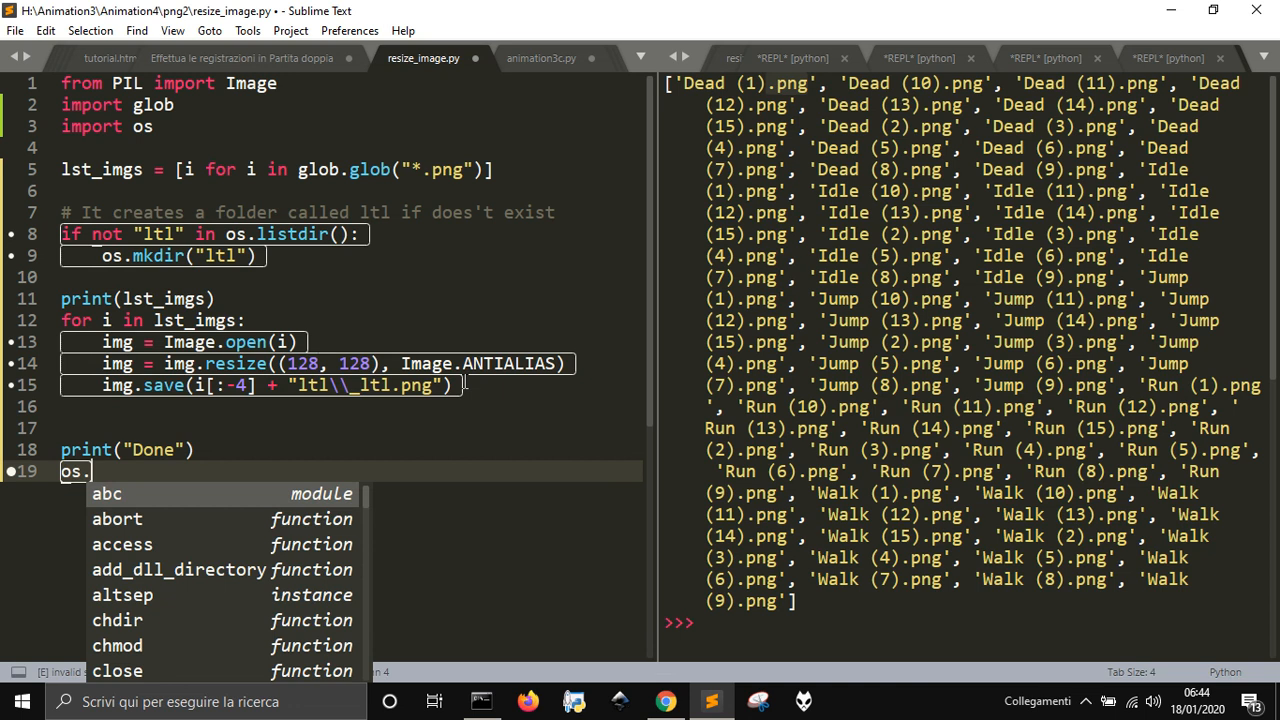
text(startfile()
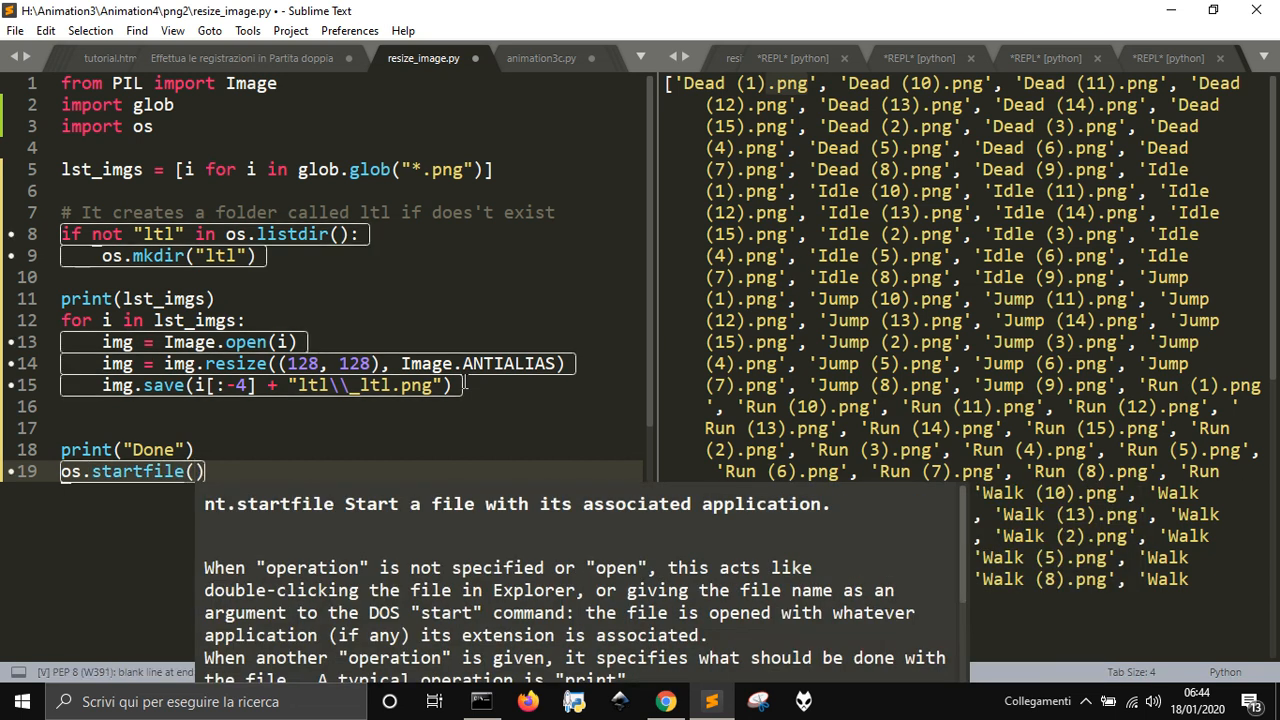
text(l)
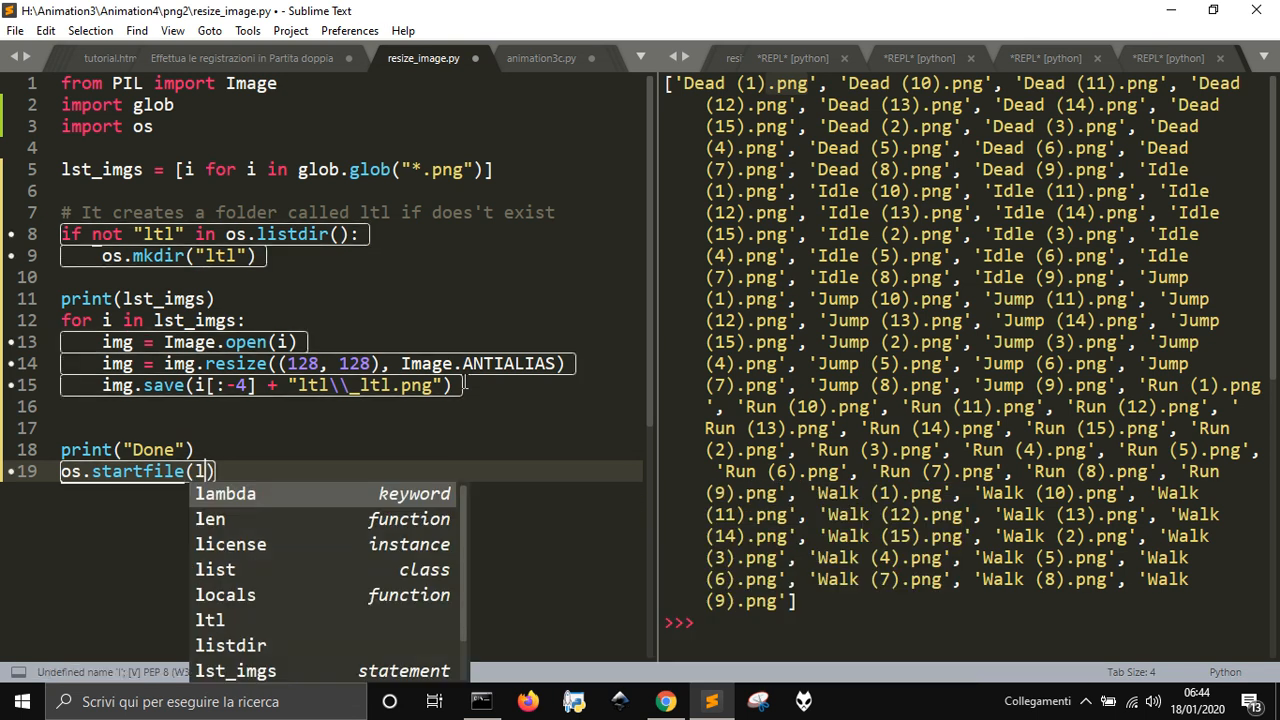
text("ltl")
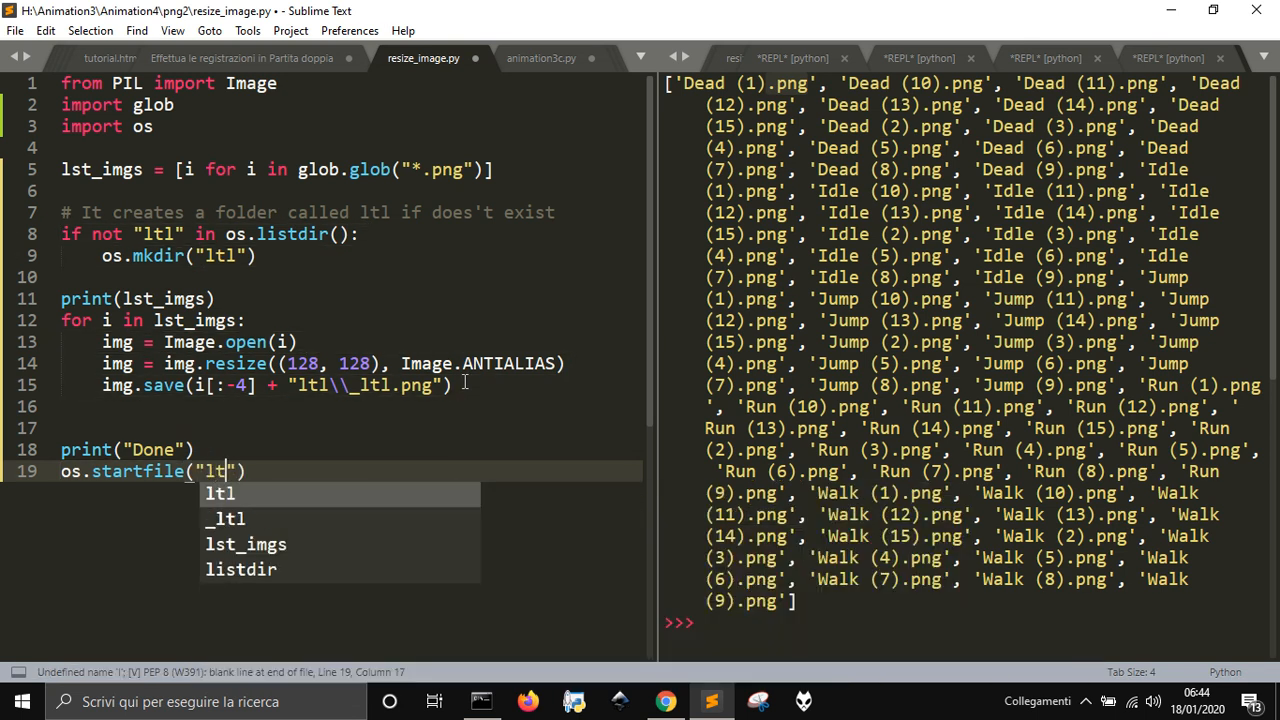
text(l)
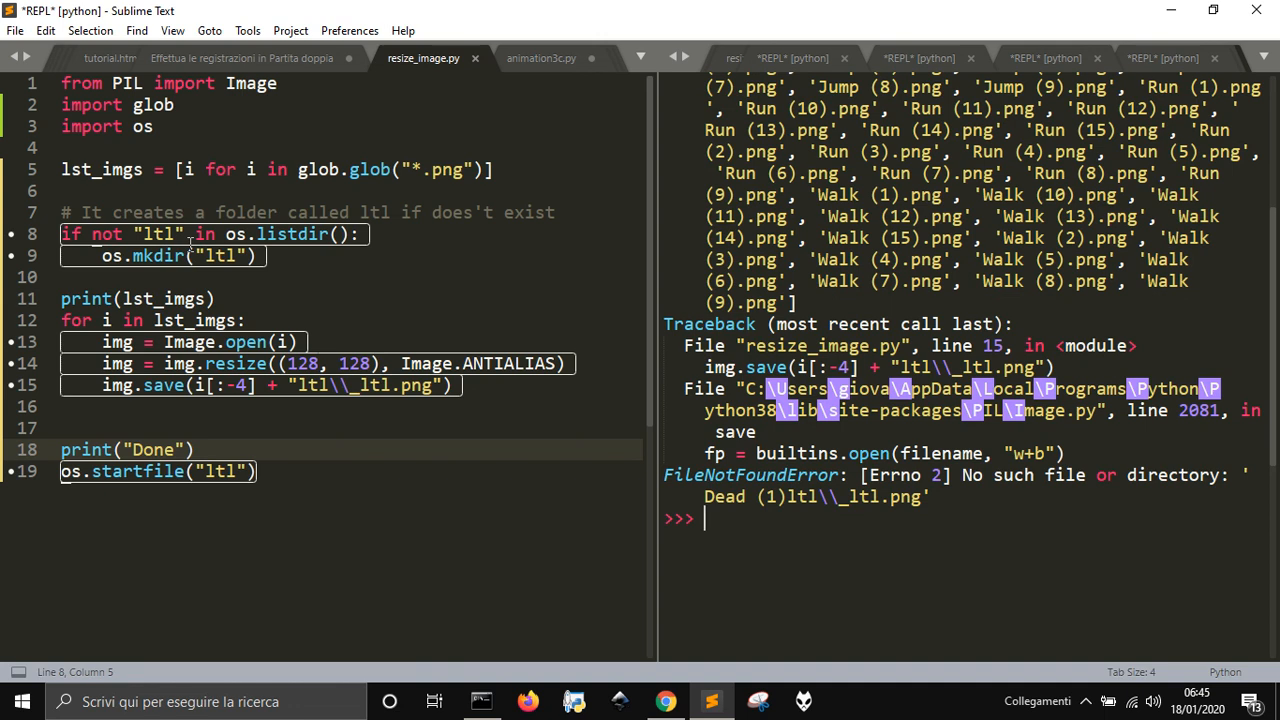
mouse_move(848, 416)
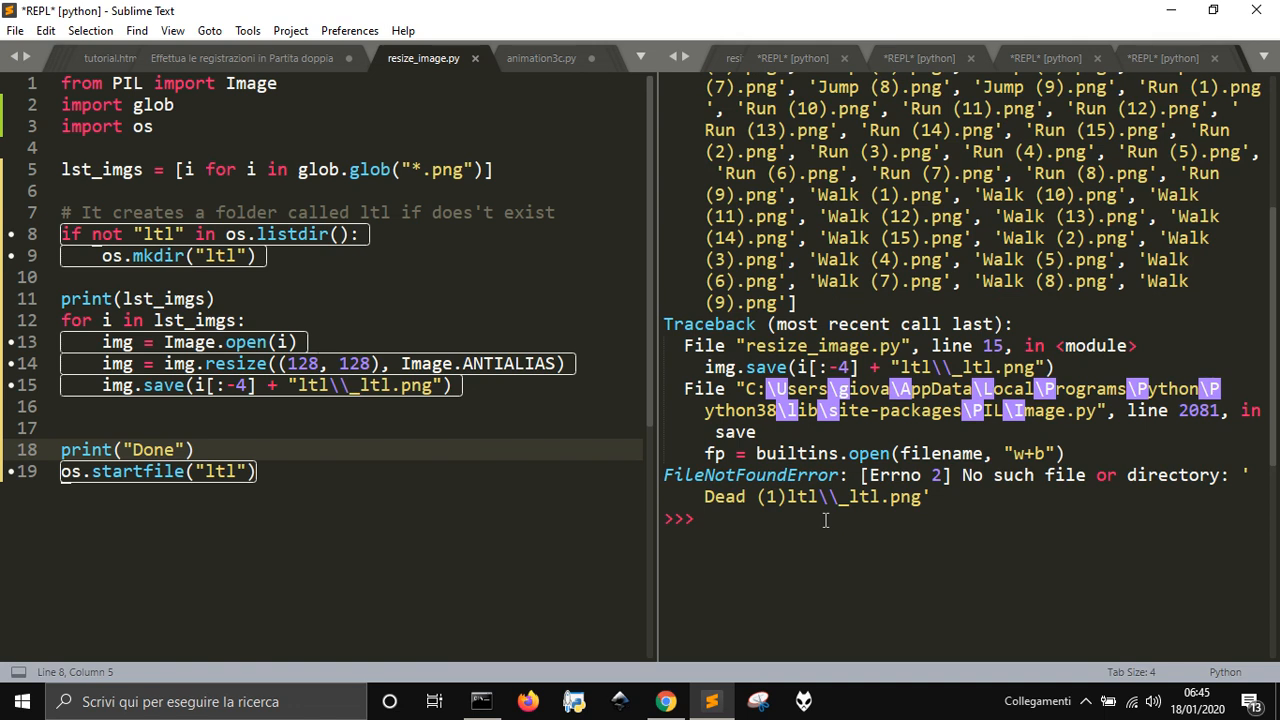
mouse_move(890, 504)
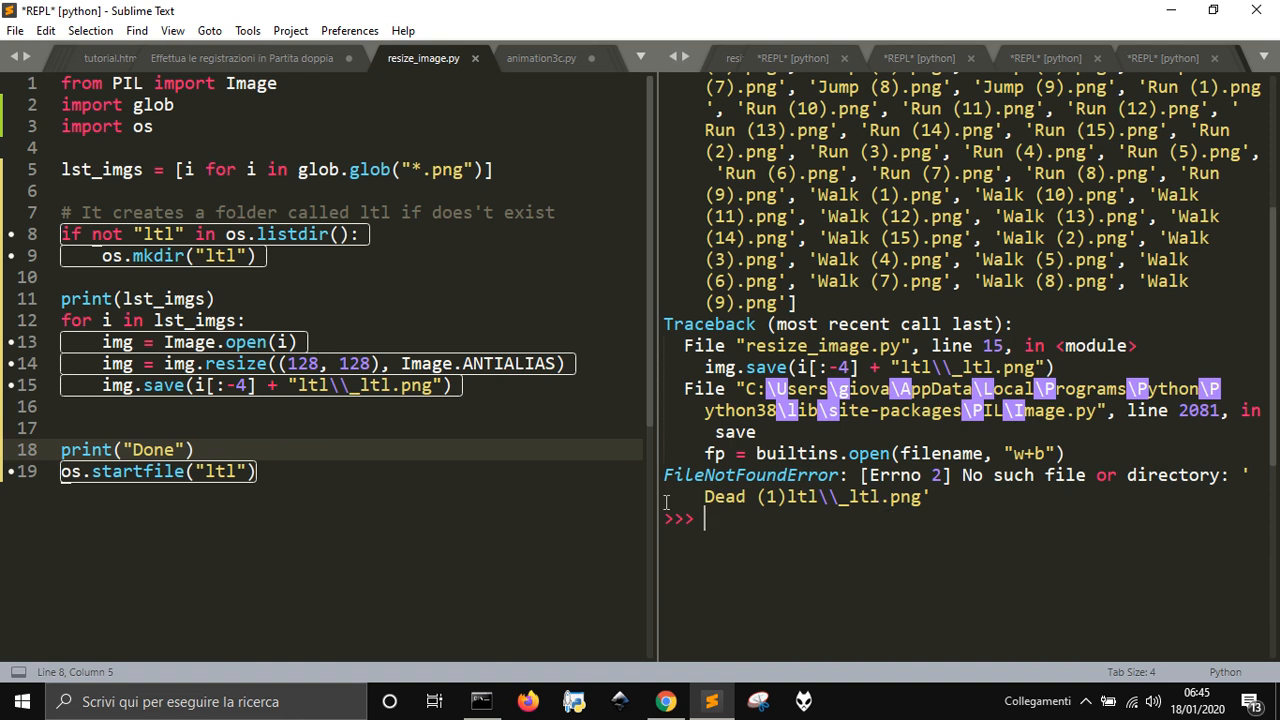
Change the save path to "ltl\\" + i[:-4] + "_ltl.png" and run the script
click(430, 386)
text(")
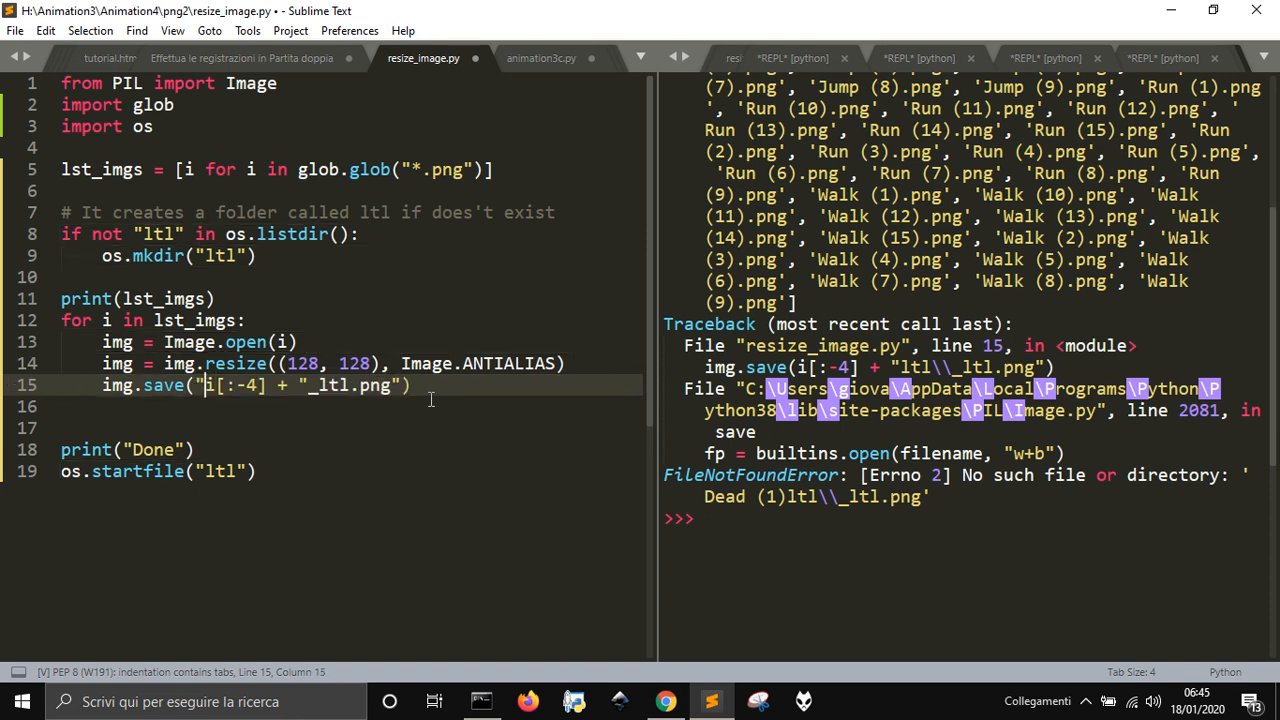
text(ltl\)
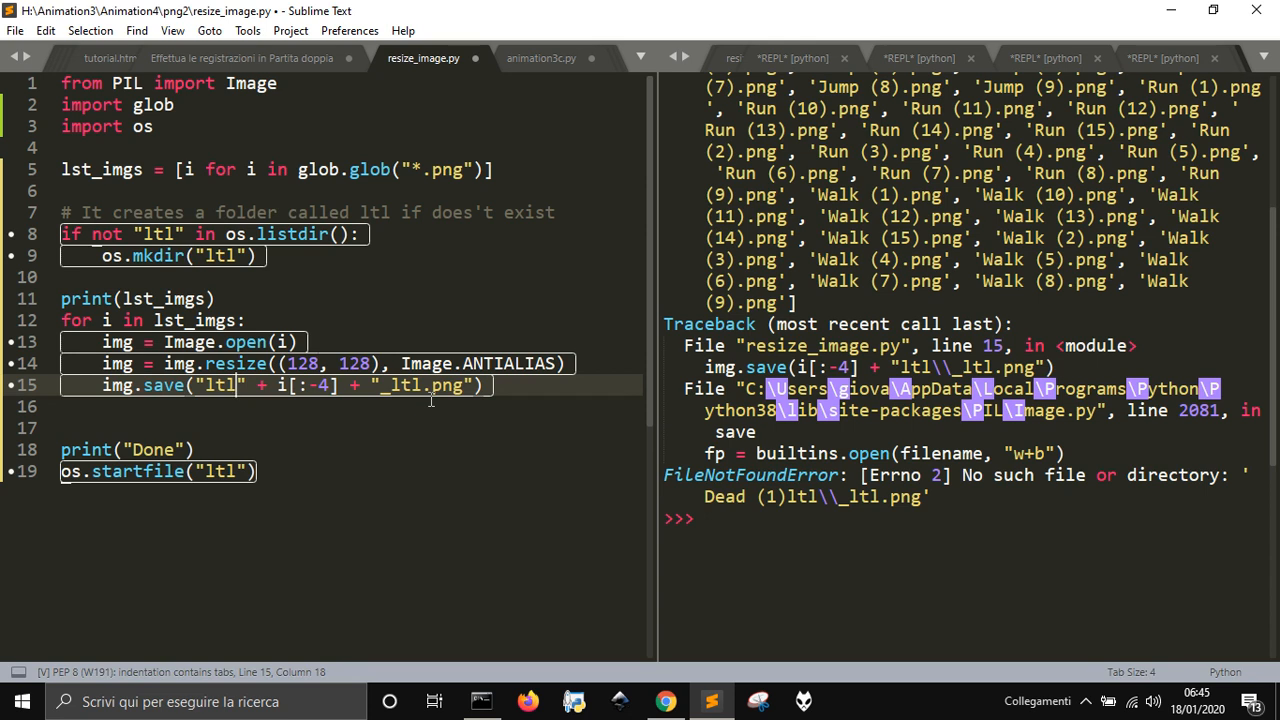
text(\\)
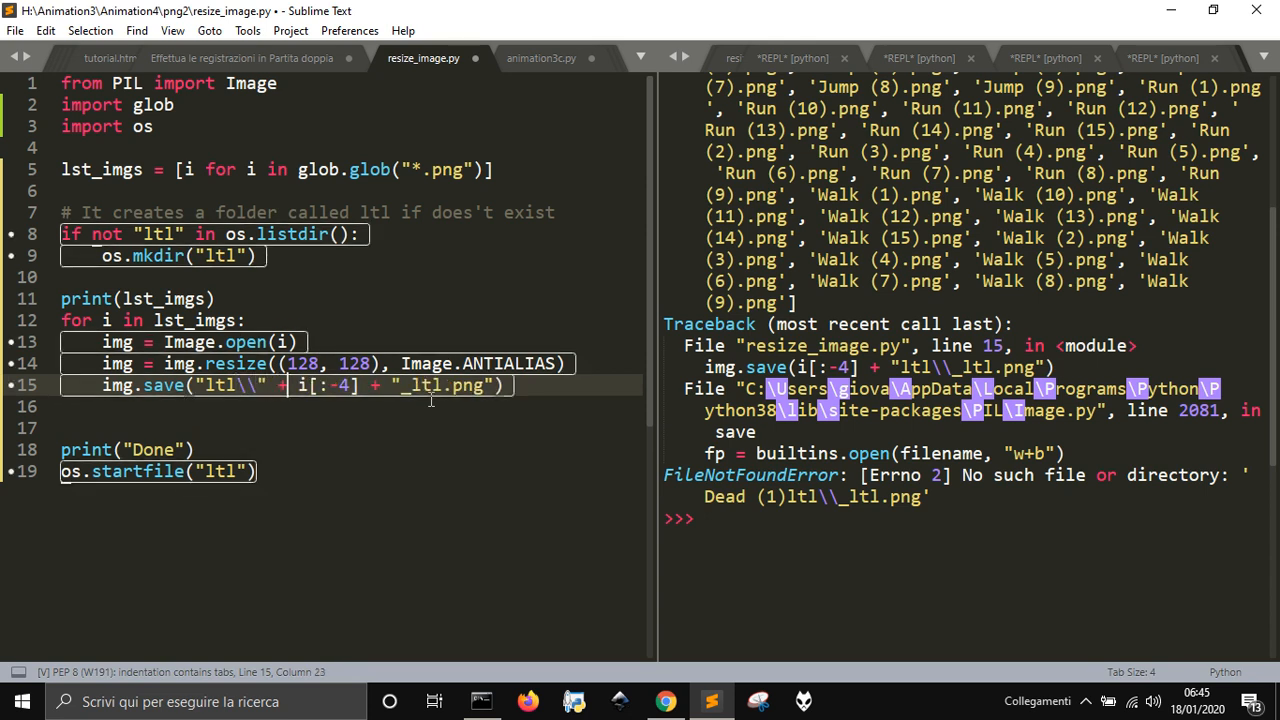
key(ctrl+s)
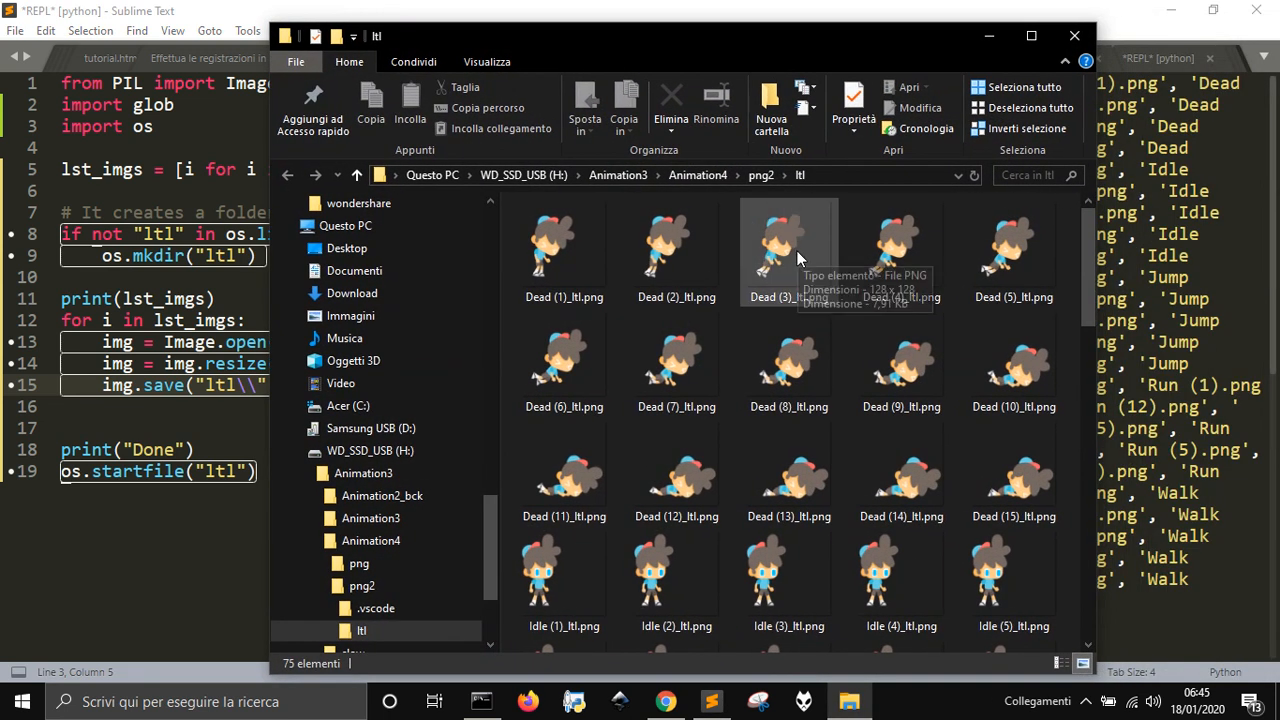
Check a resized Dead sprite, go up to png2, cut the ltl folder and move up to Animation4
click(788, 244)
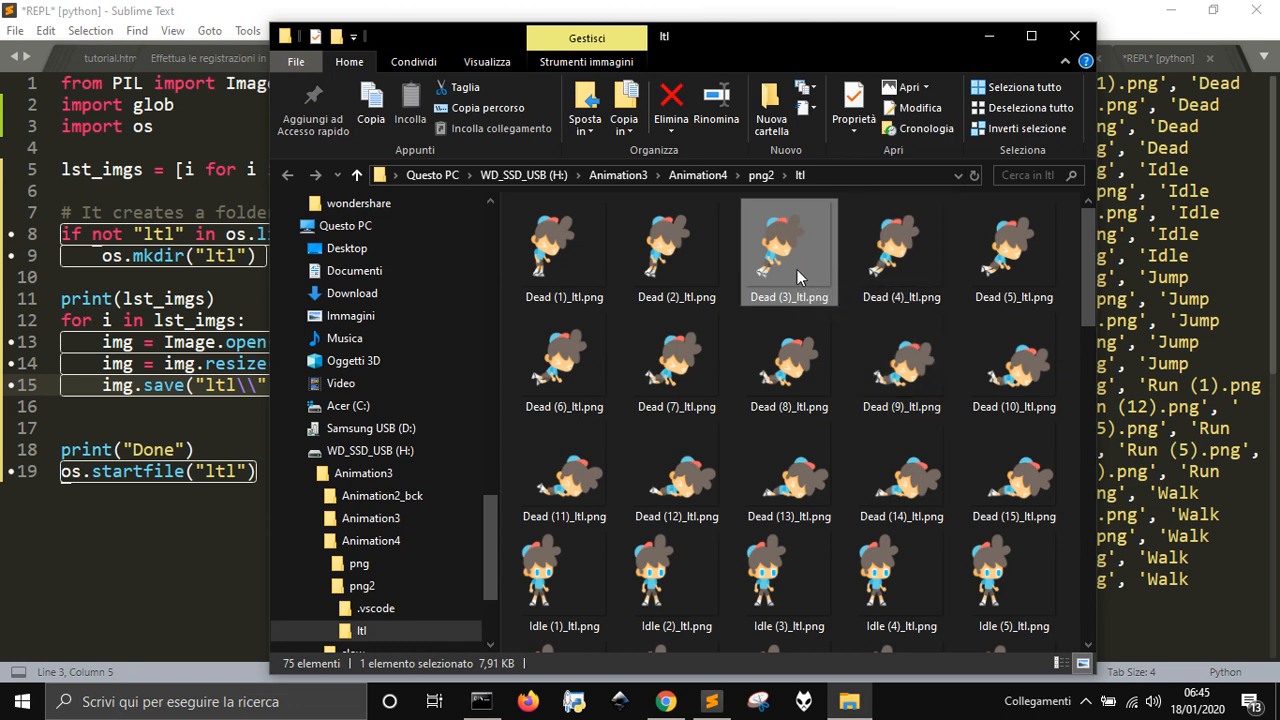
mouse_move(782, 248)
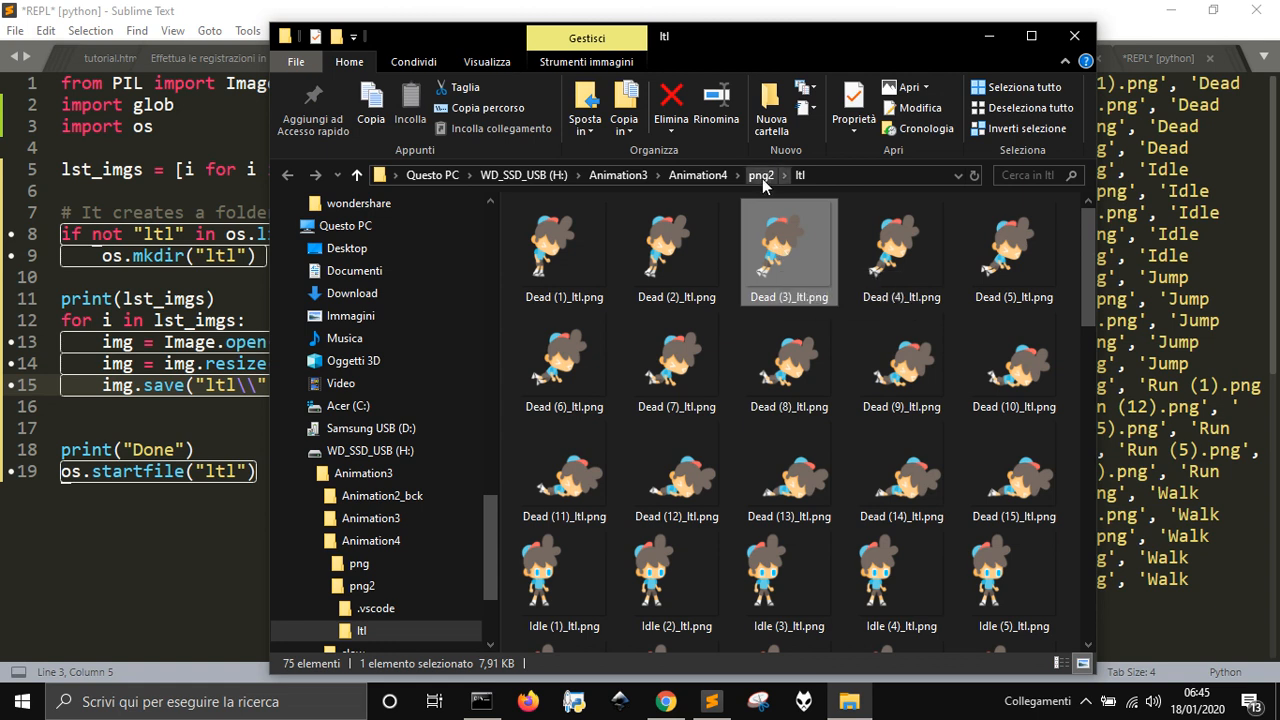
click(760, 176)
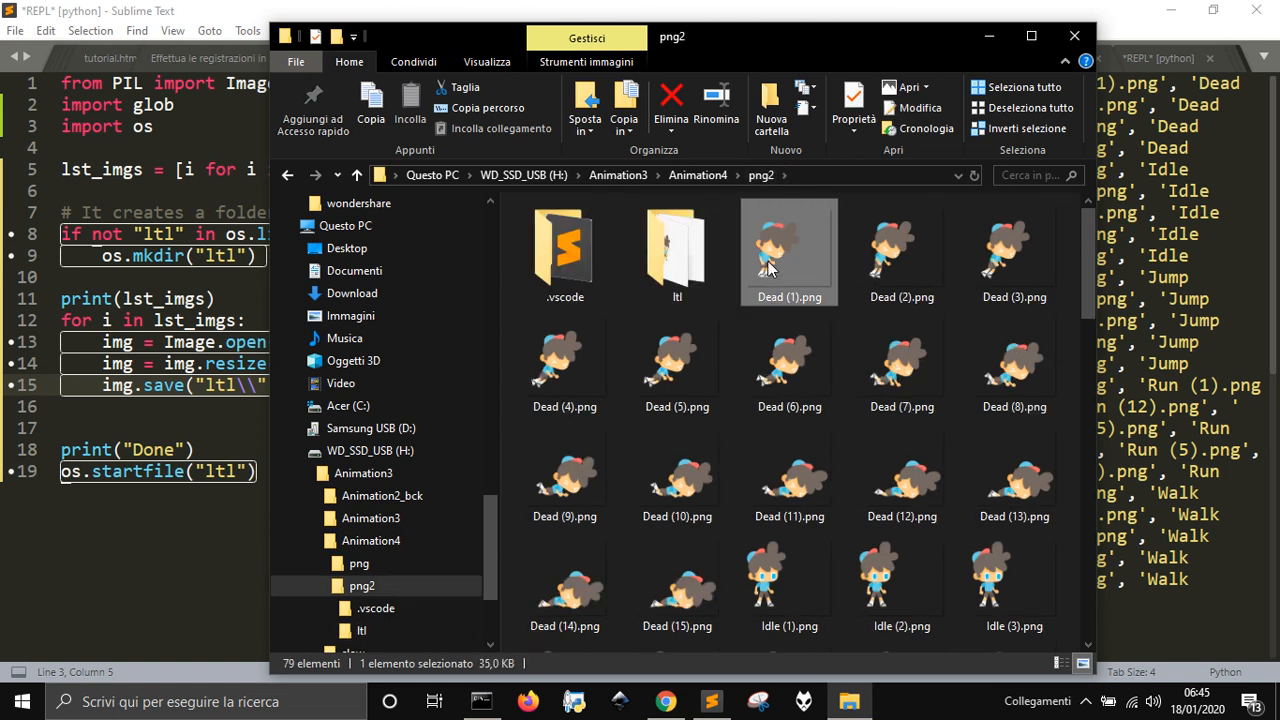
mouse_move(780, 256)
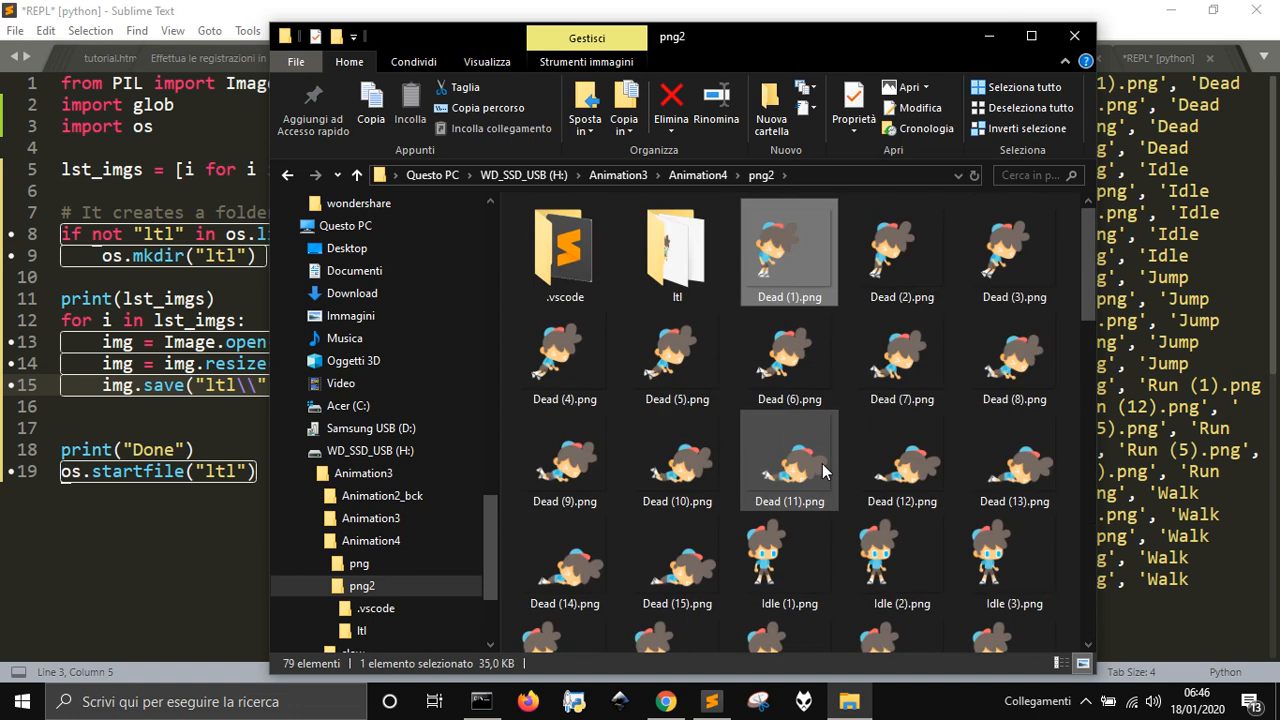
click(676, 250)
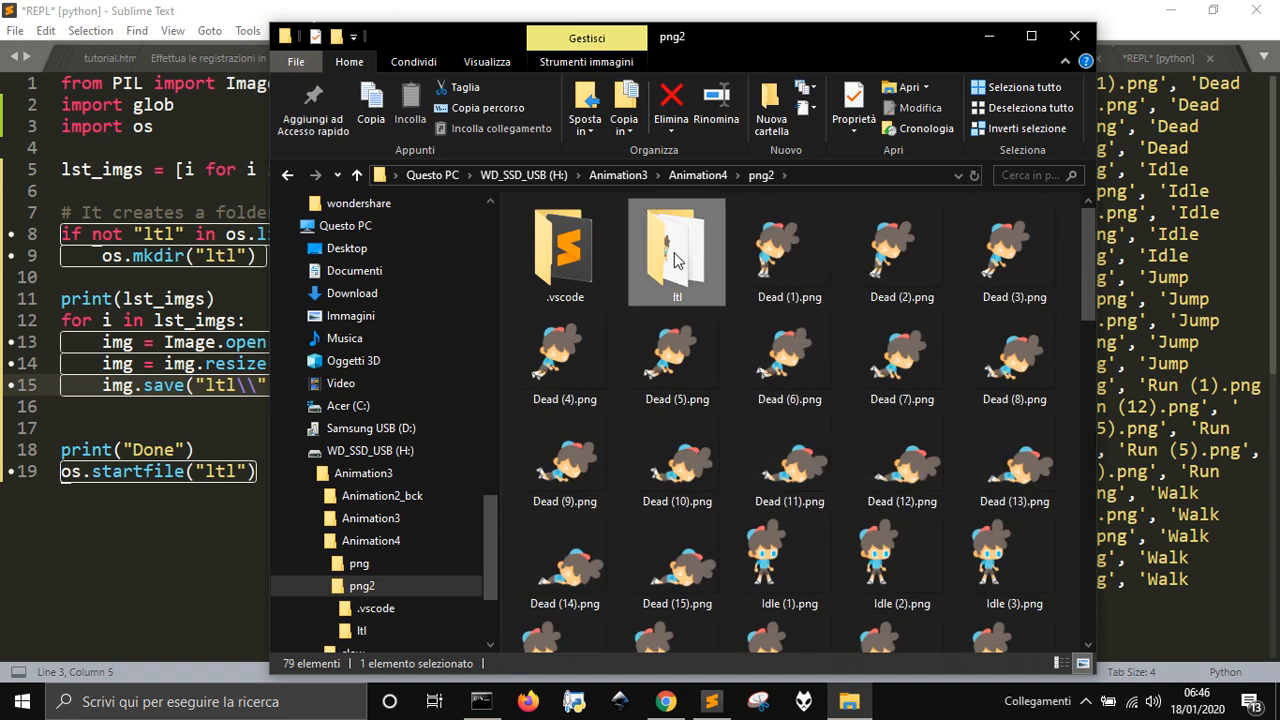
right_click(676, 252)
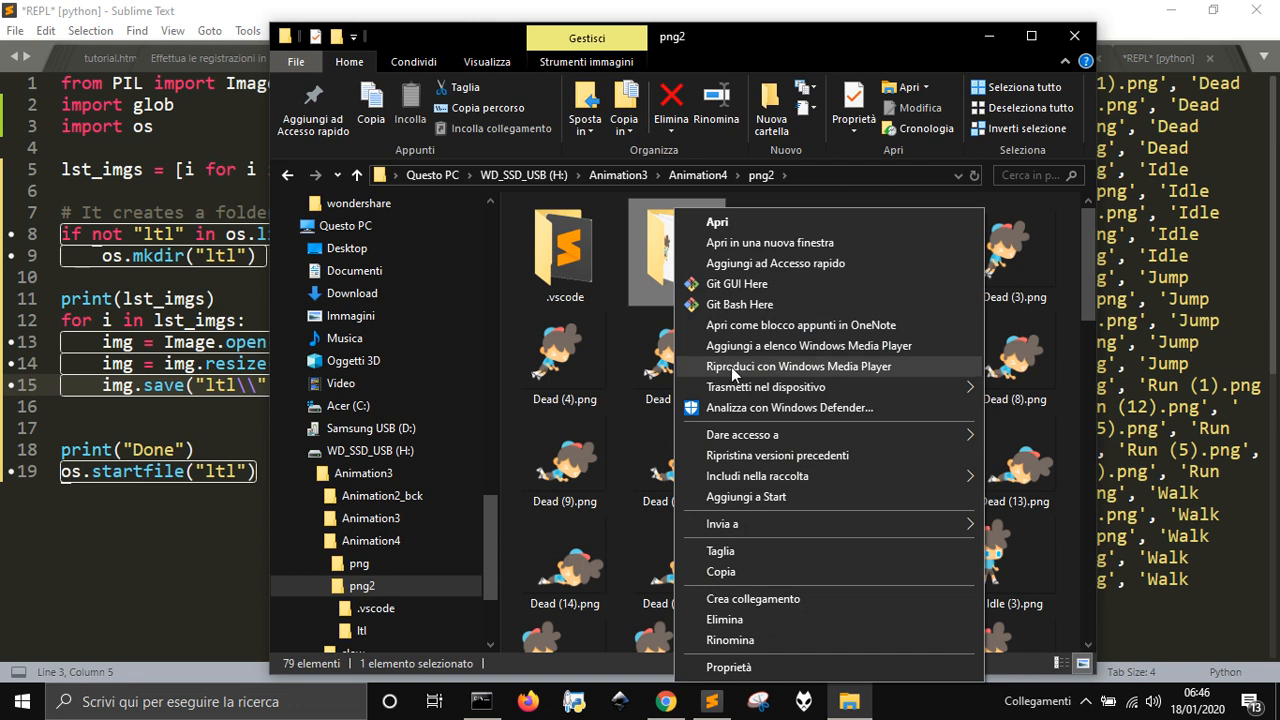
click(718, 190)
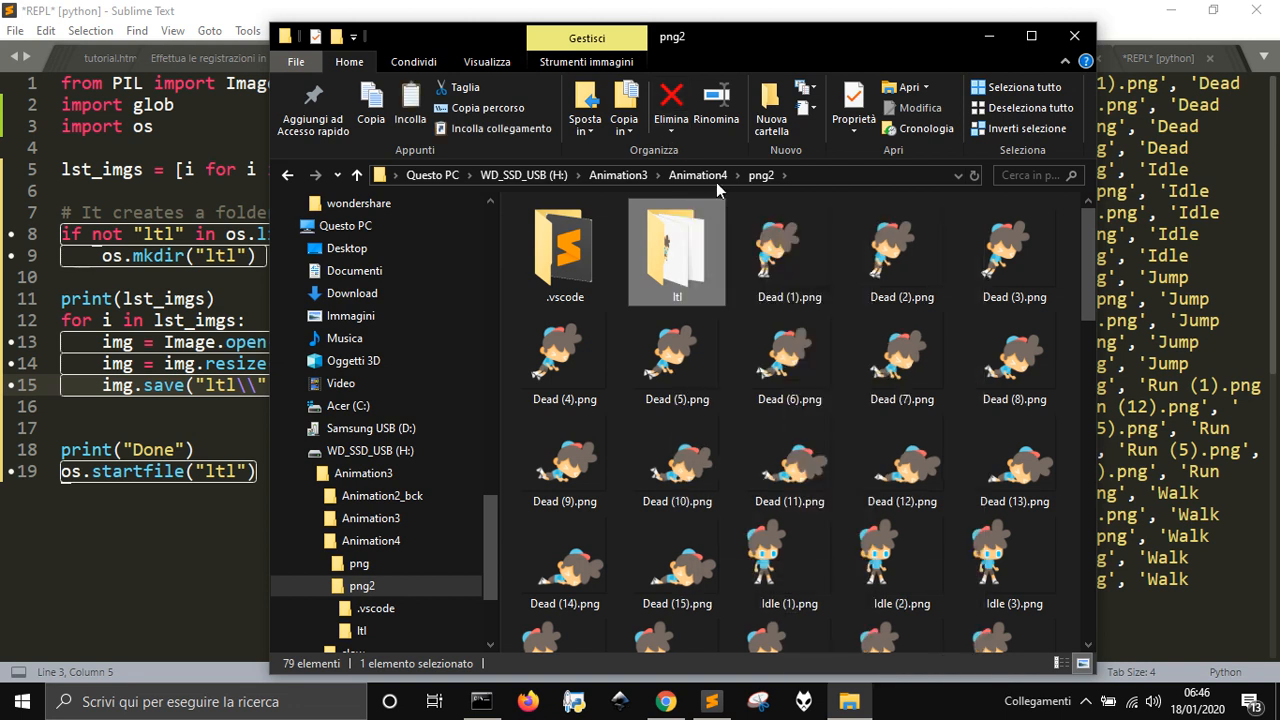
click(696, 176)
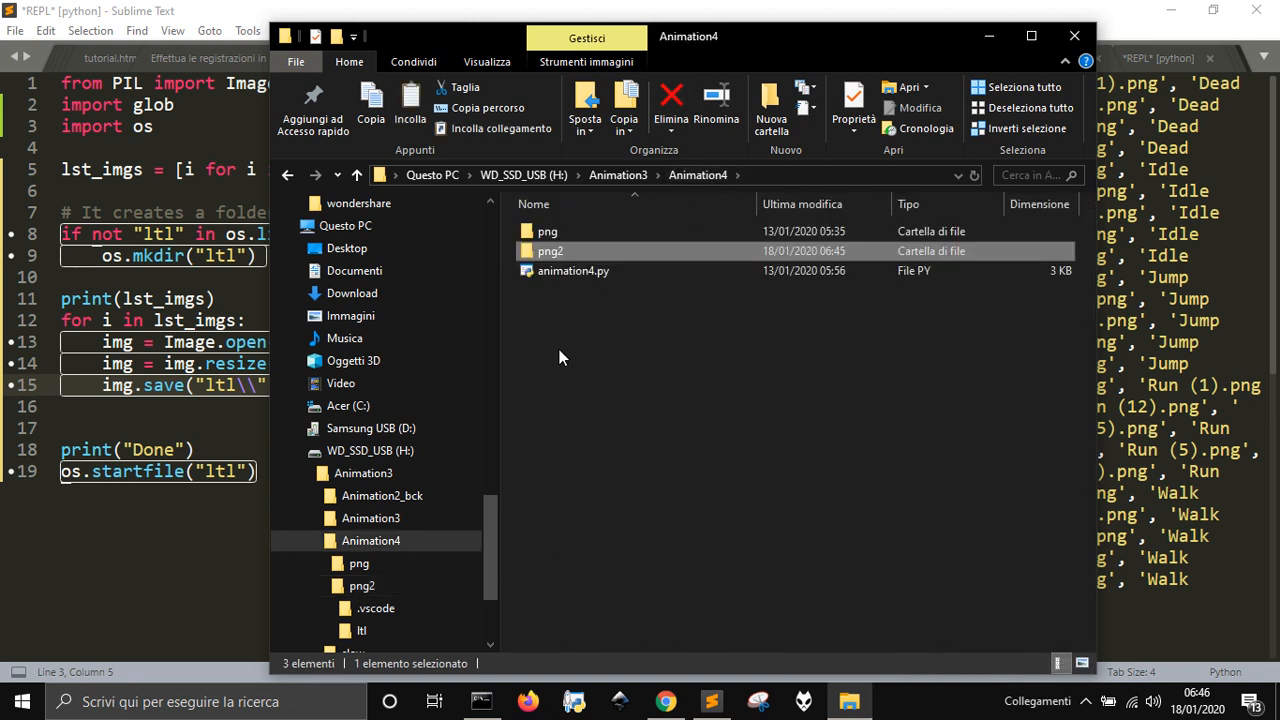
Paste ltl into Animation4 and rename the original png folder to png_1
right_click(560, 360)
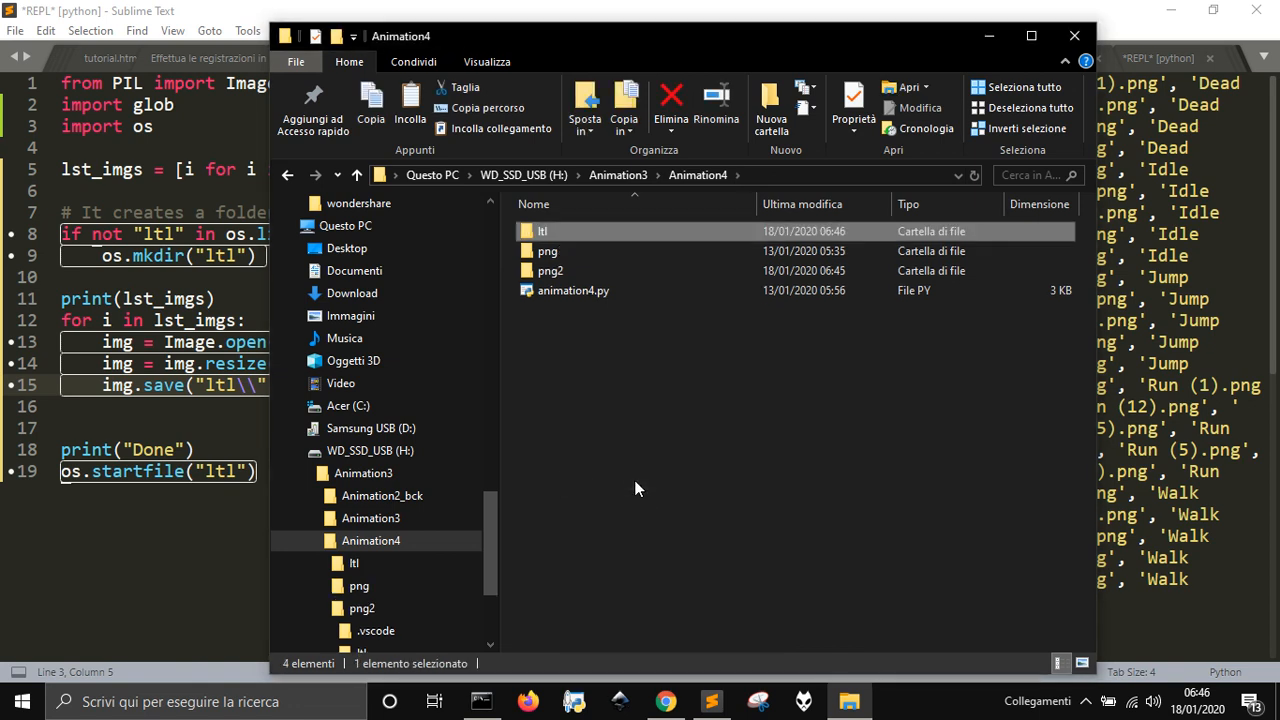
click(548, 252)
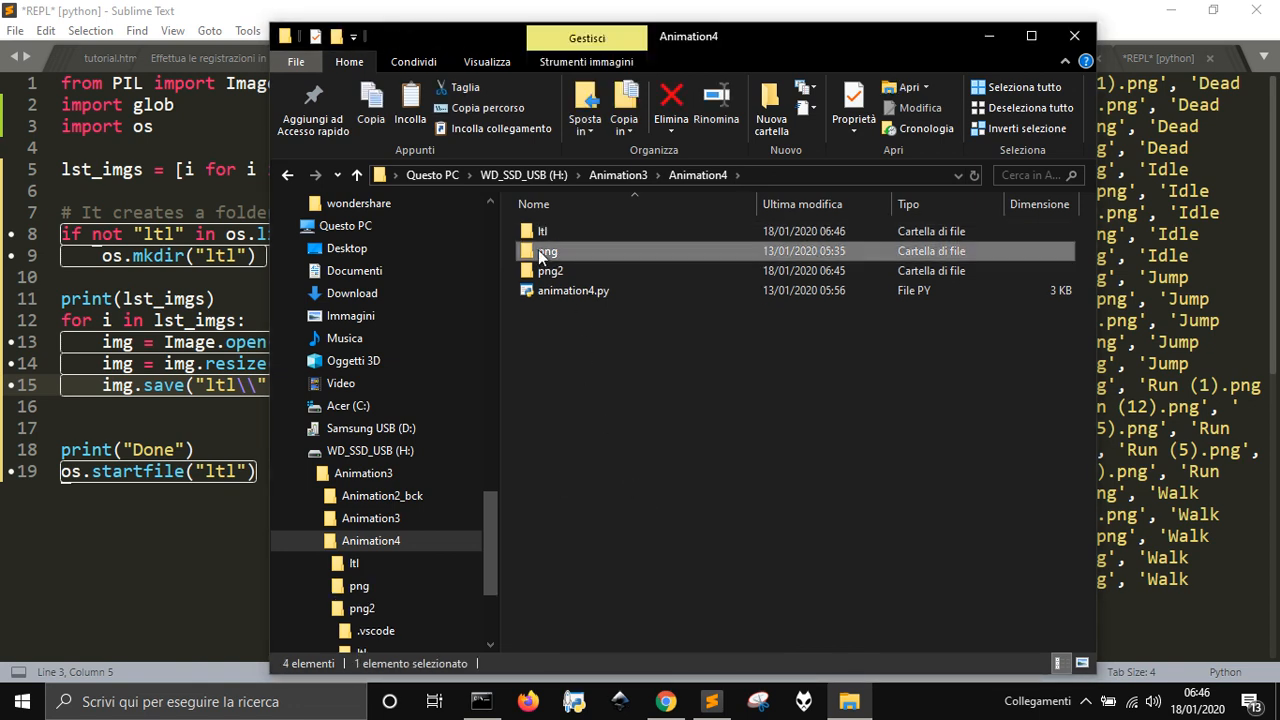
double_click(548, 252)
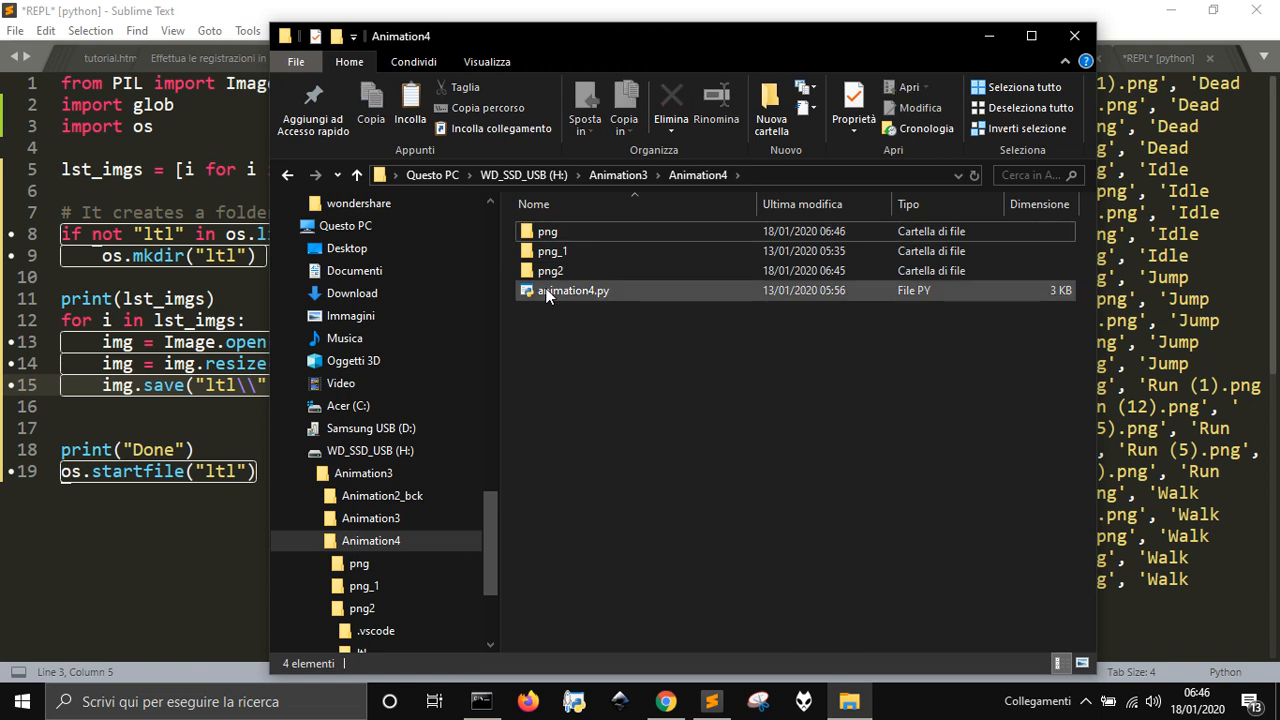
Rename ltl to png and launch animation4.py to run the game with the small sprites
click(548, 232)
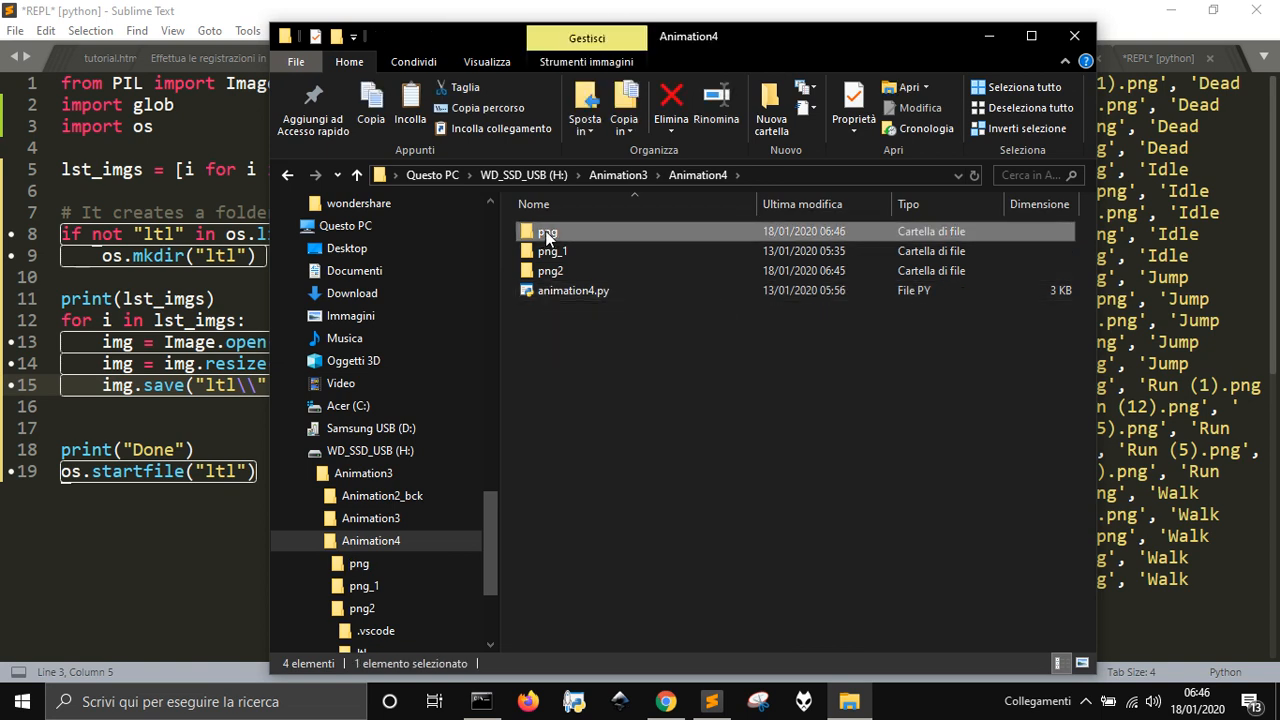
click(572, 290)
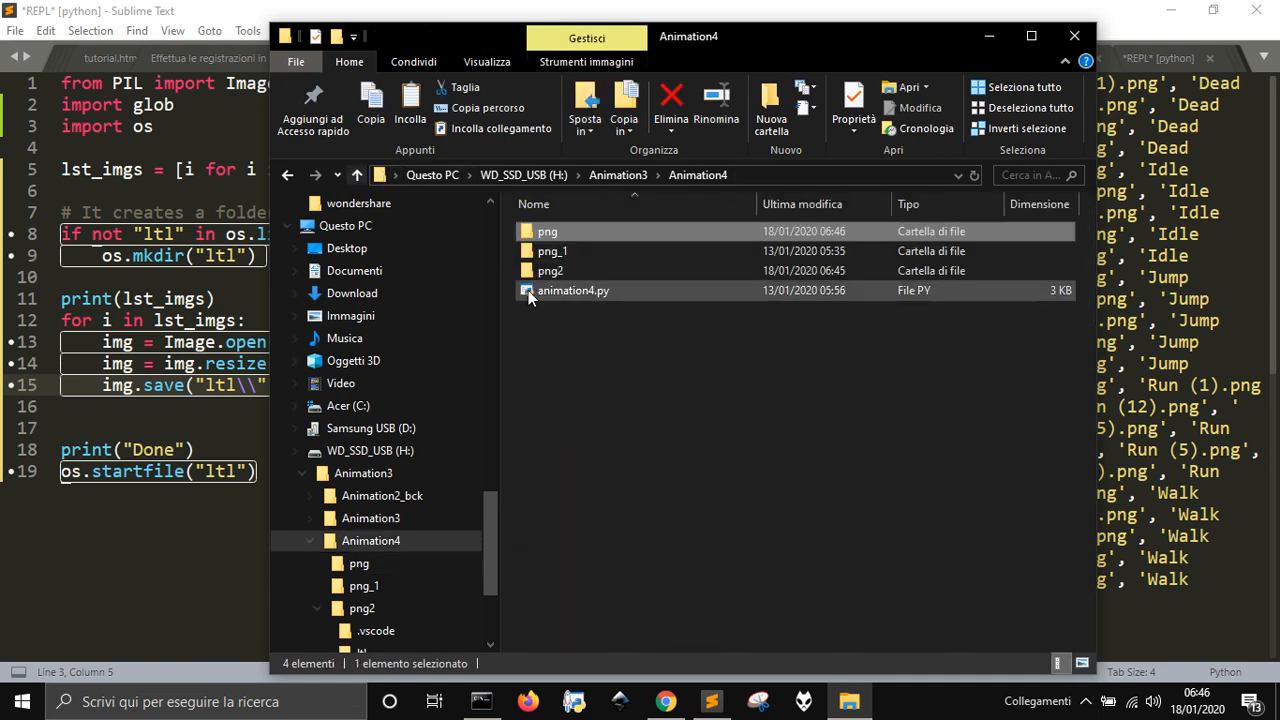
double_click(572, 290)
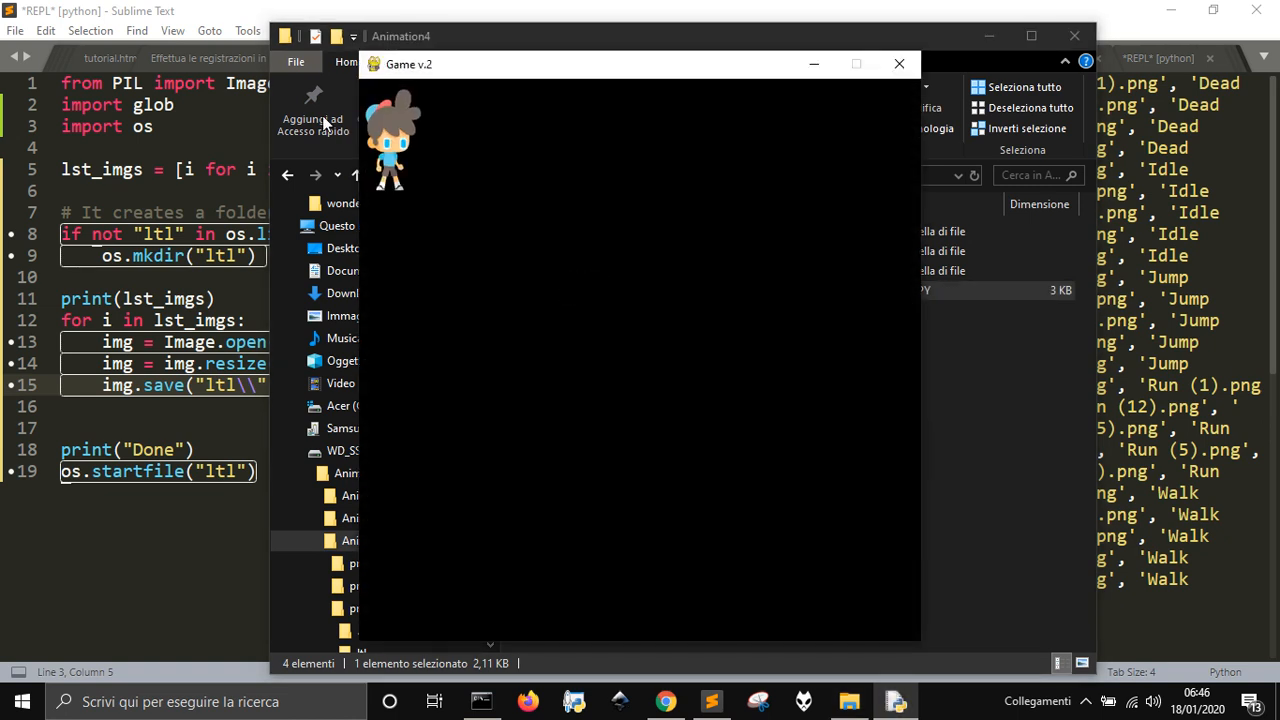
mouse_move(820, 324)
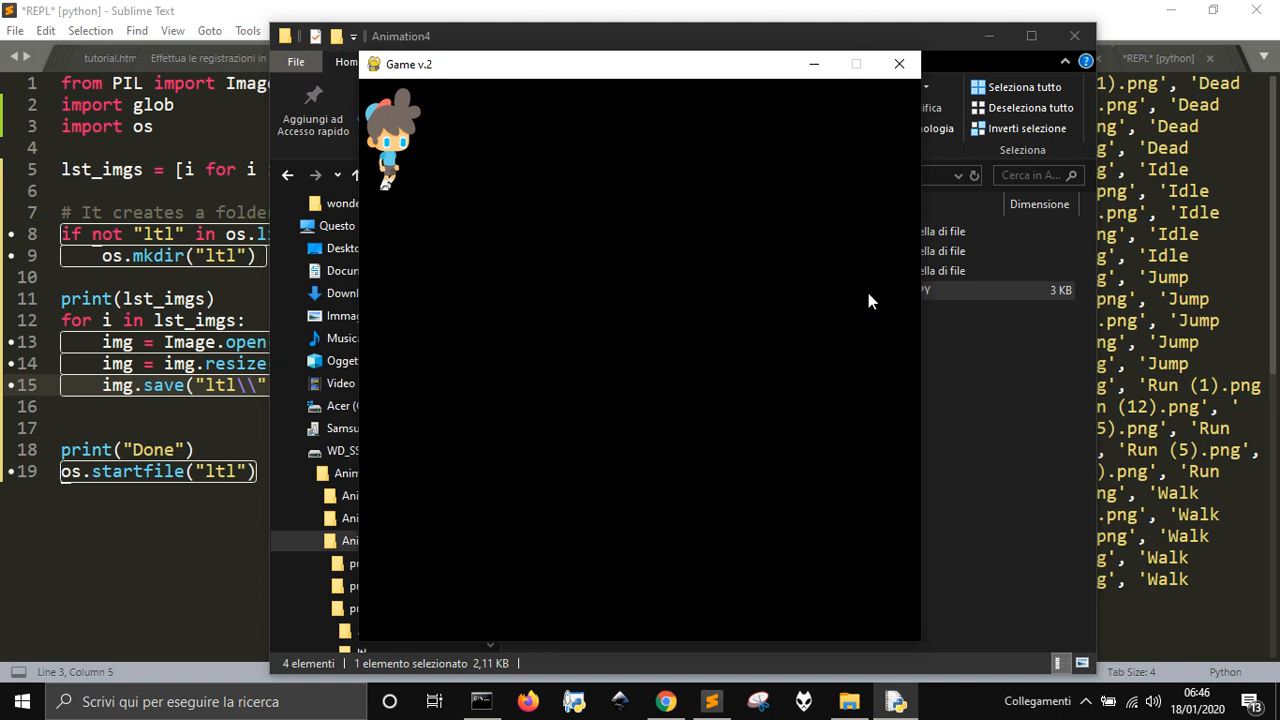
mouse_move(920, 144)
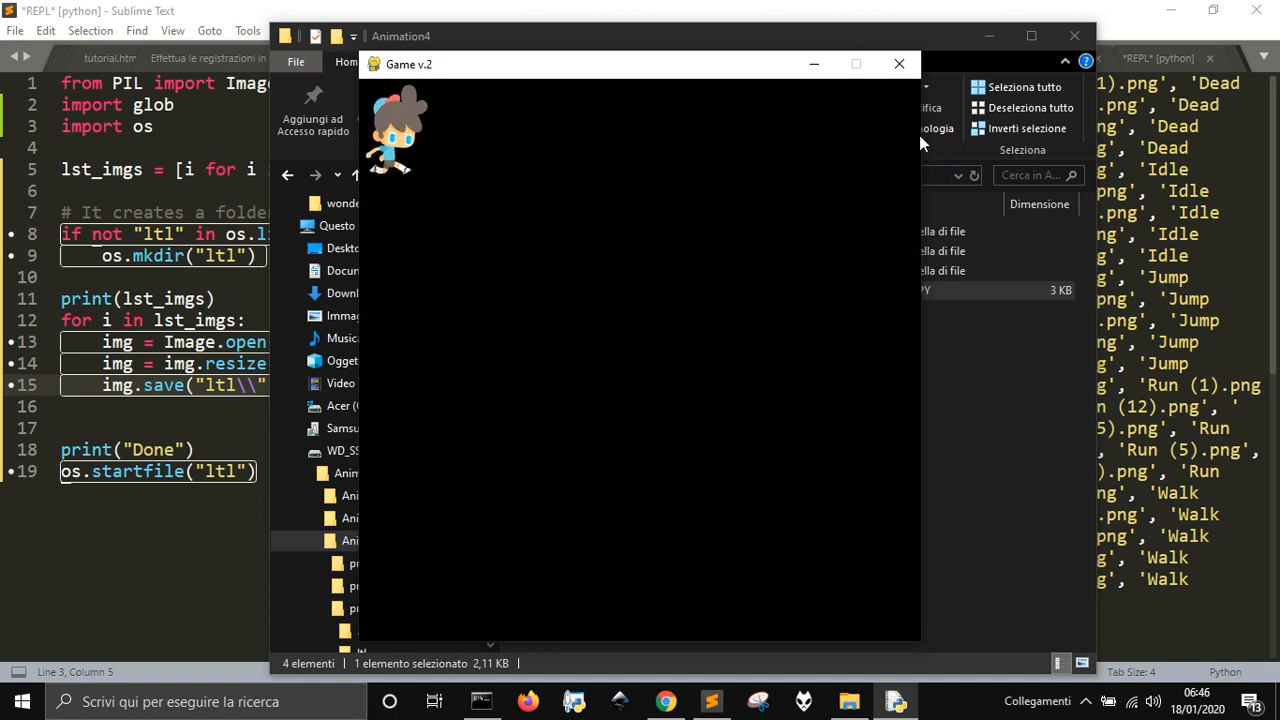
Watch the full-size character in Game v.2, then close the game window
click(898, 64)
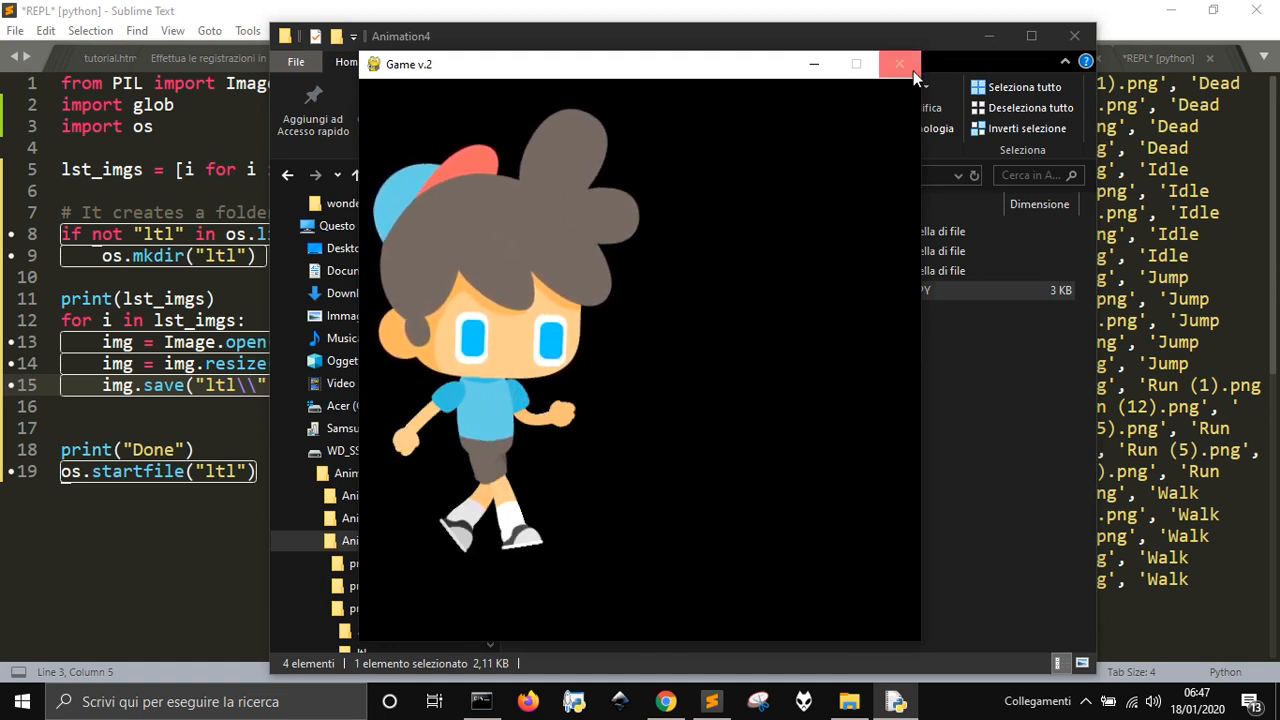
click(900, 64)
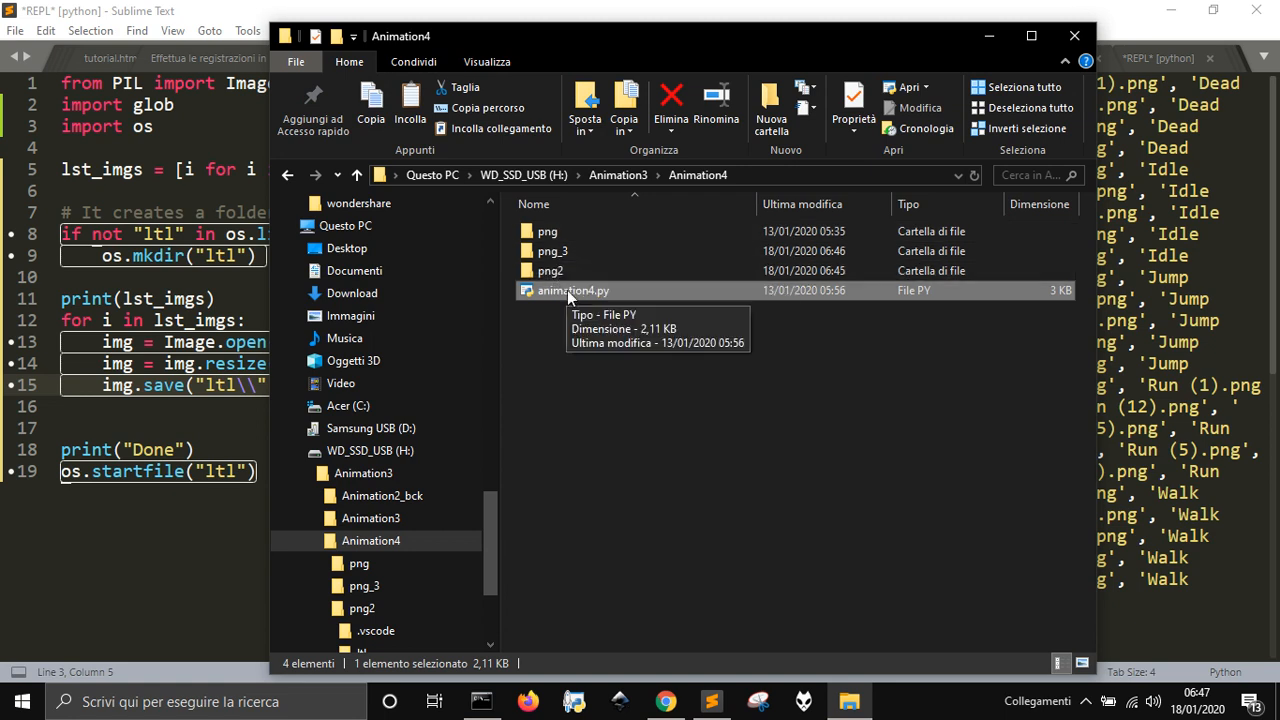
Bring up the context menu on animation4.py in the Animation4 folder
right_click(572, 290)
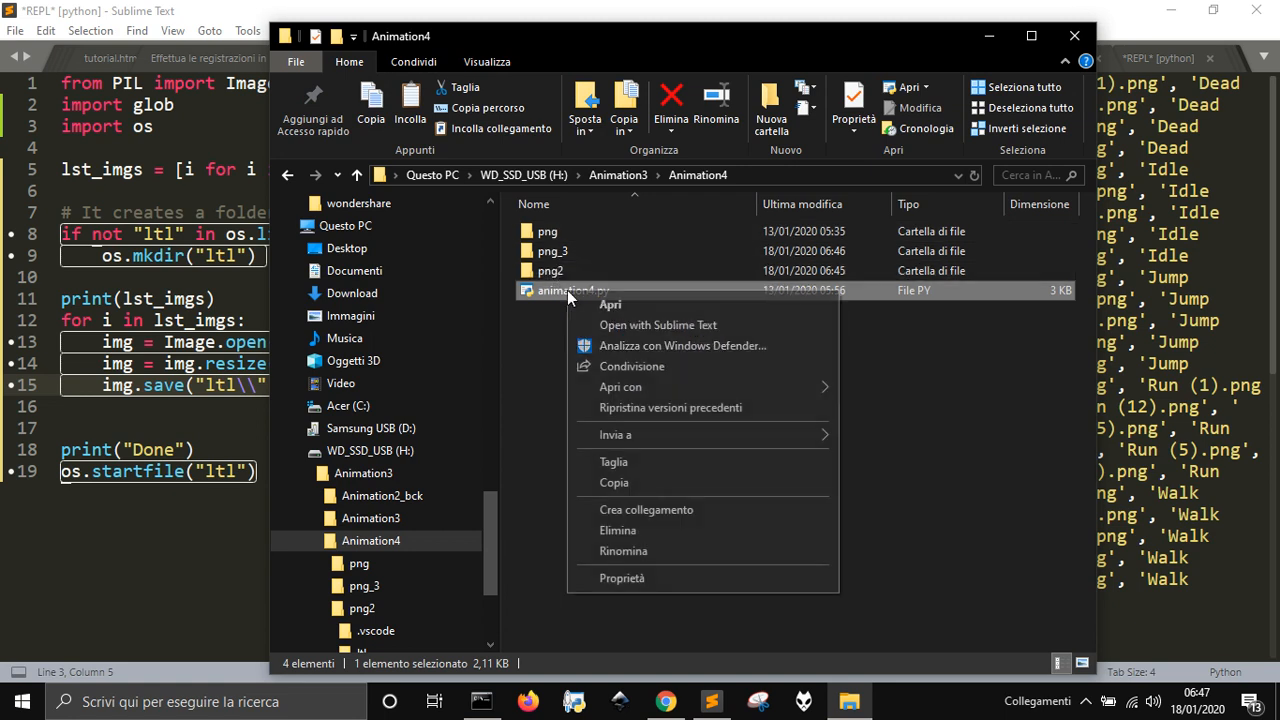
mouse_move(620, 388)
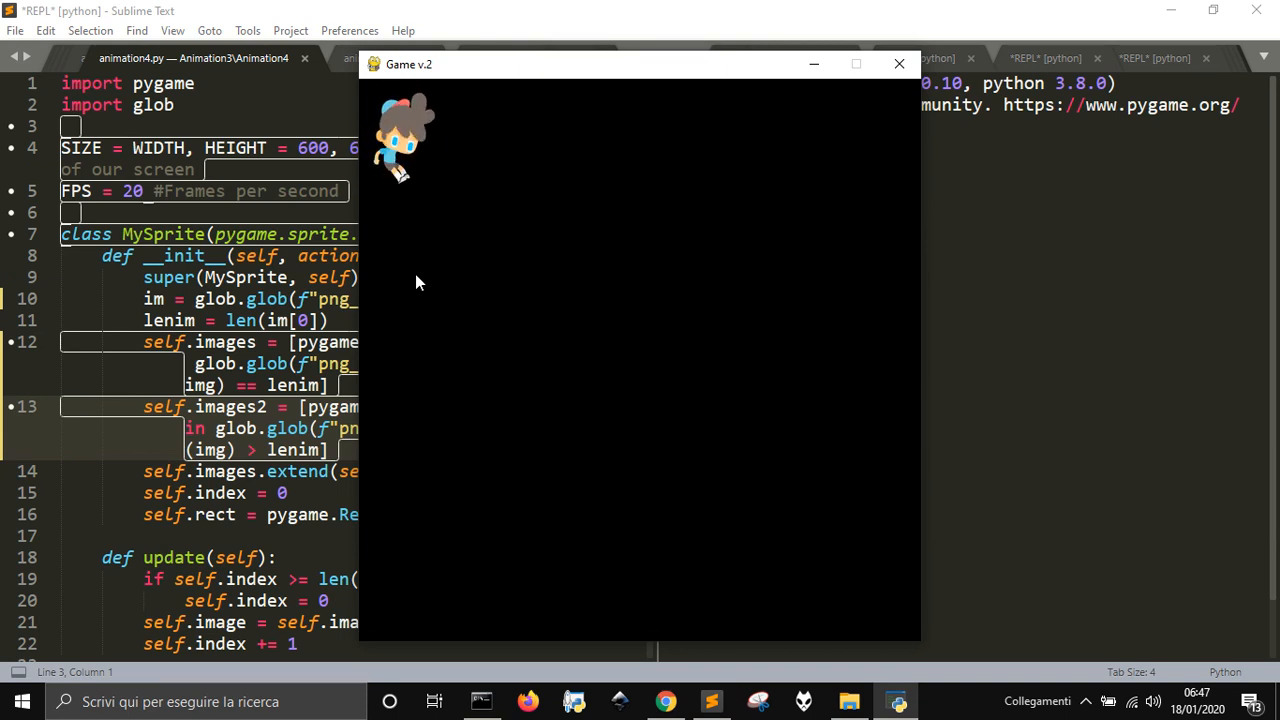
mouse_move(530, 184)
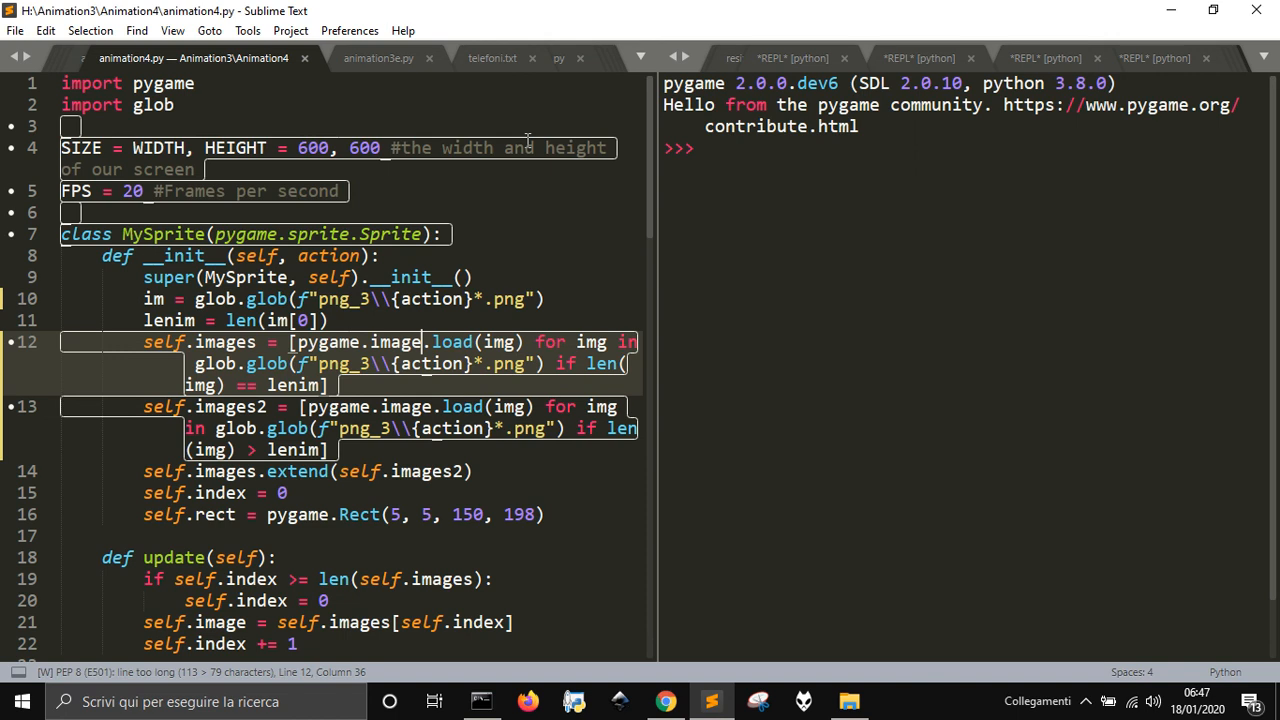
Close the game from the editor before starting the new resize script
click(378, 56)
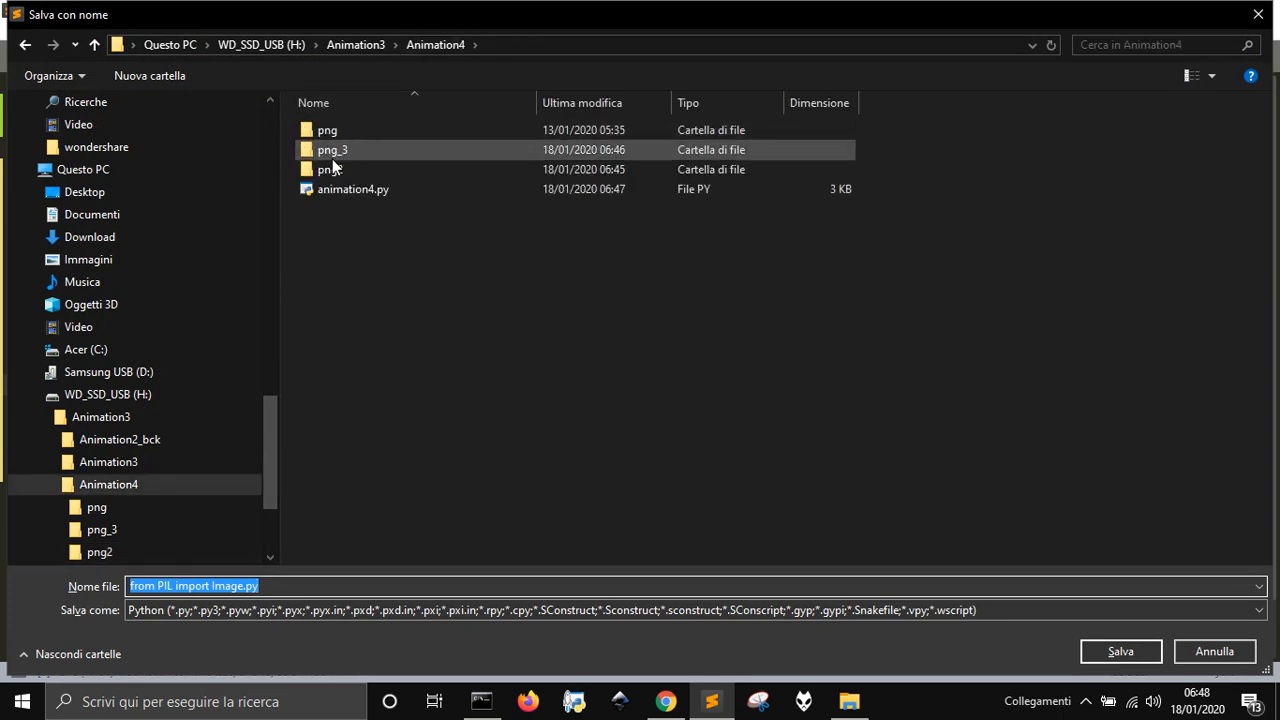
Save the resize script into png_3 and change the resize dimension from 128 to 64
double_click(332, 148)
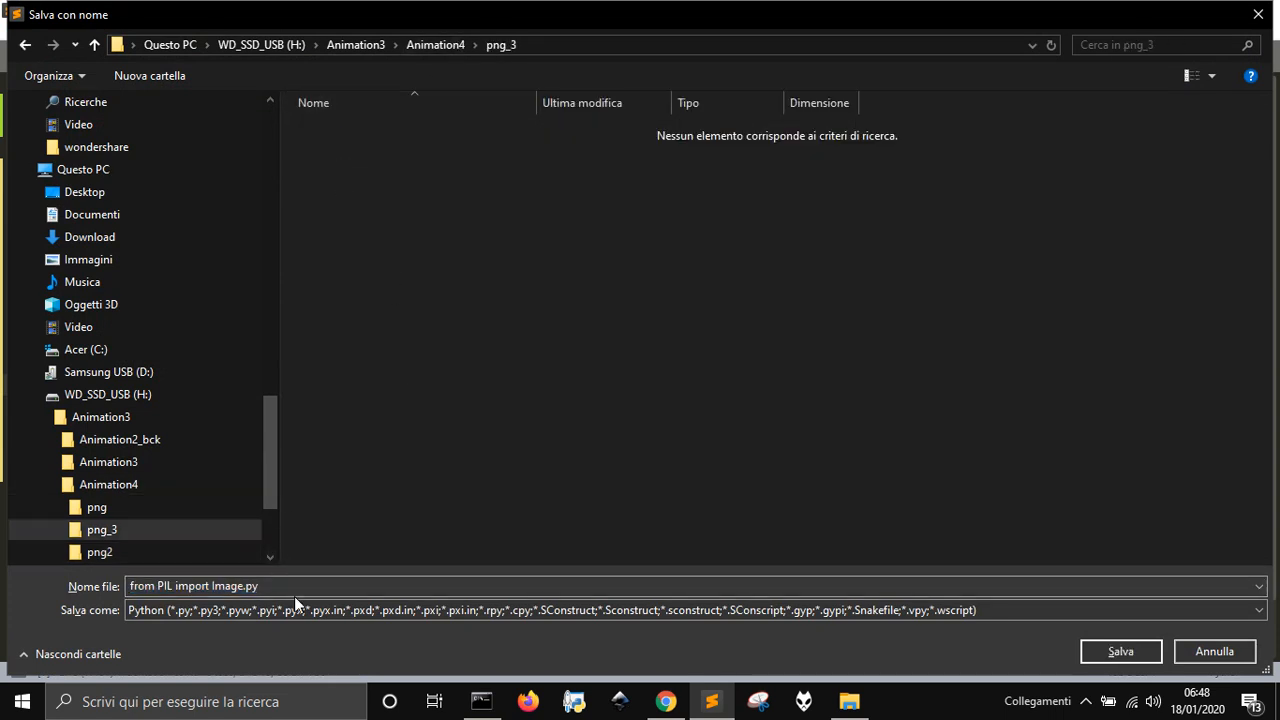
text(re)
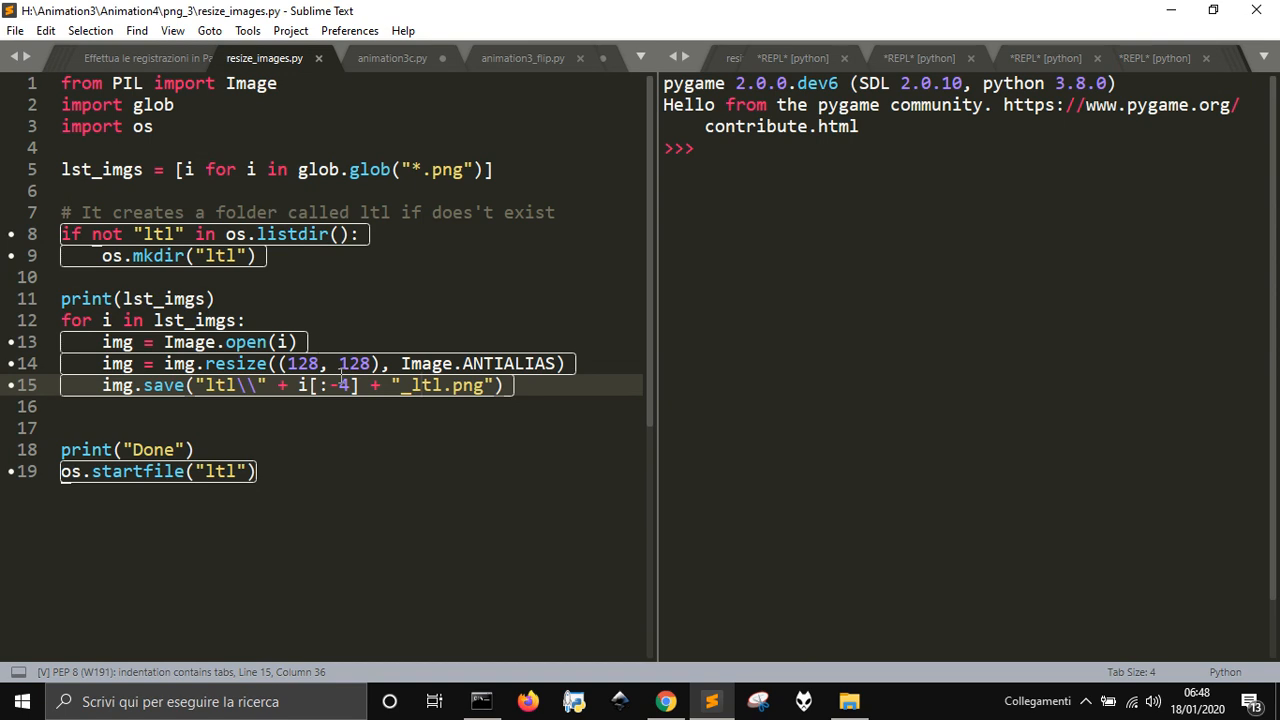
double_click(354, 364)
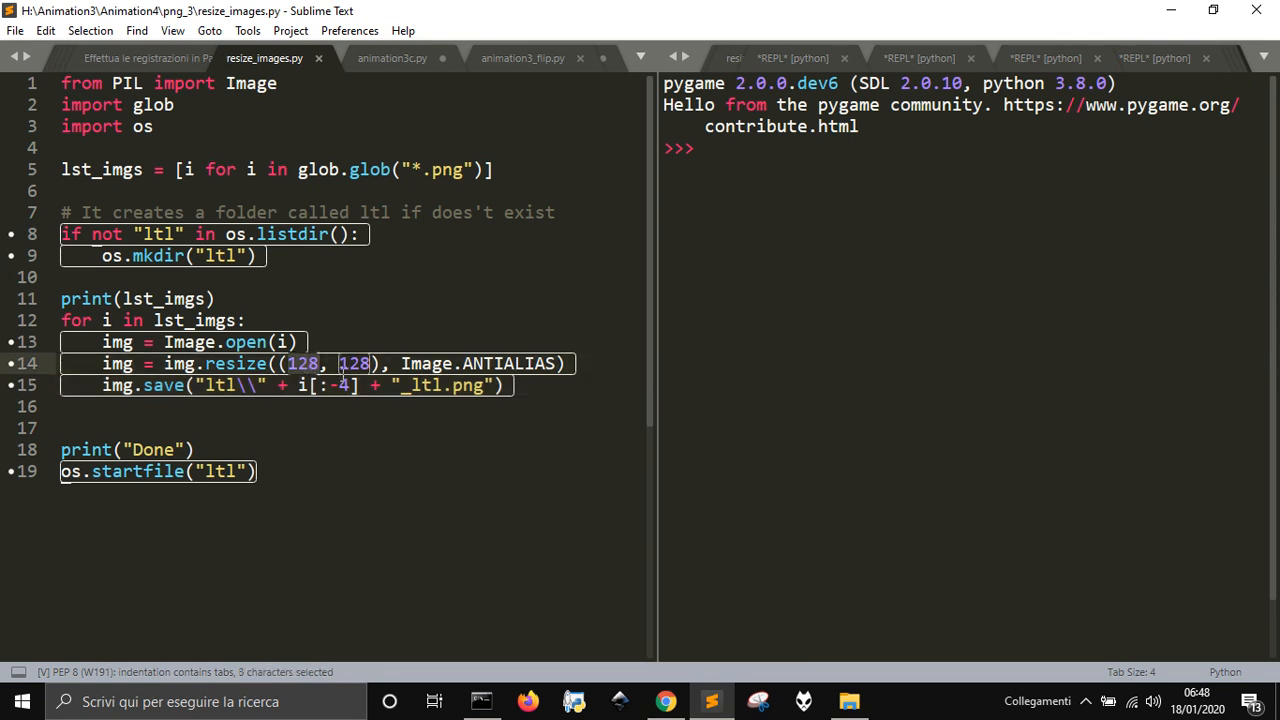
text(64)
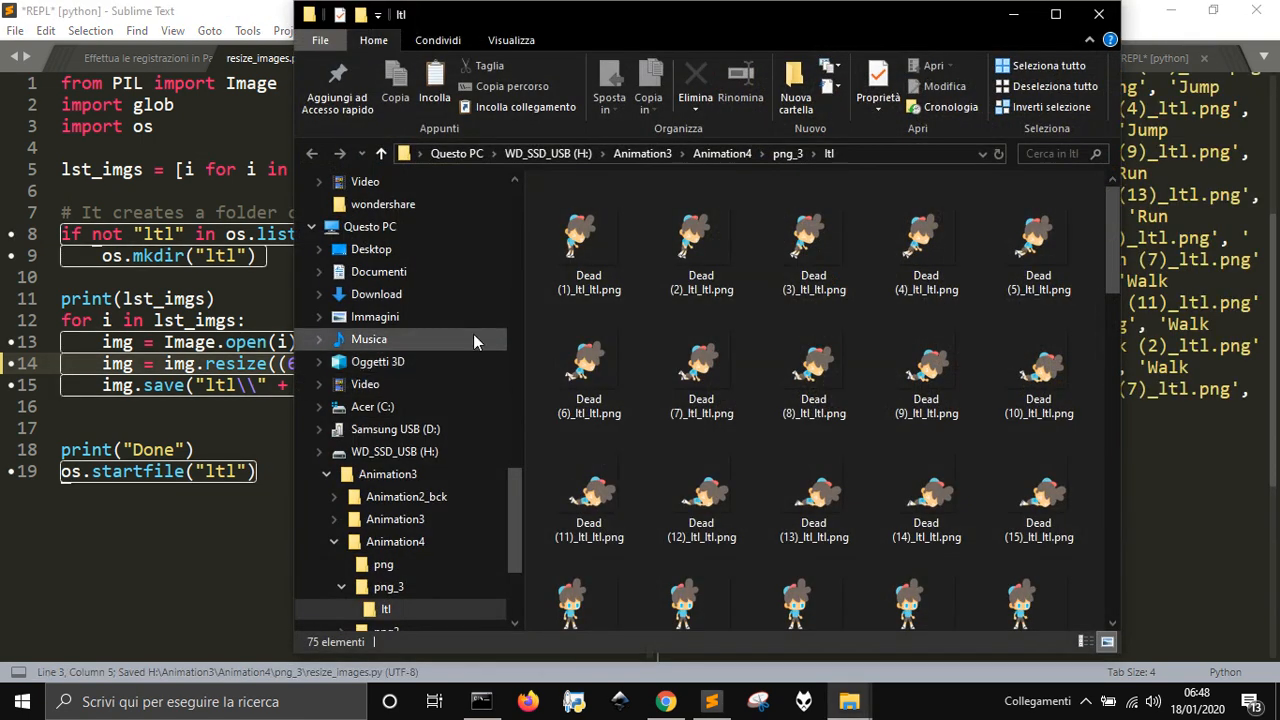
mouse_move(584, 236)
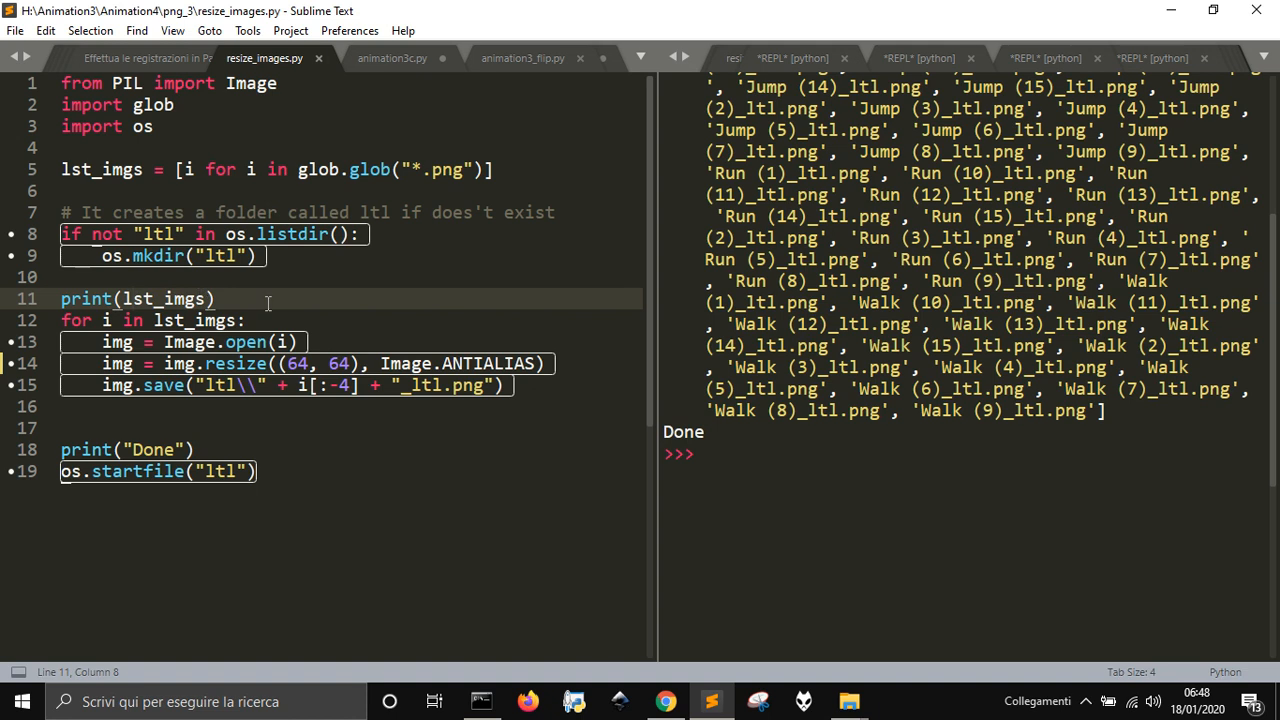
mouse_move(440, 190)
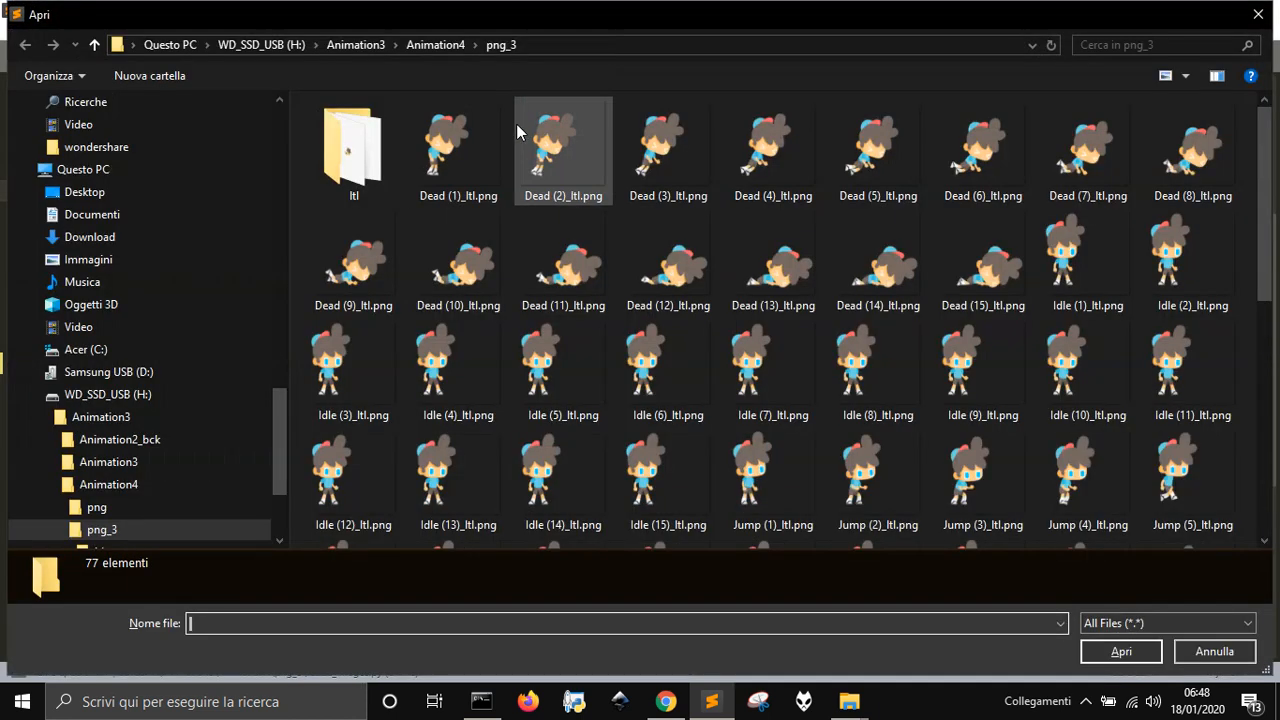
Open animation4.py from Animation4, run the sprite and close the game
click(436, 44)
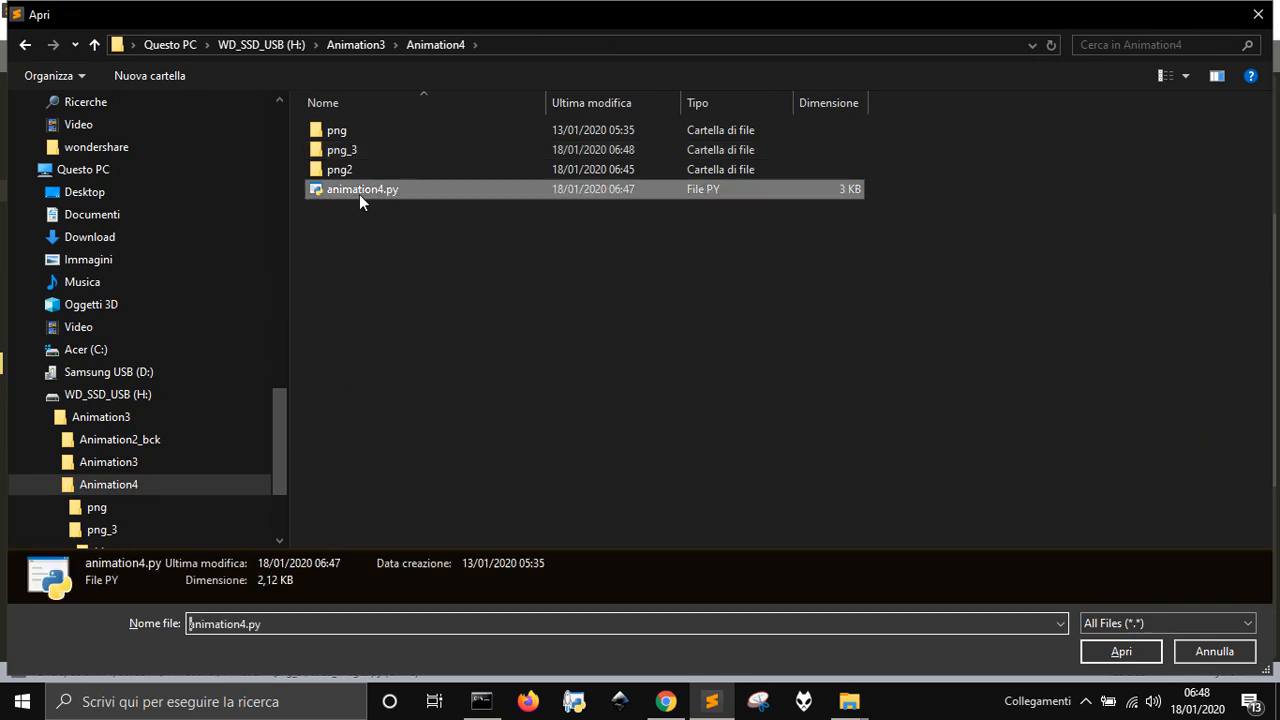
click(1120, 652)
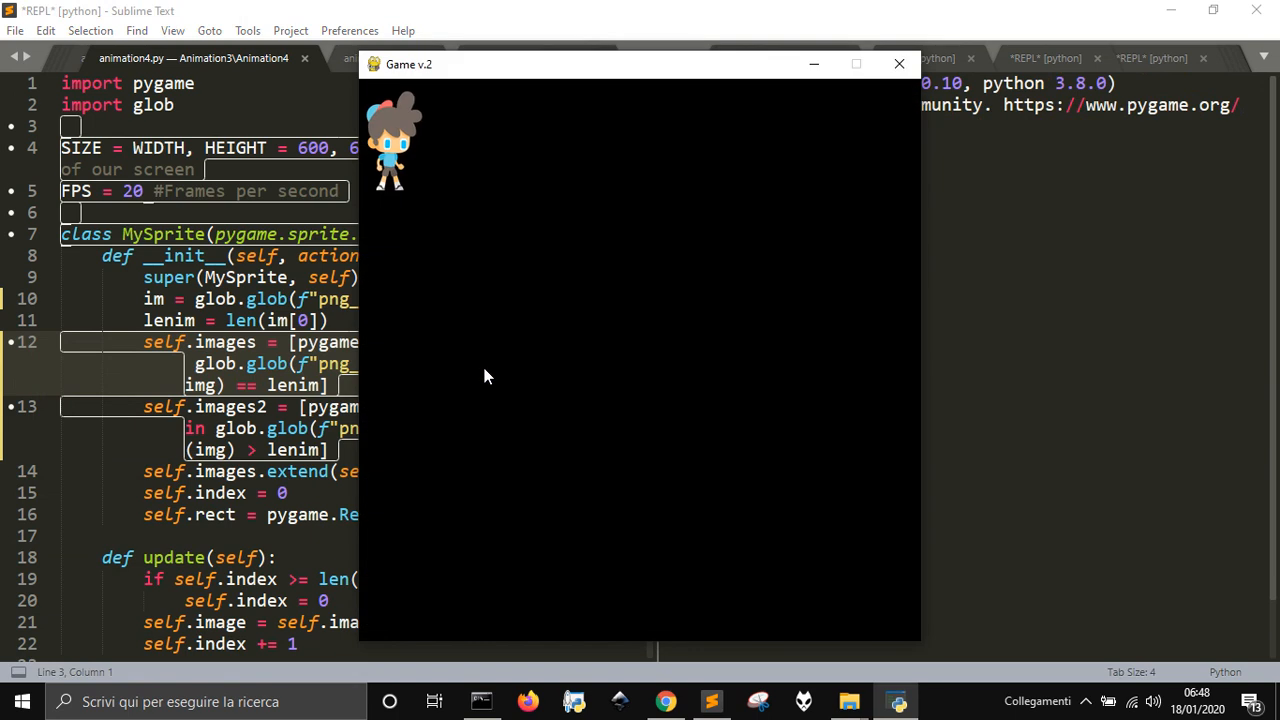
click(896, 64)
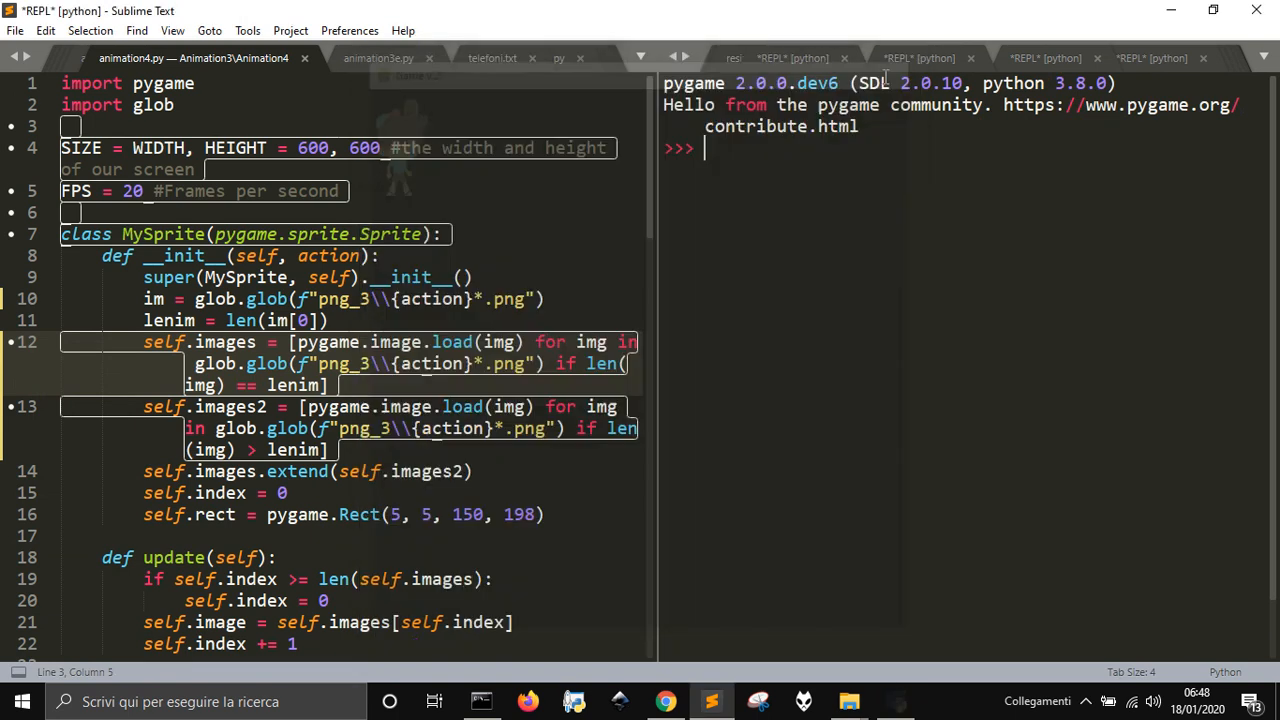
click(412, 276)
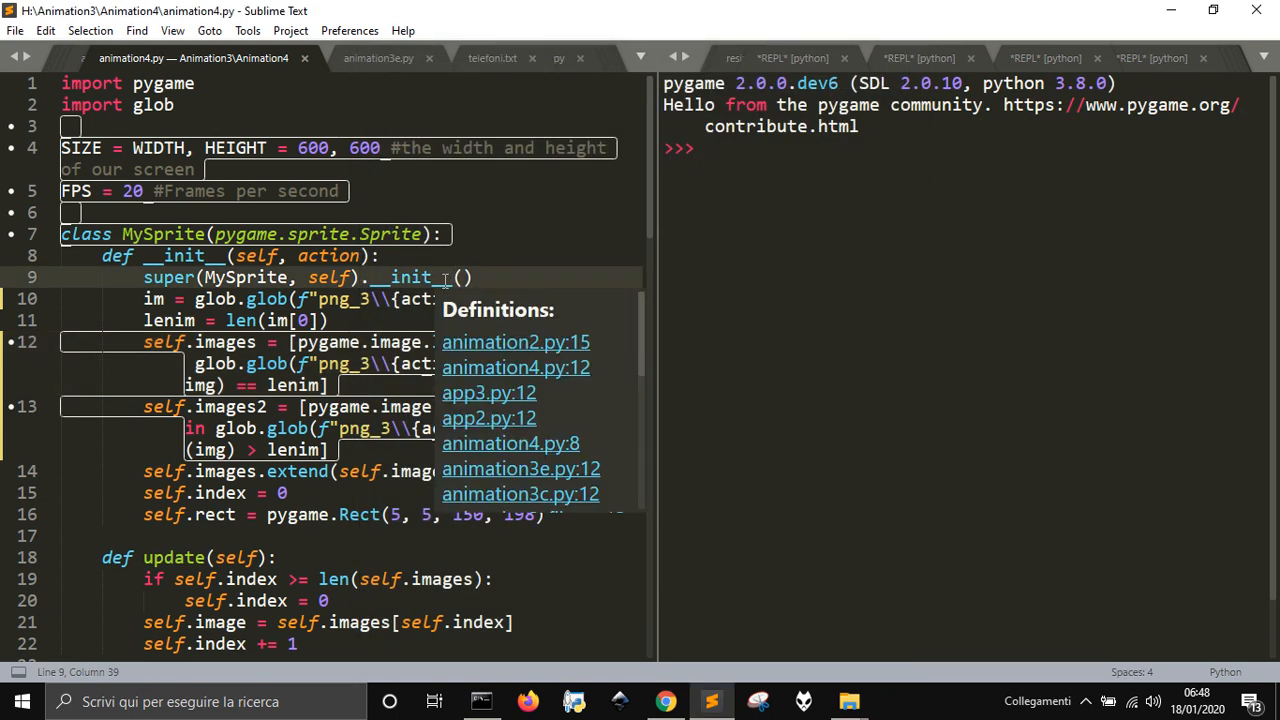
Browse png and png_3 in the open dialog, checking the size of Dead (1)_ltl.png
click(390, 212)
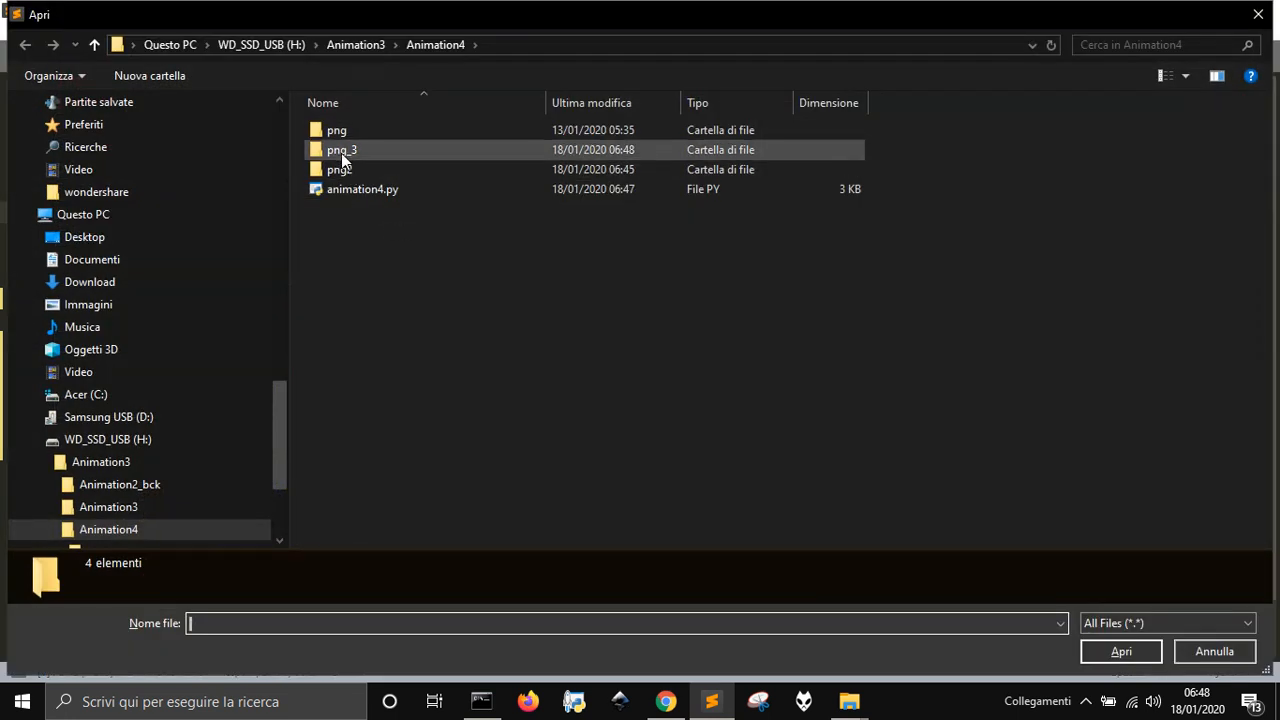
click(336, 130)
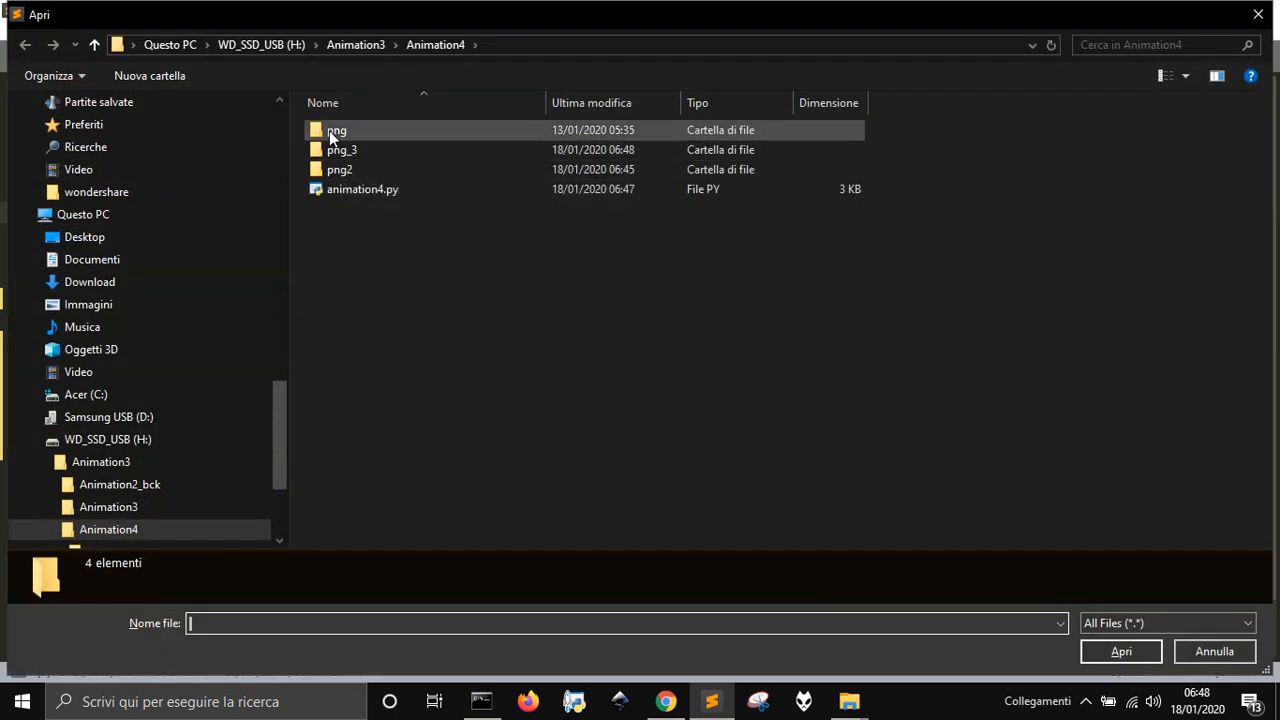
double_click(336, 130)
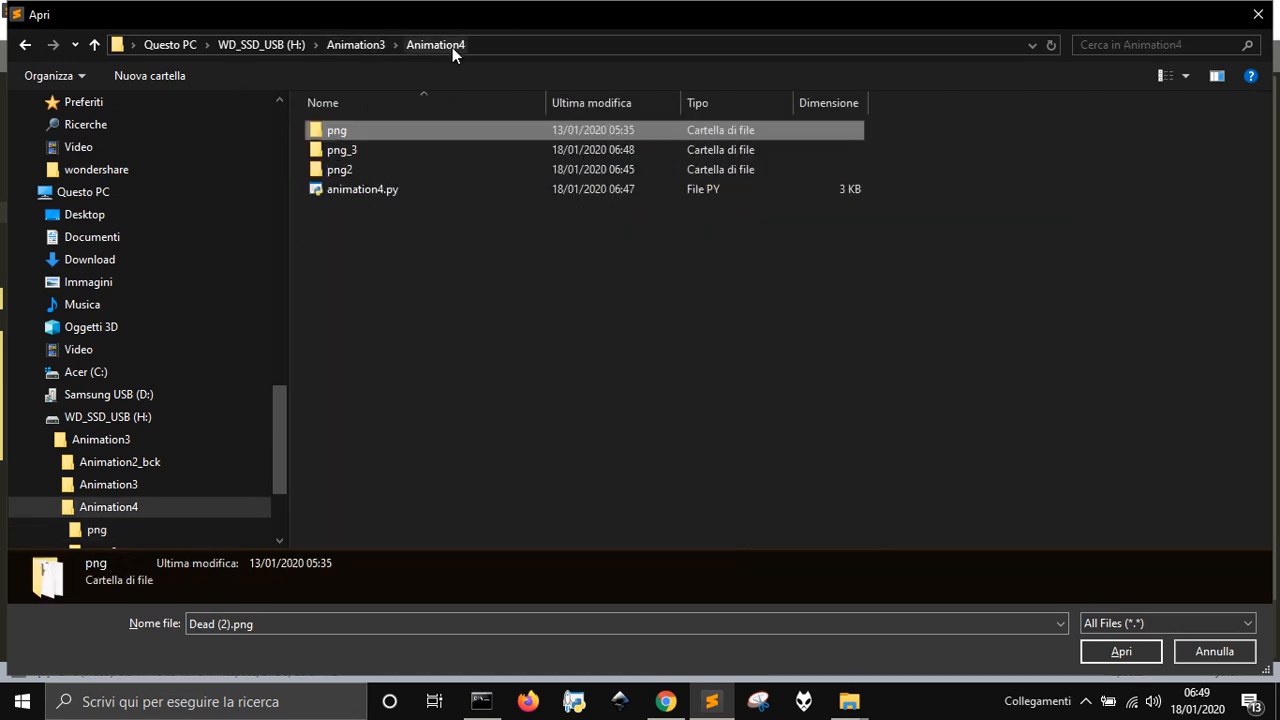
double_click(340, 148)
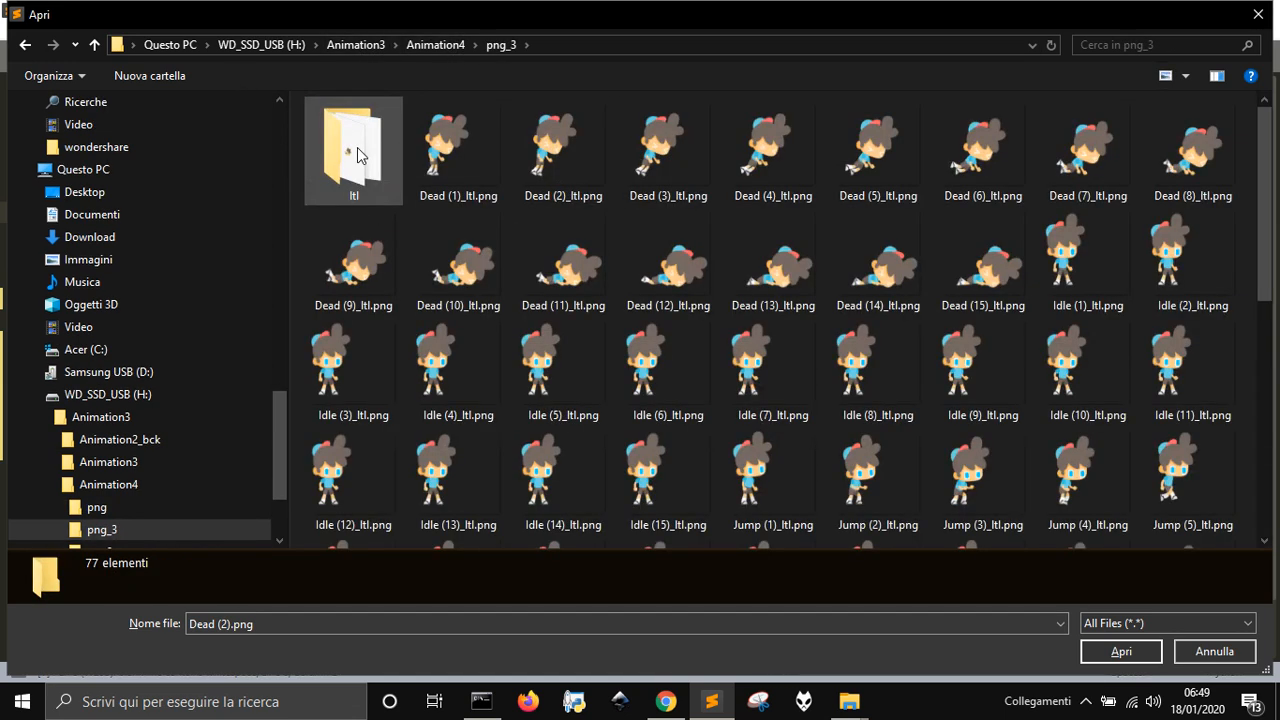
click(458, 150)
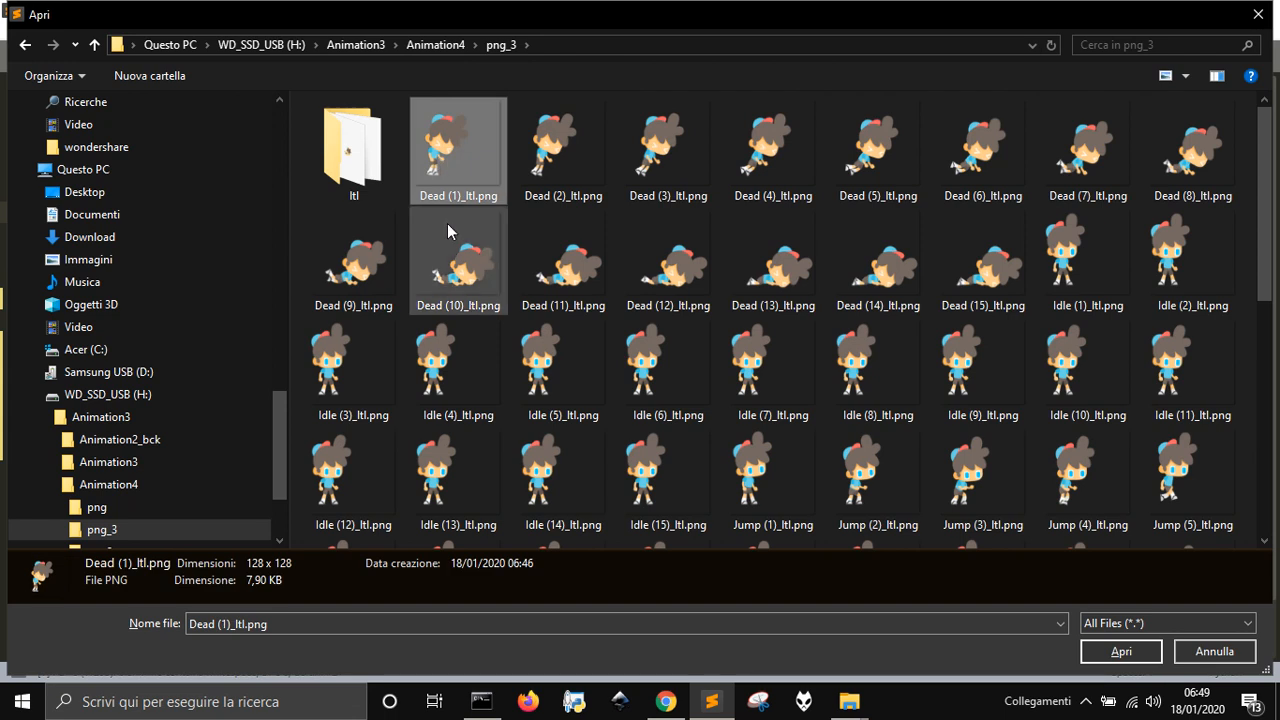
mouse_move(458, 130)
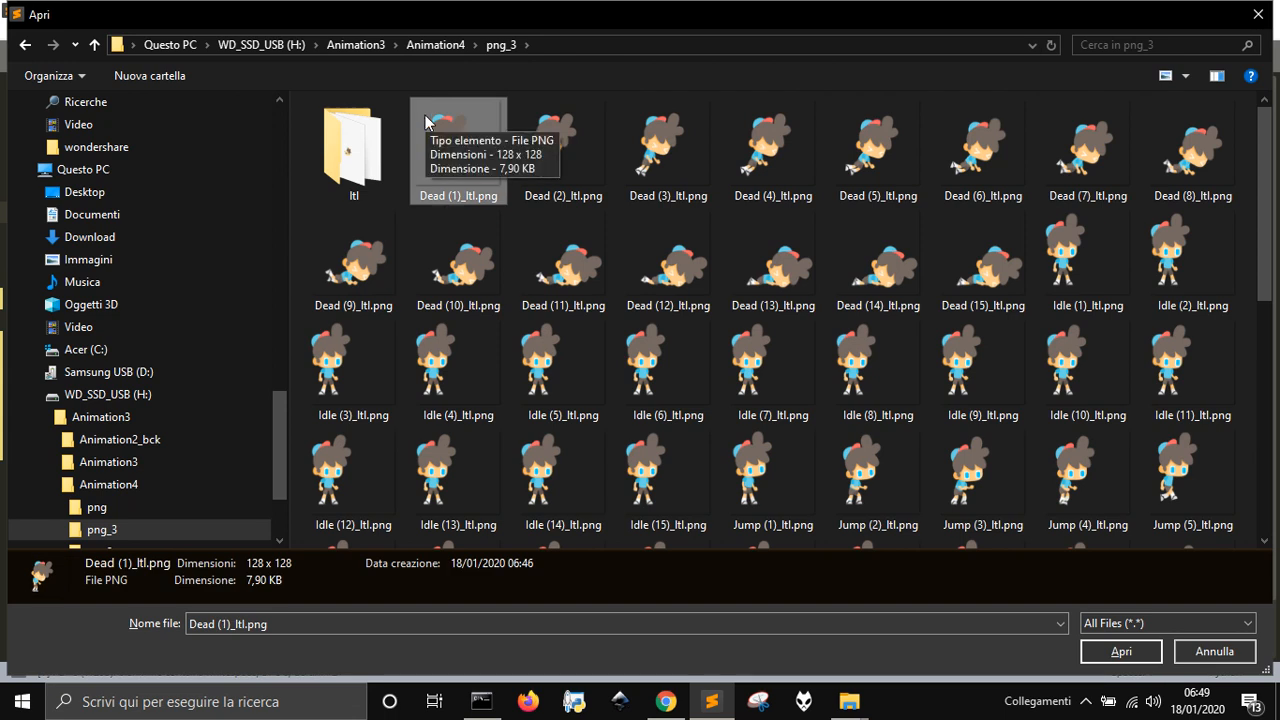
click(434, 44)
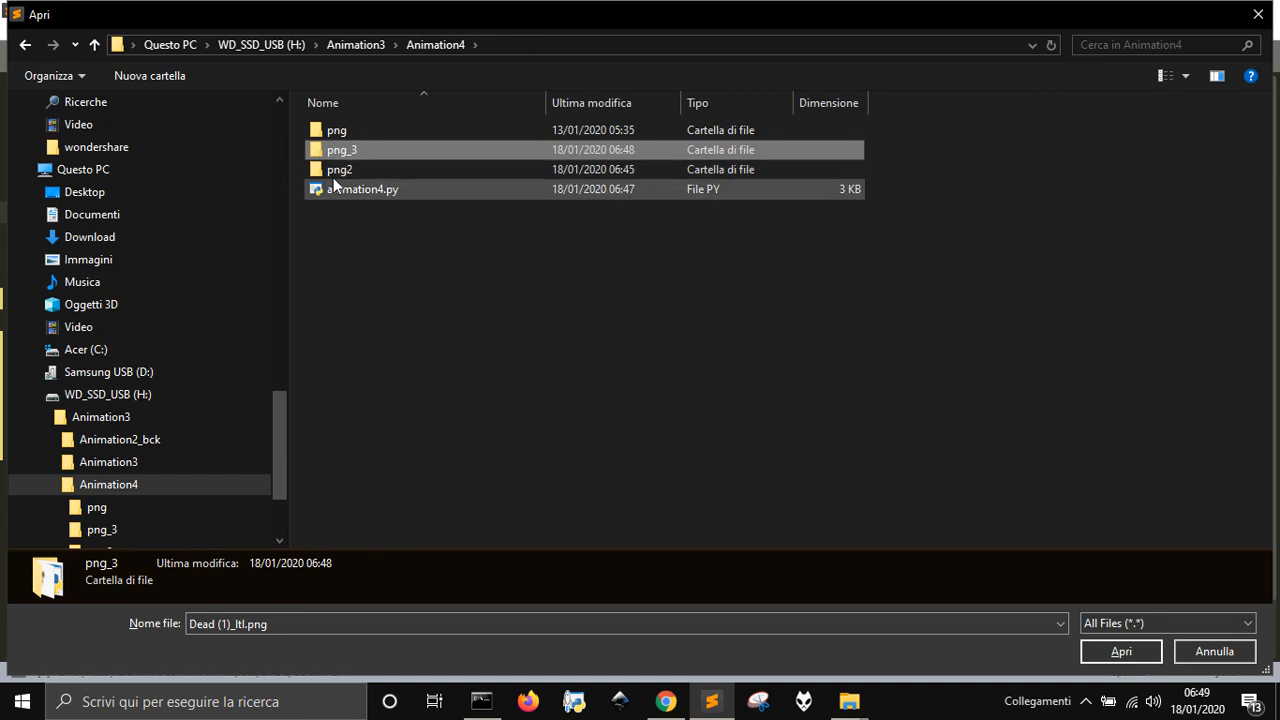
Browse png2, then png_3's ltl folder of 64×64 _ltl copies
double_click(340, 168)
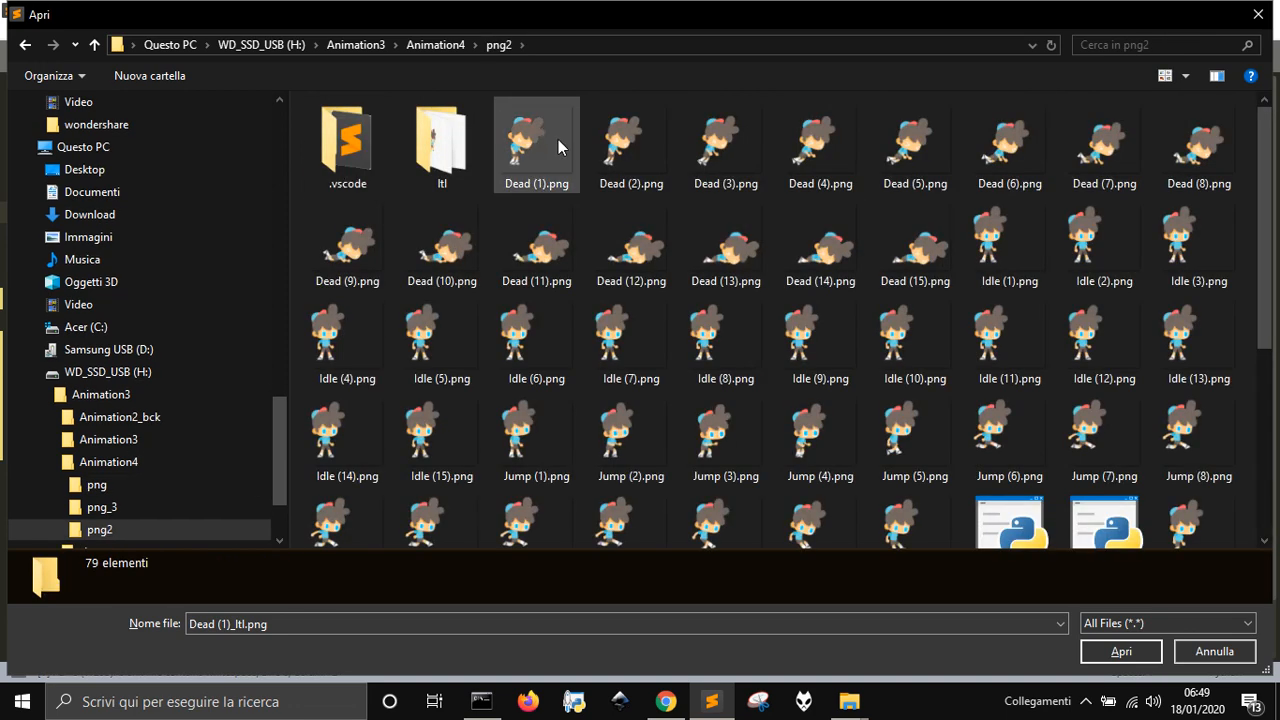
mouse_move(556, 144)
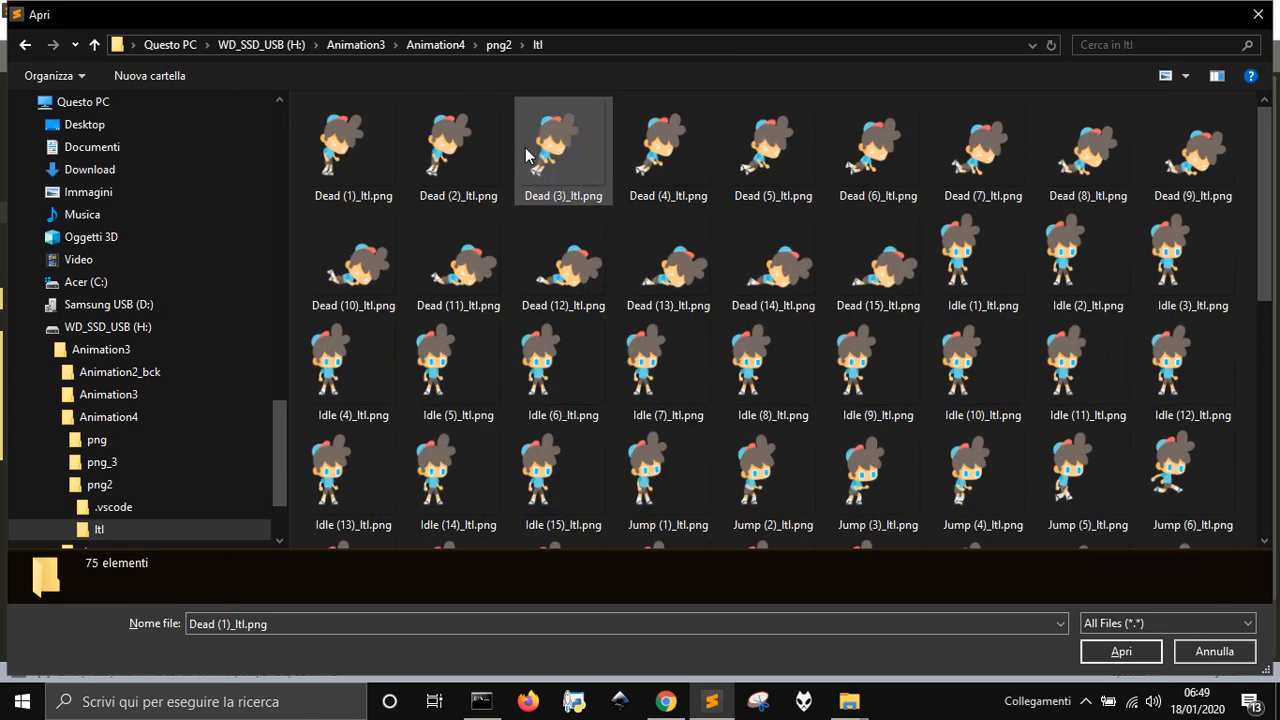
mouse_move(564, 178)
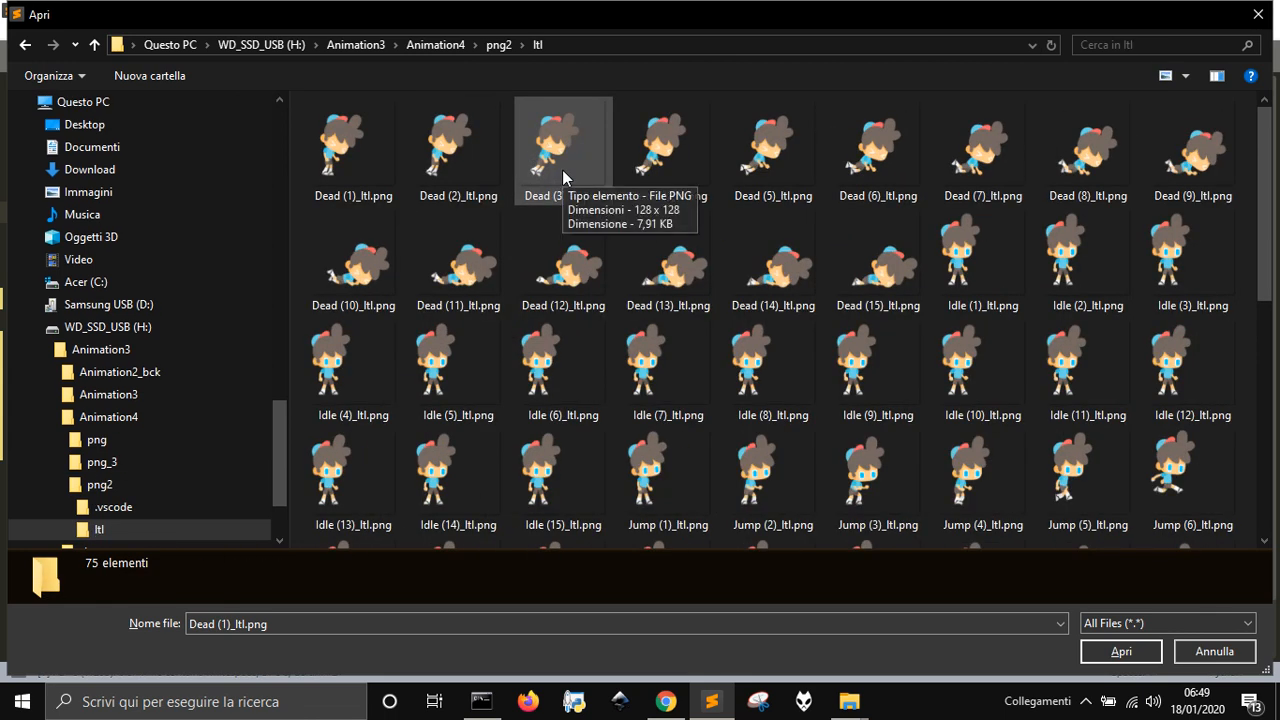
click(434, 44)
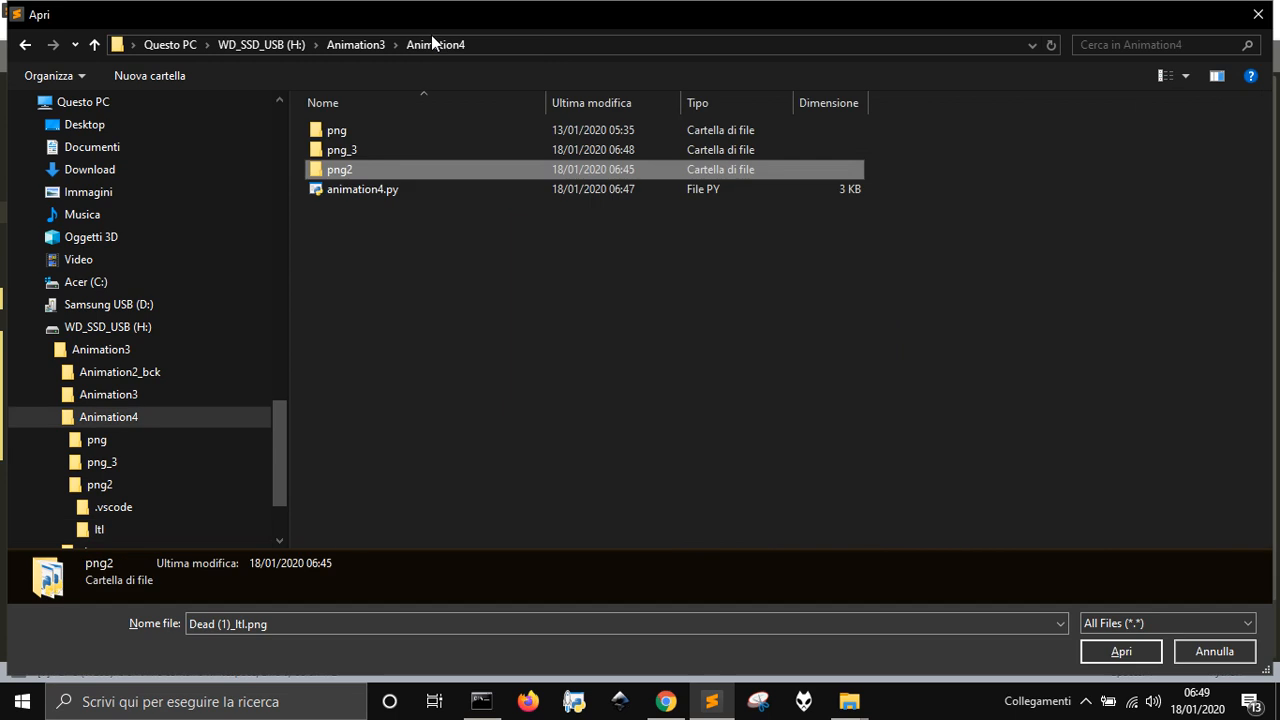
double_click(340, 148)
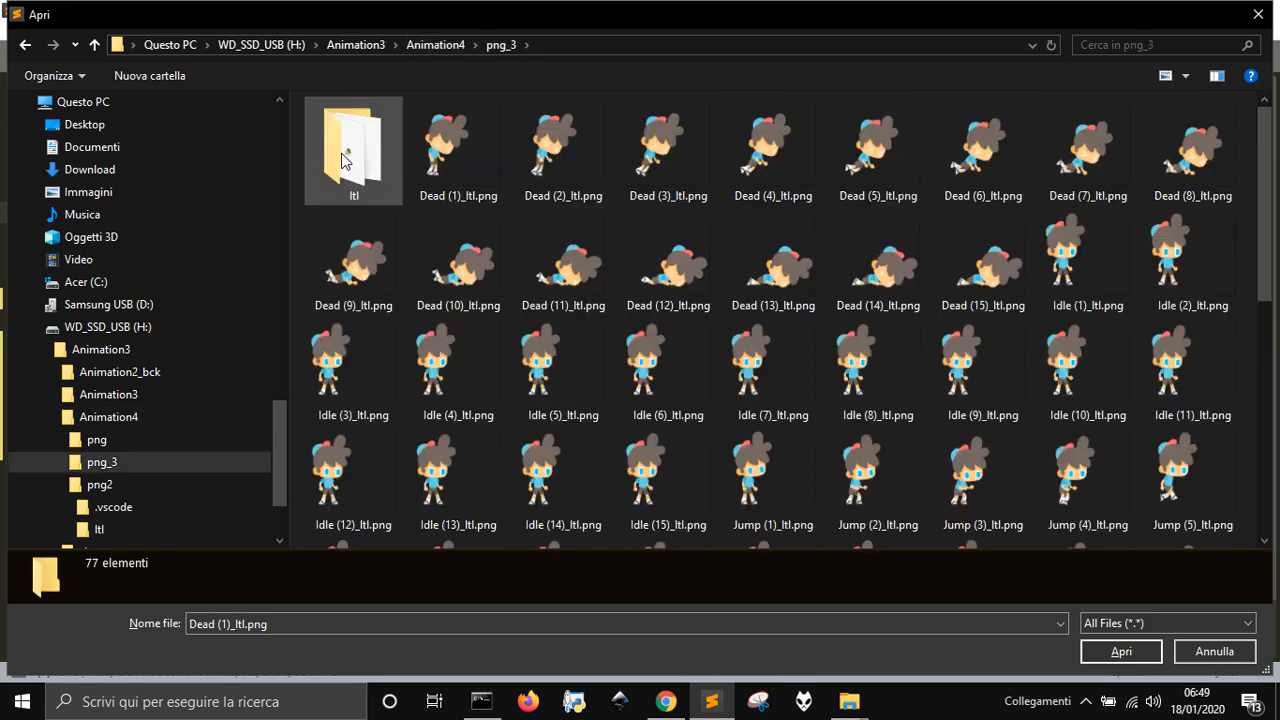
double_click(352, 150)
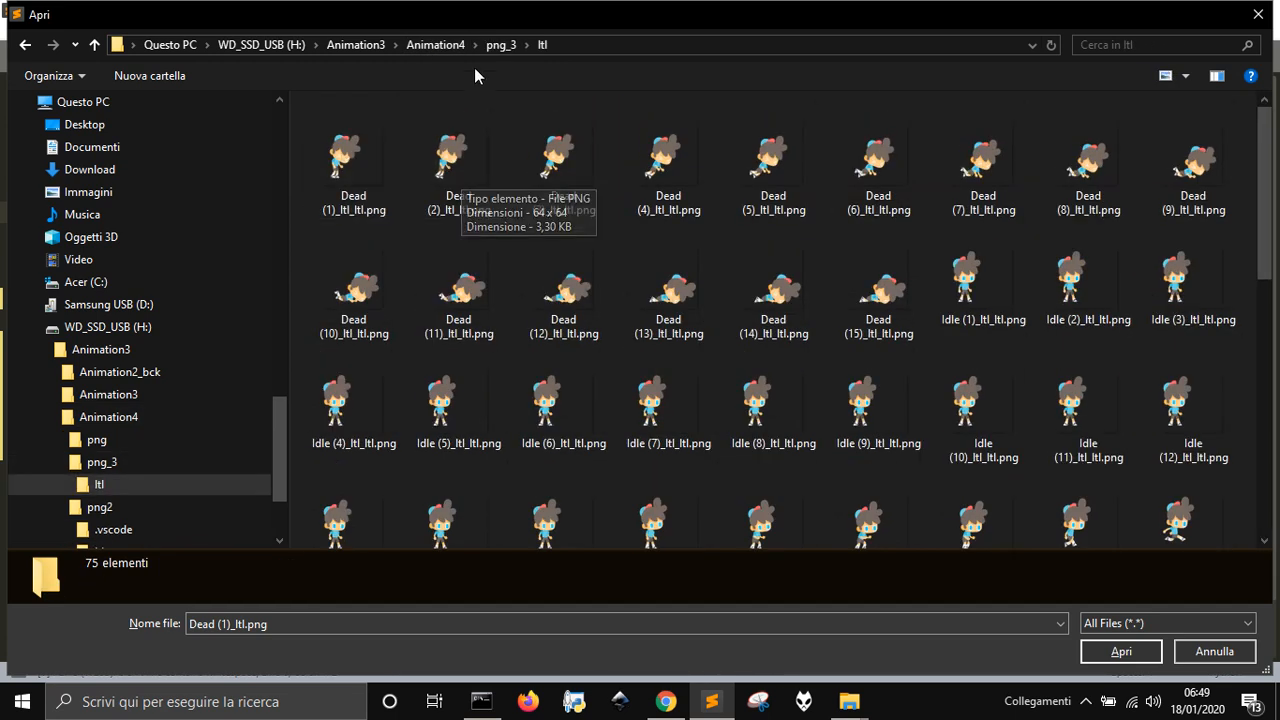
right_click(352, 150)
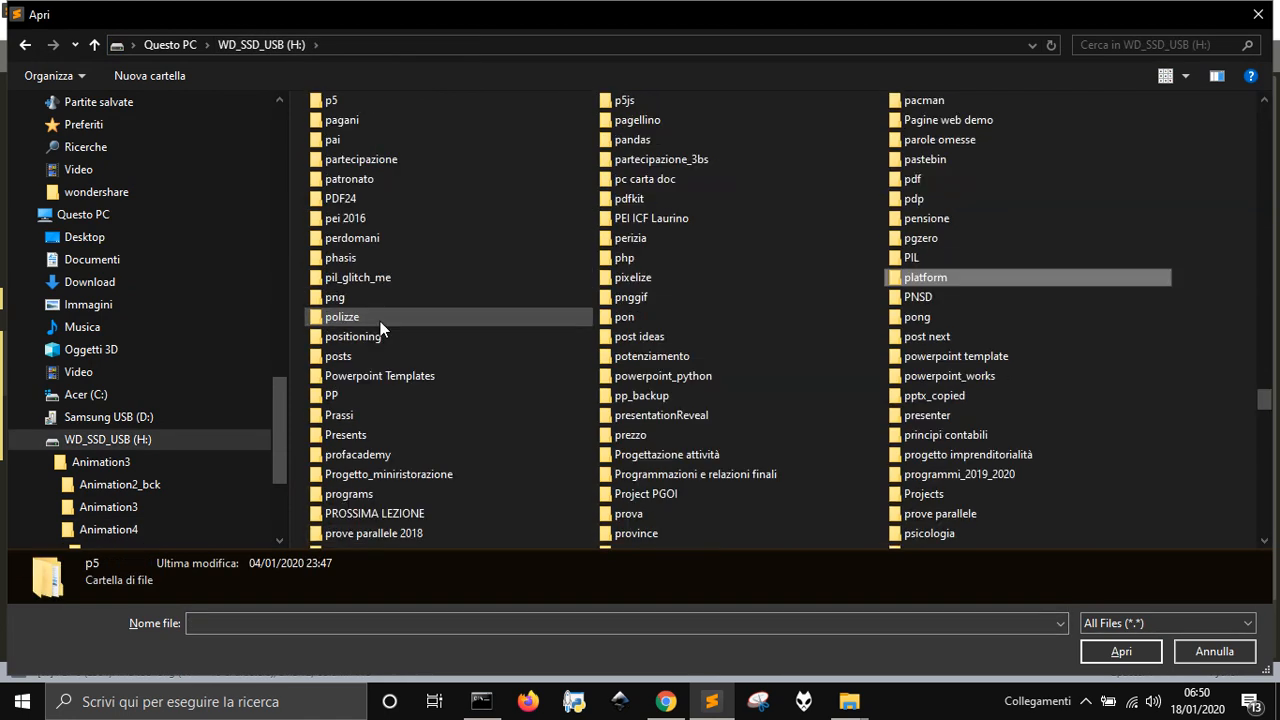
Open a Wall climber game script from H:\platform\VERSIONS and run it
double_click(924, 276)
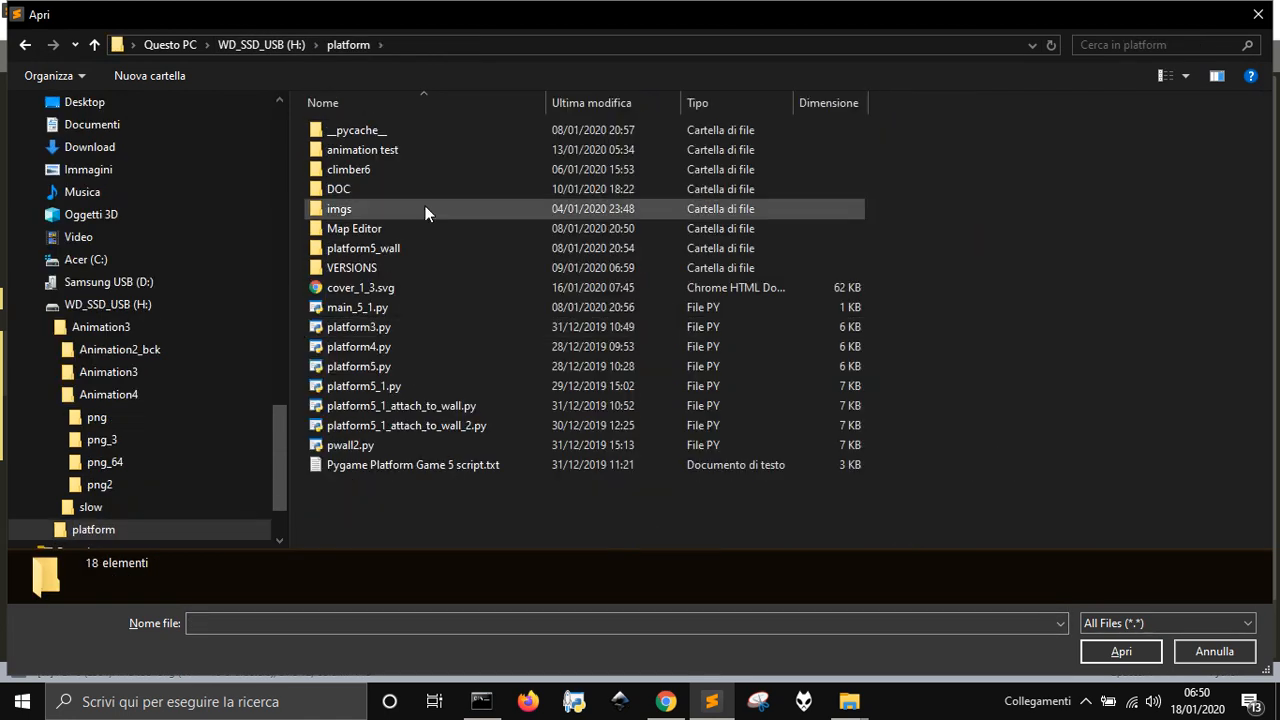
double_click(352, 268)
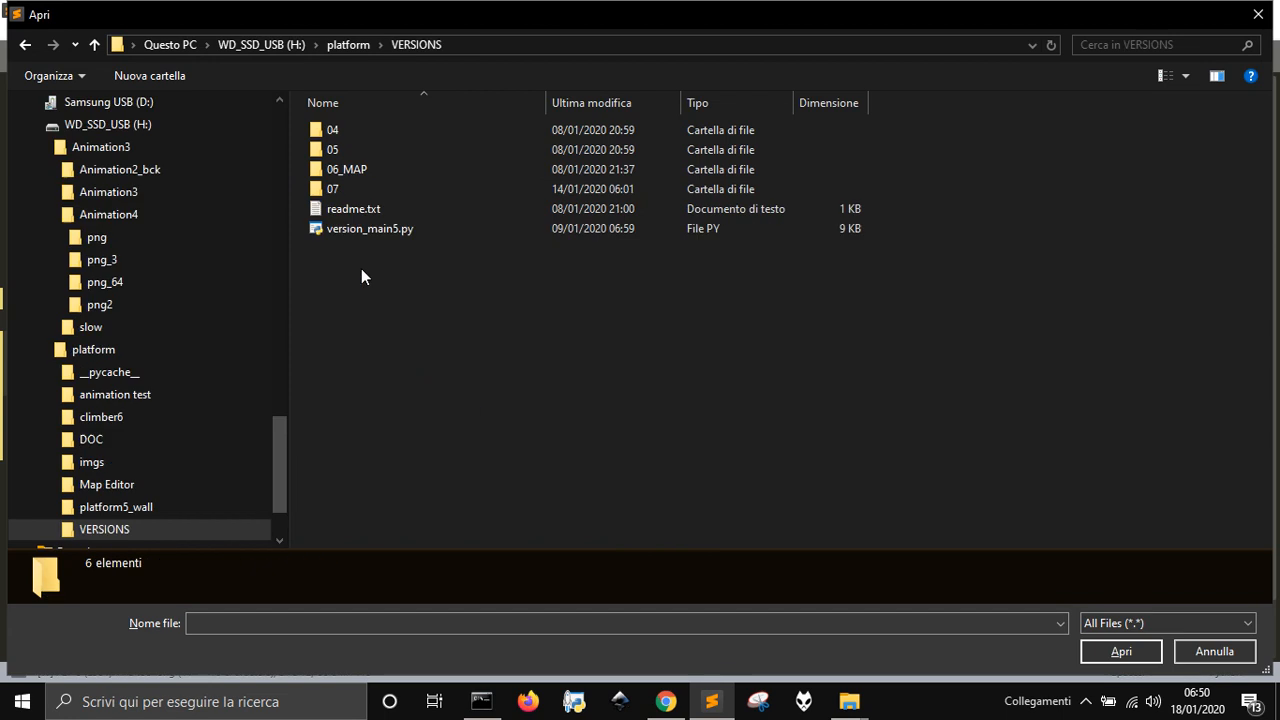
double_click(332, 188)
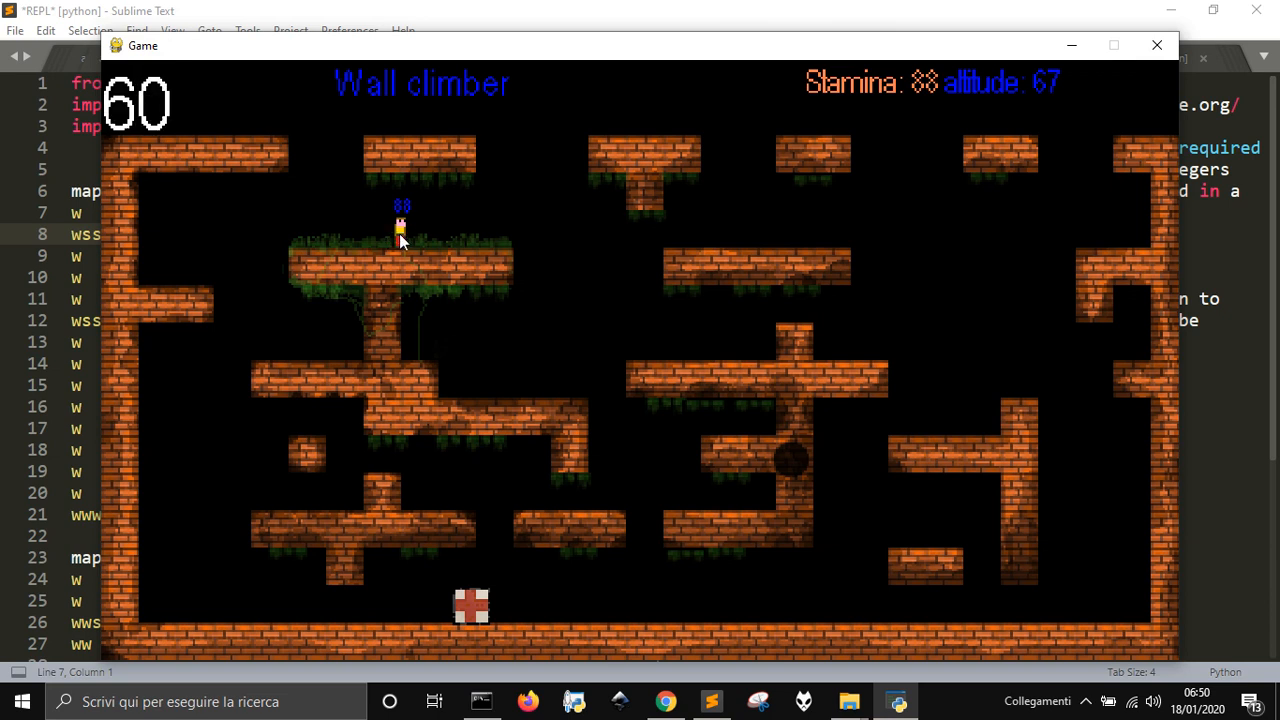
Close Wall climber, glance at animation3e.py, then run animation4.py as Game v.2
click(1156, 44)
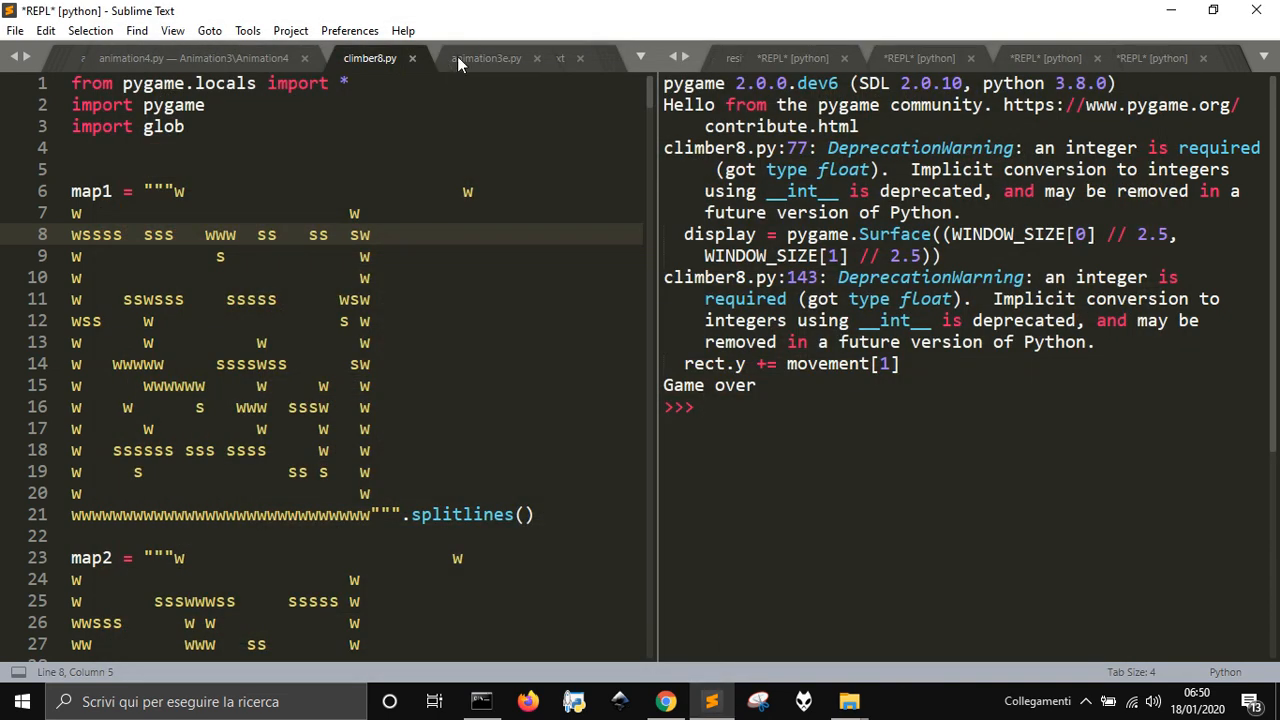
click(260, 58)
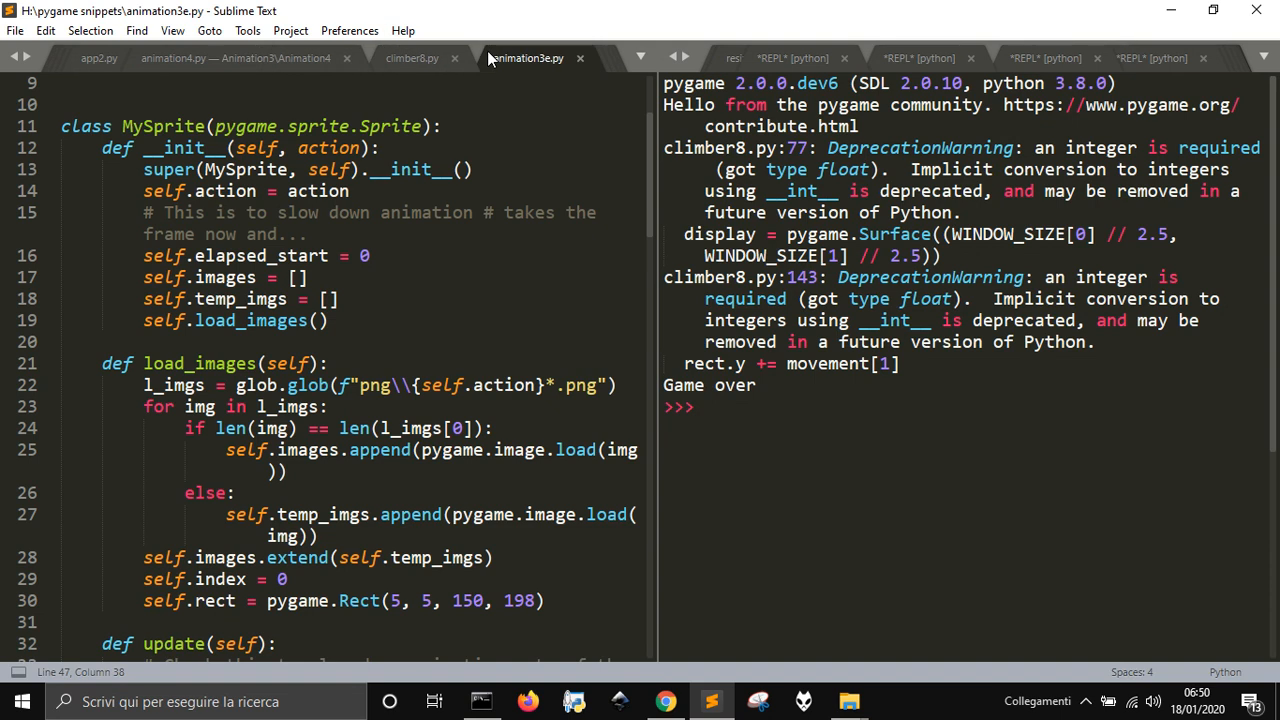
click(320, 56)
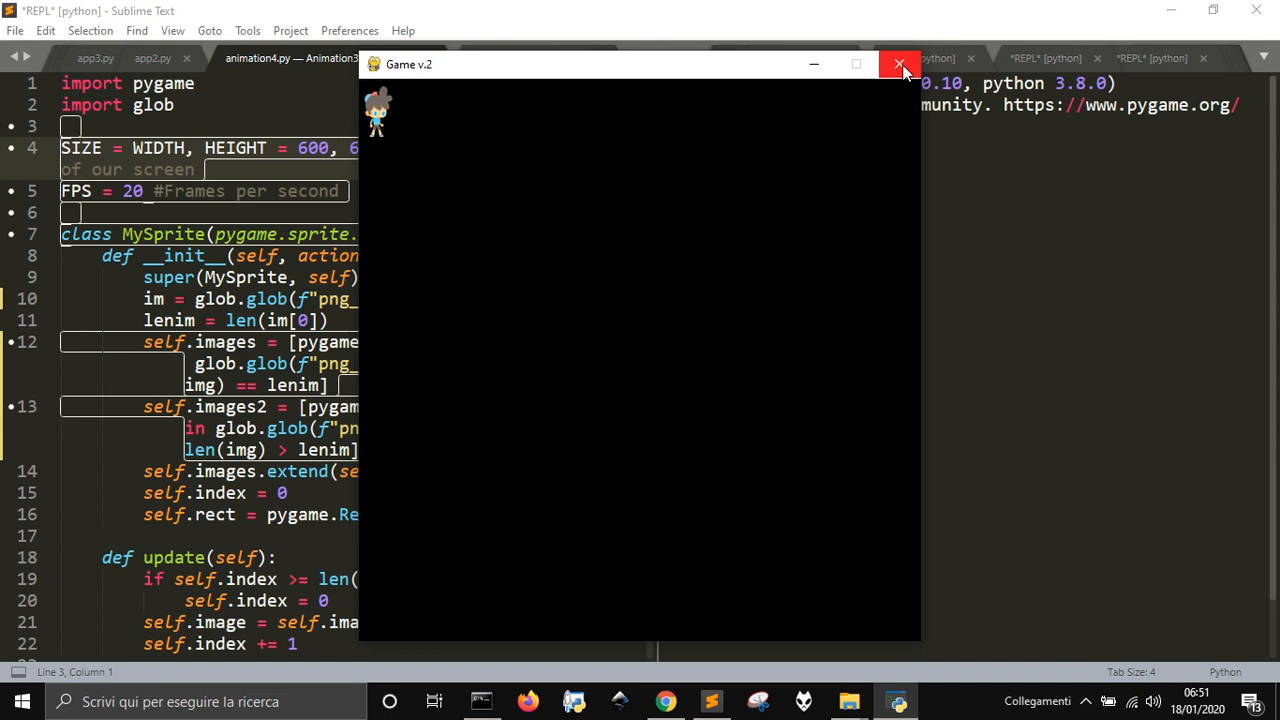
mouse_move(900, 64)
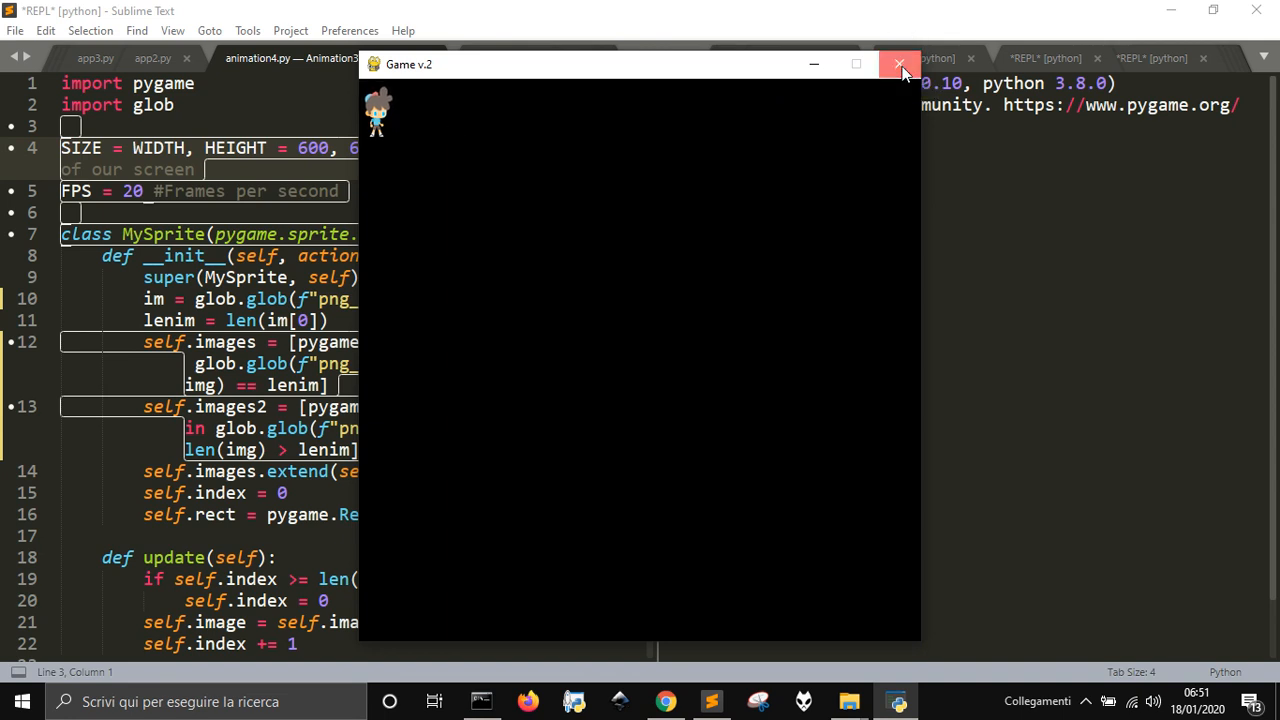
Close Game v.2 and bring up options for the command prompt on the taskbar
click(898, 64)
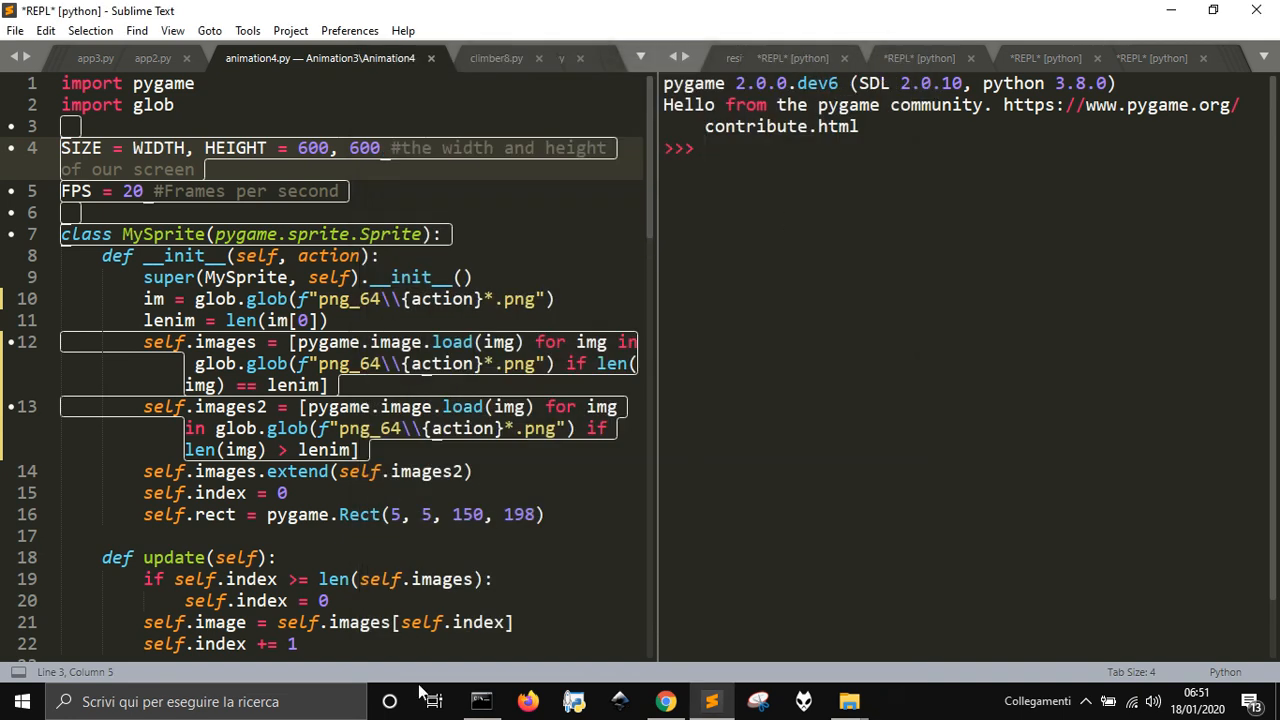
right_click(482, 700)
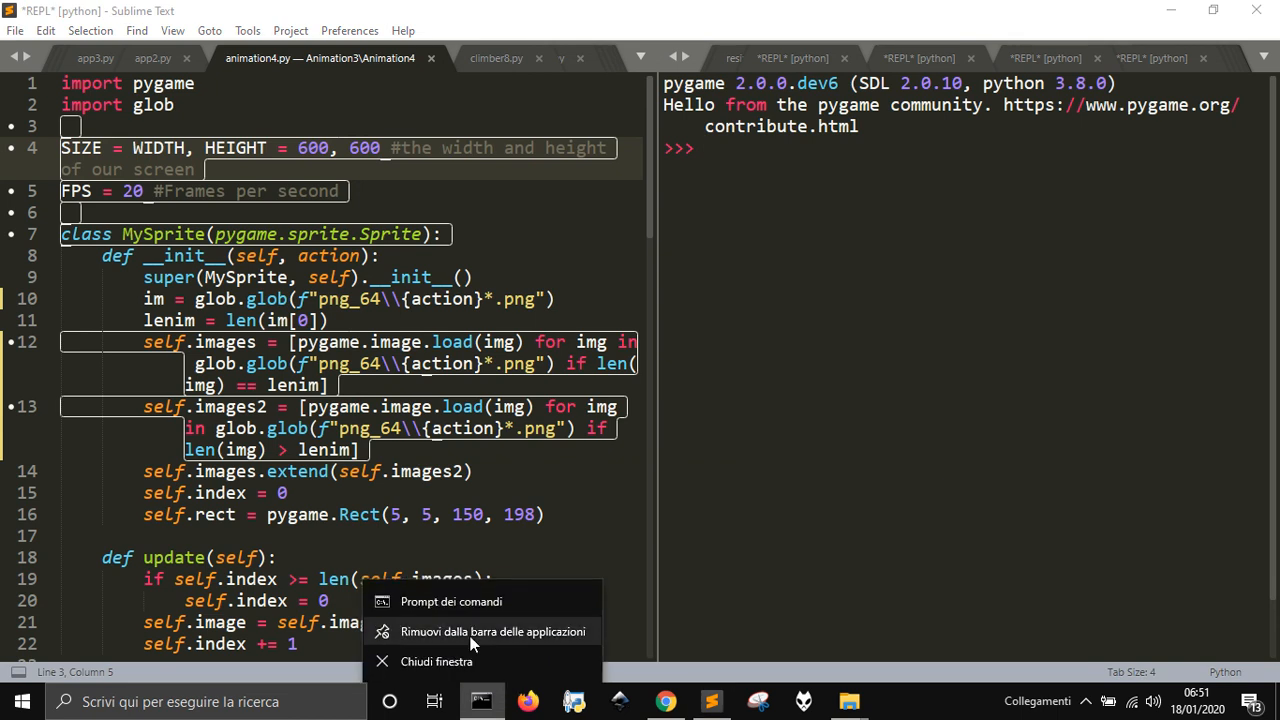